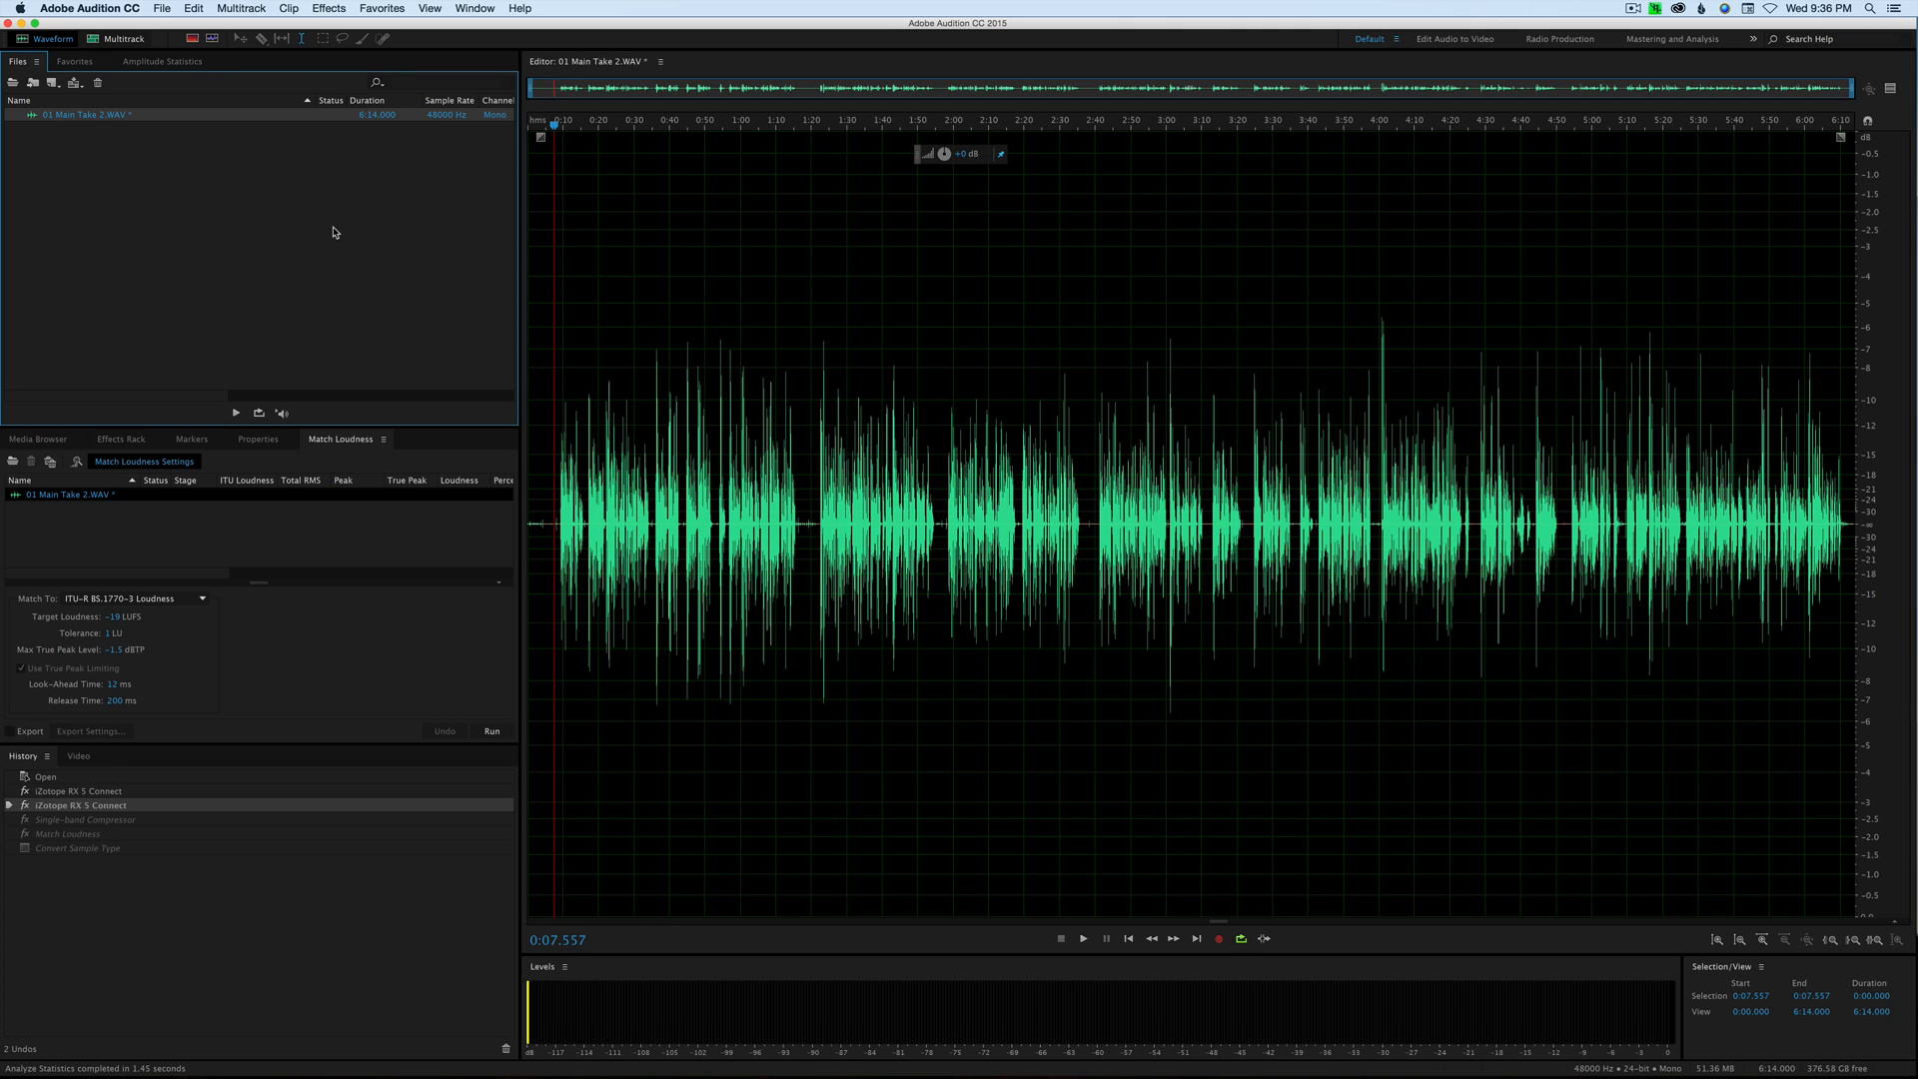
{"action": "mouse_move", "coordinate": [339, 232]}
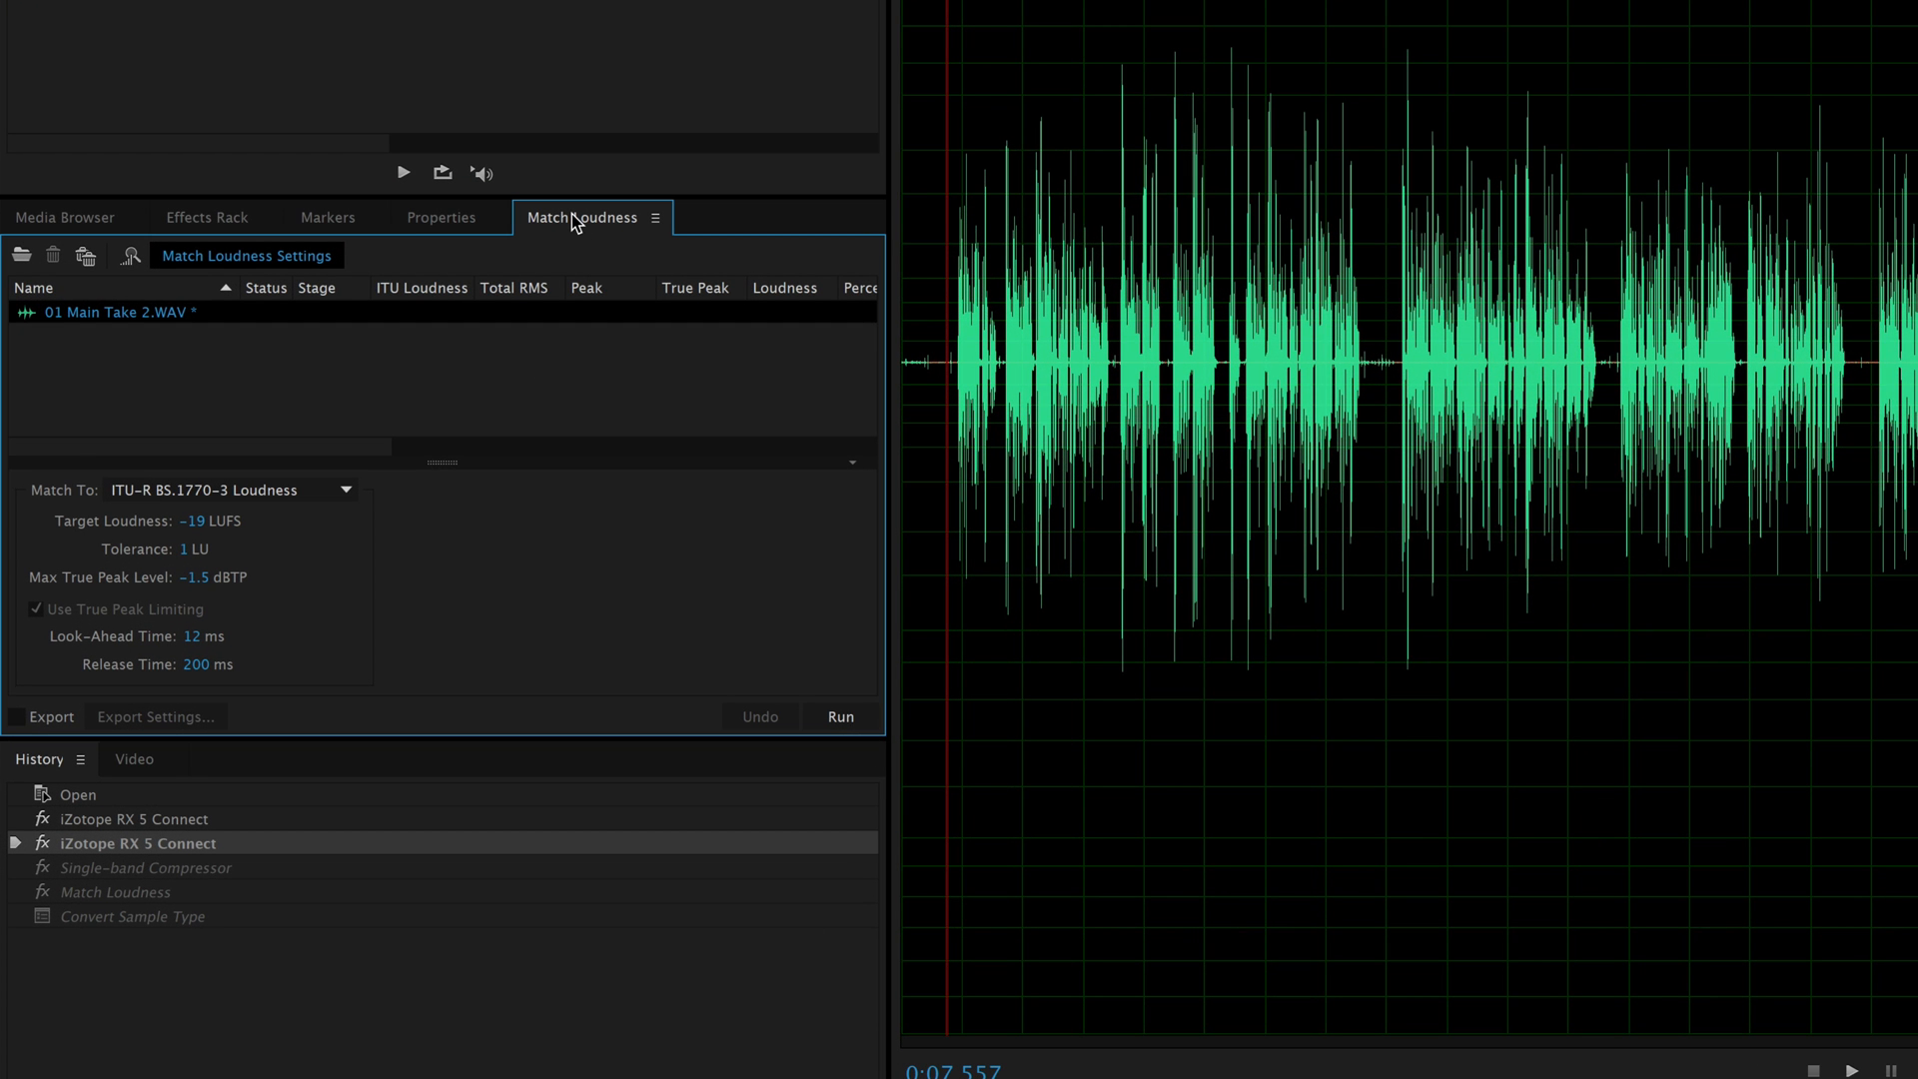
{"action": "mouse_move", "coordinate": [591, 232]}
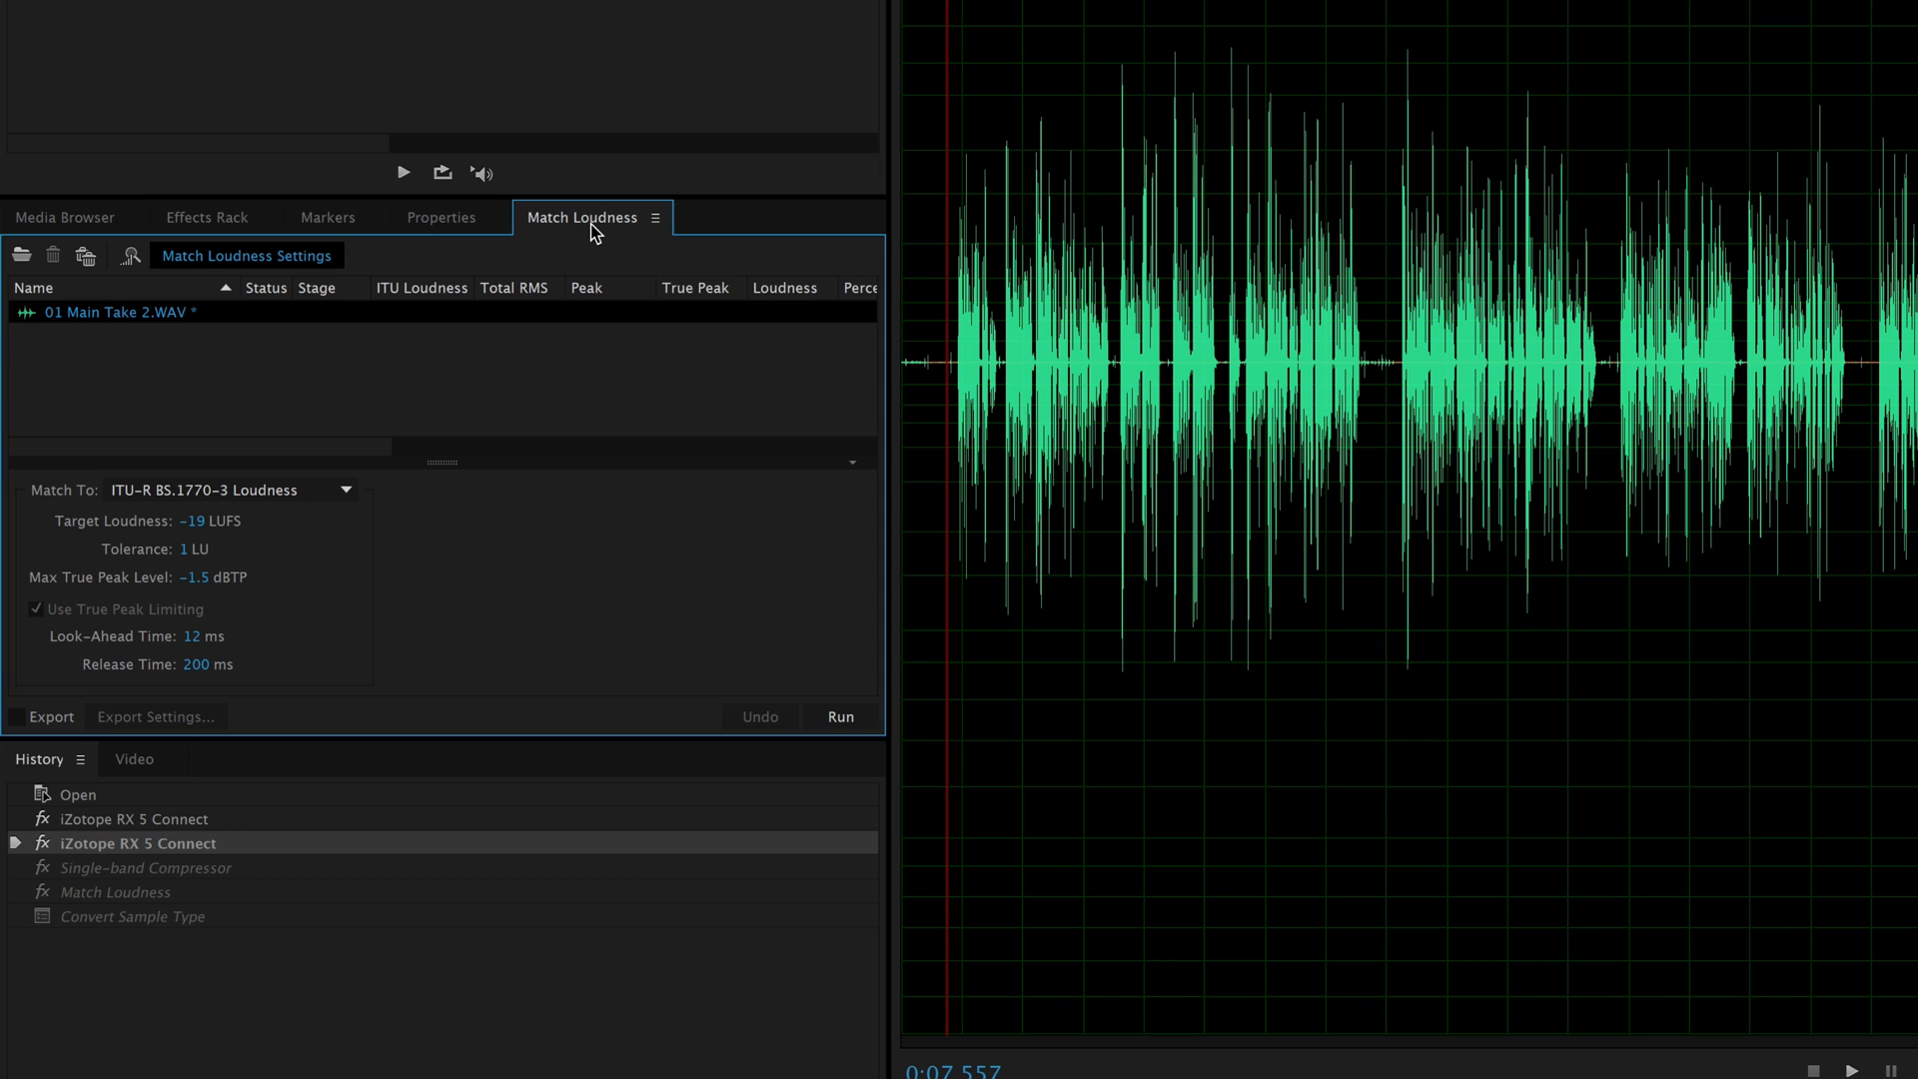
{"action": "mouse_move", "coordinate": [554, 226]}
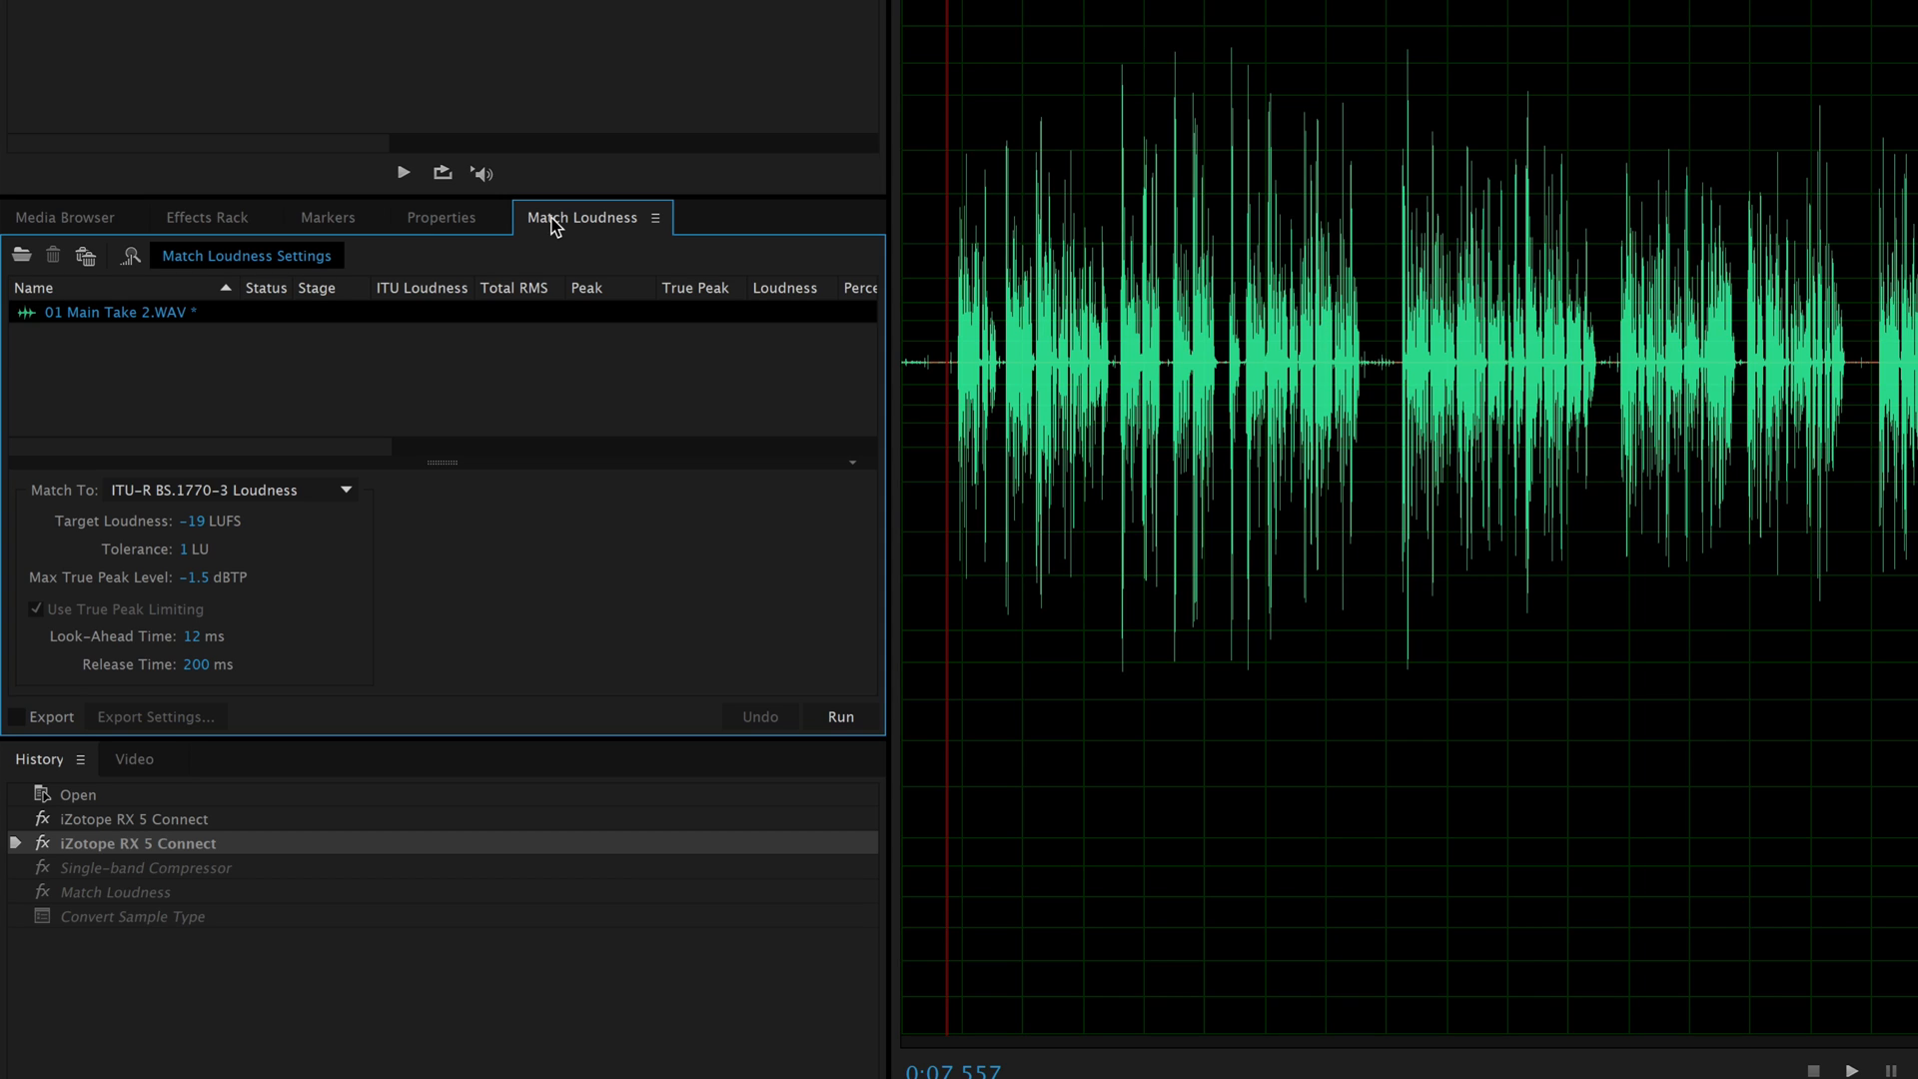
{"action": "mouse_move", "coordinate": [611, 222]}
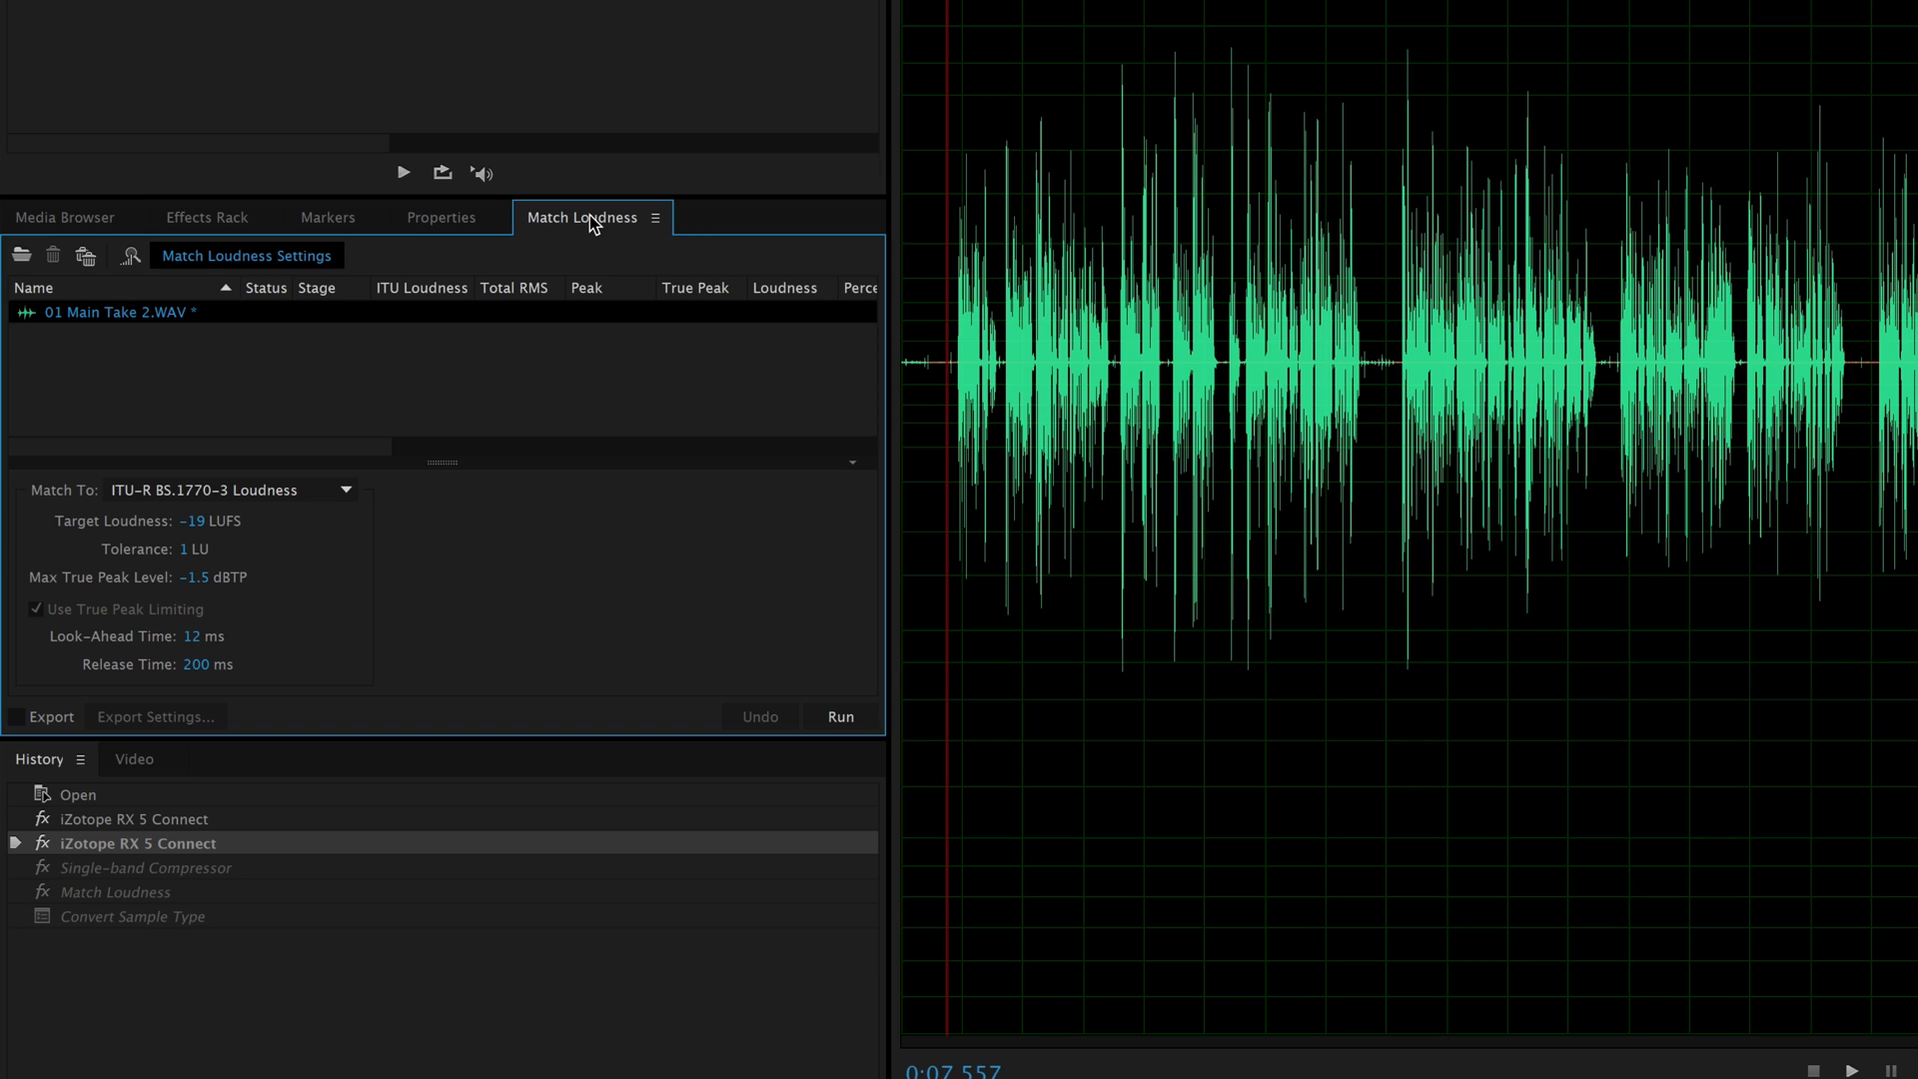
{"action": "mouse_move", "coordinate": [611, 232]}
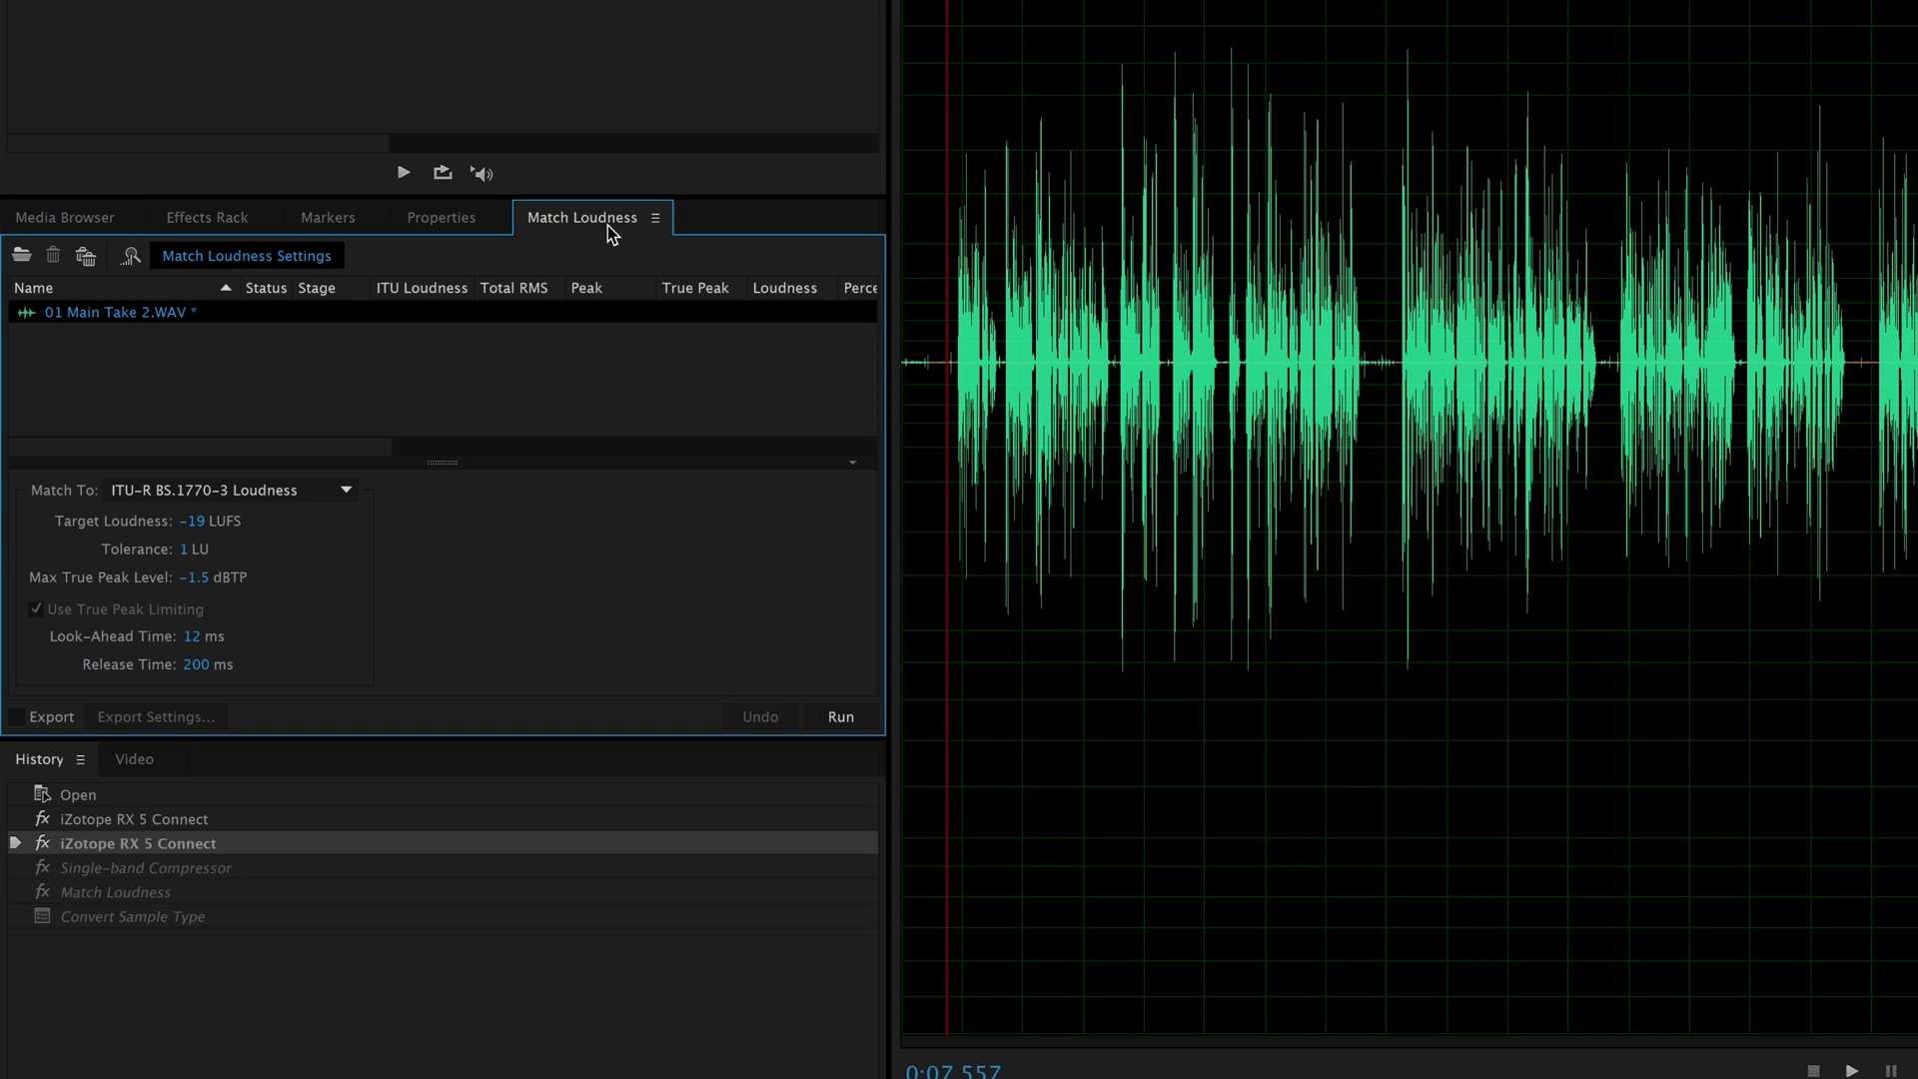
{"action": "mouse_move", "coordinate": [118, 565]}
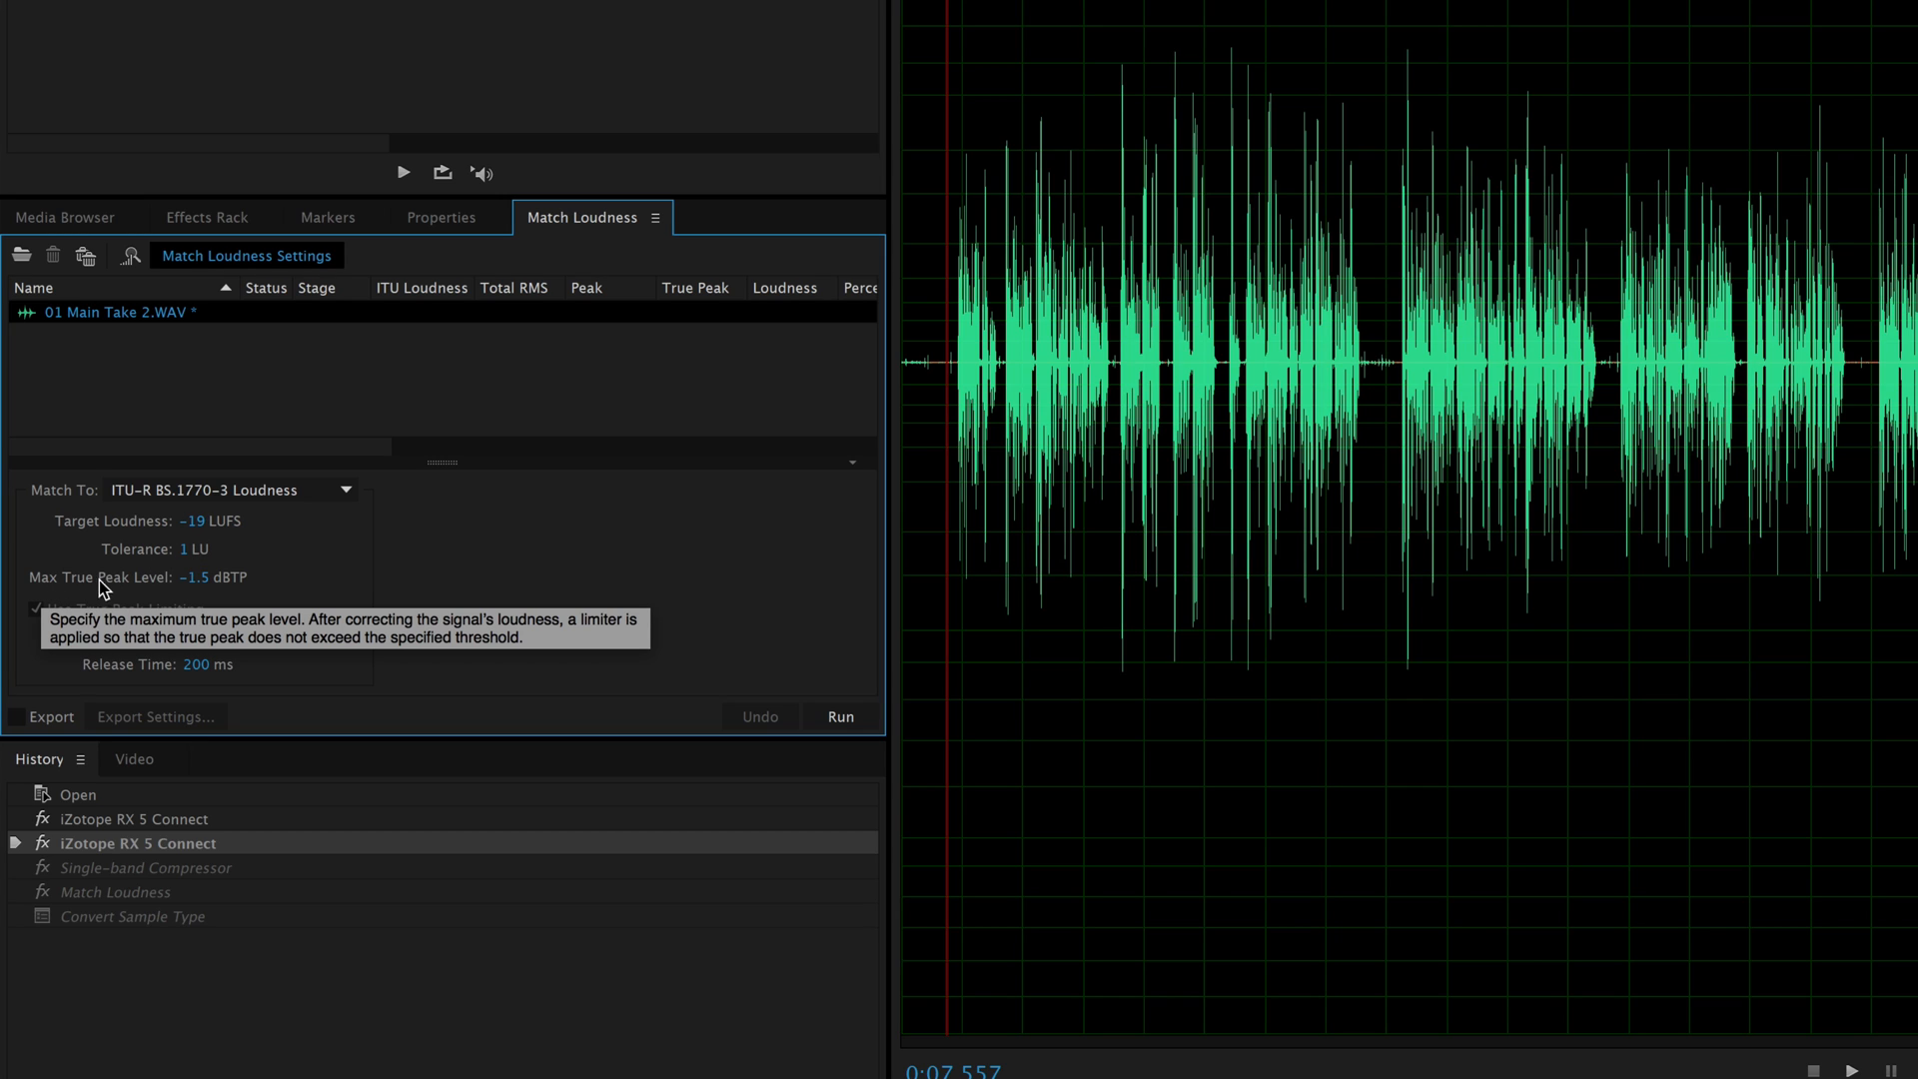
{"action": "mouse_move", "coordinate": [238, 578]}
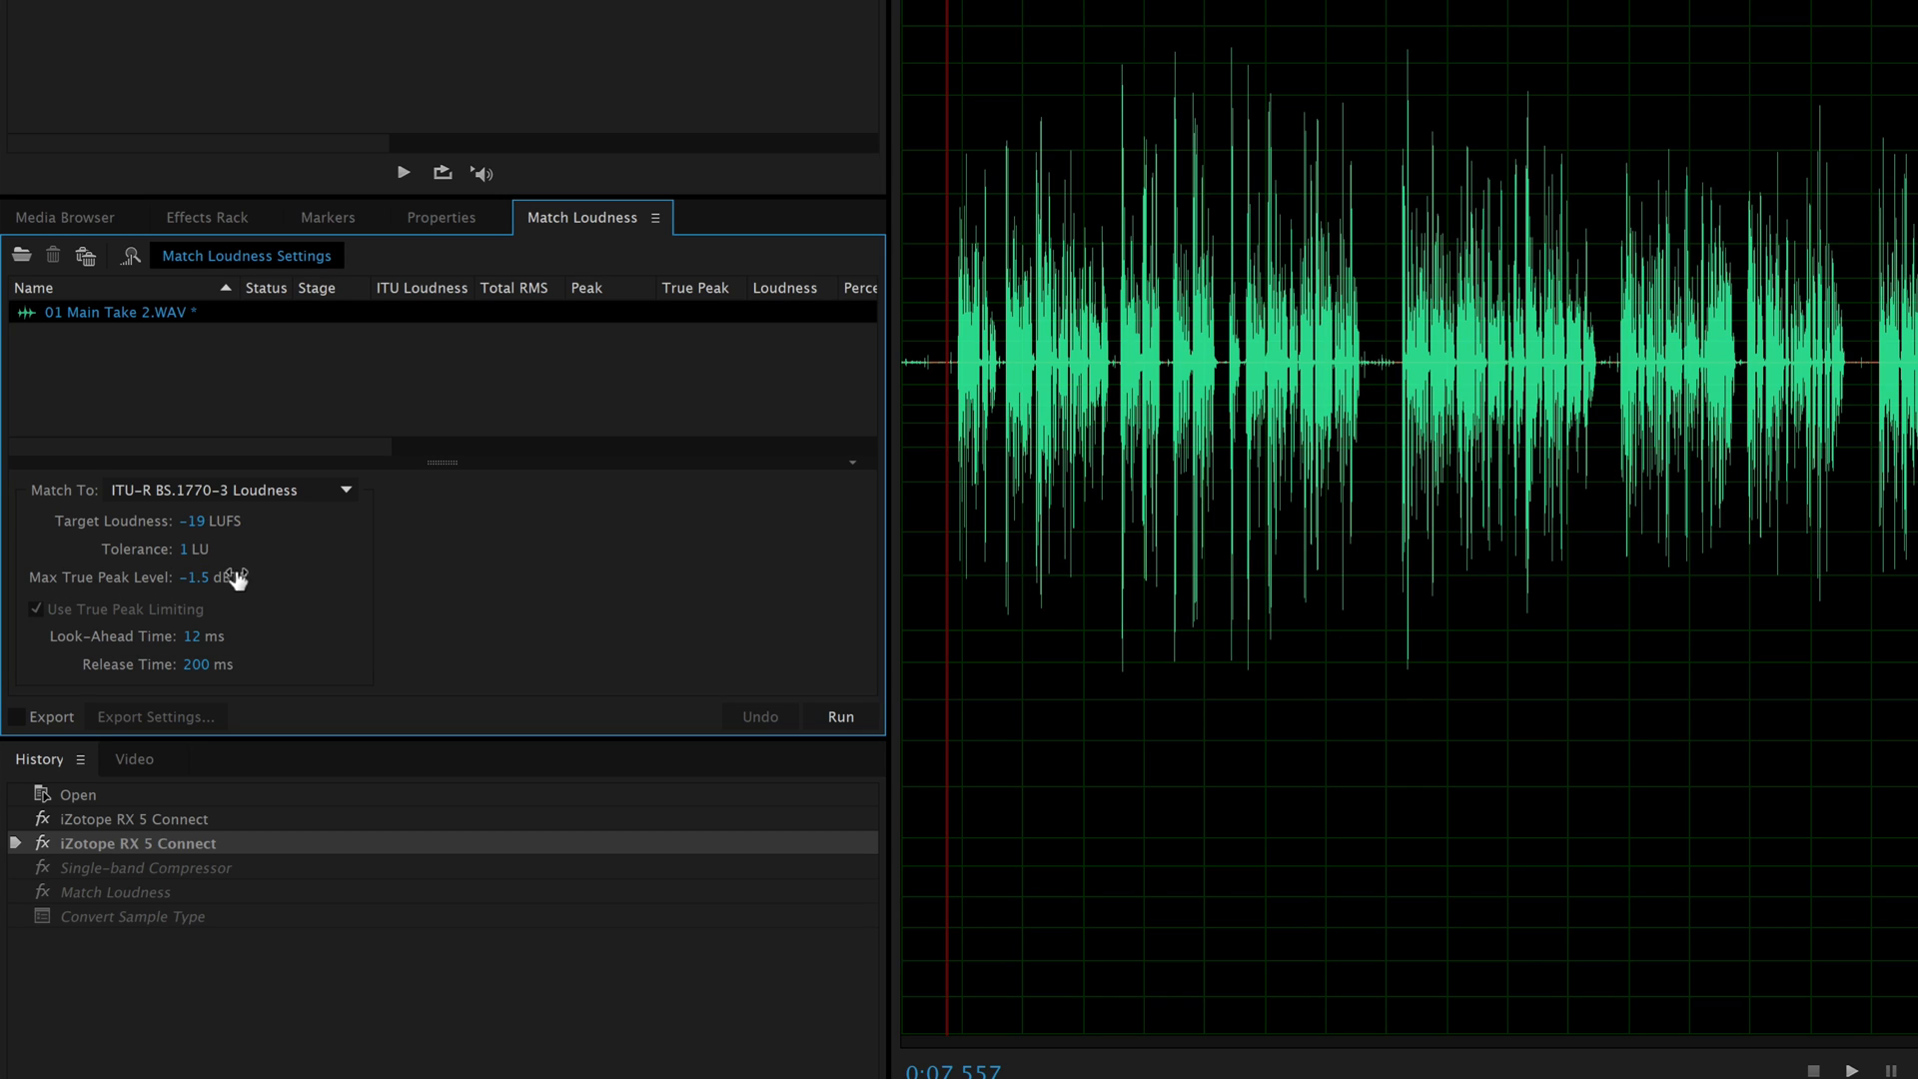
{"action": "mouse_move", "coordinate": [318, 574]}
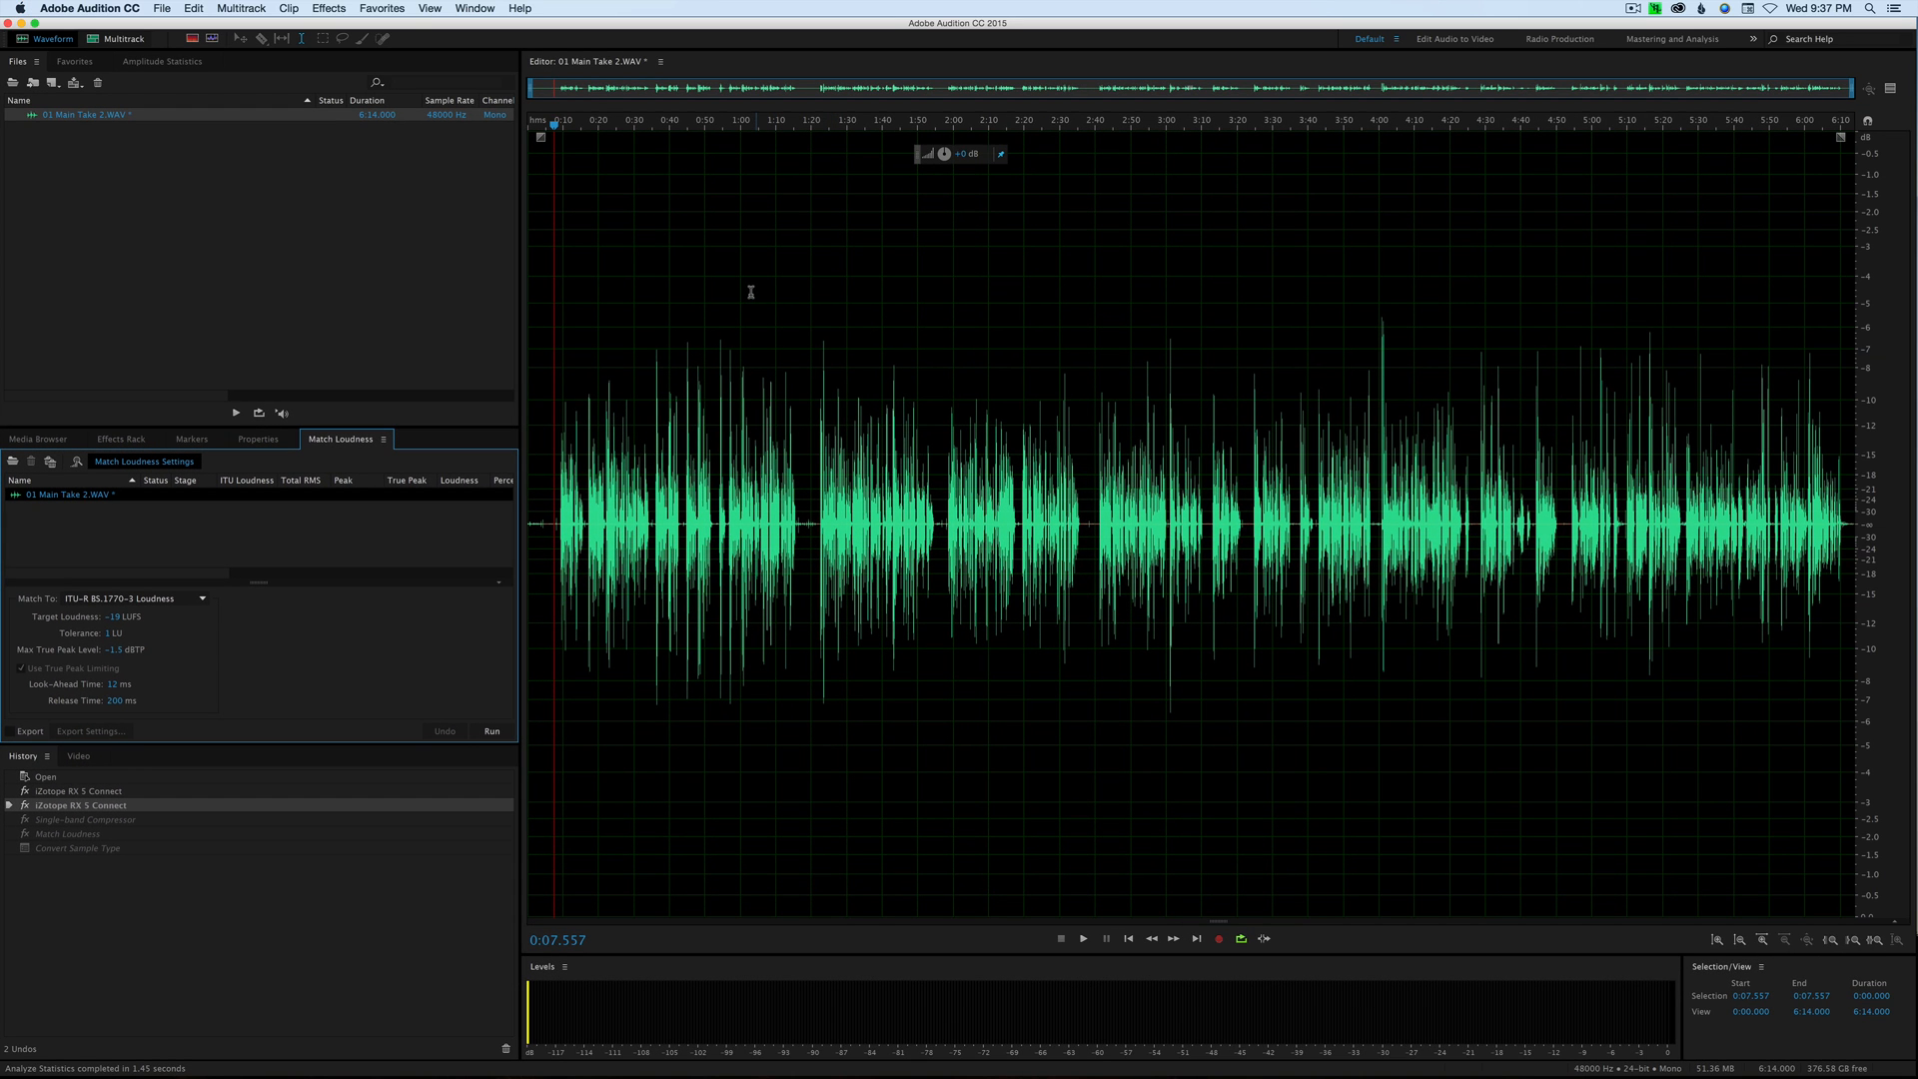
{"action": "mouse_move", "coordinate": [554, 316]}
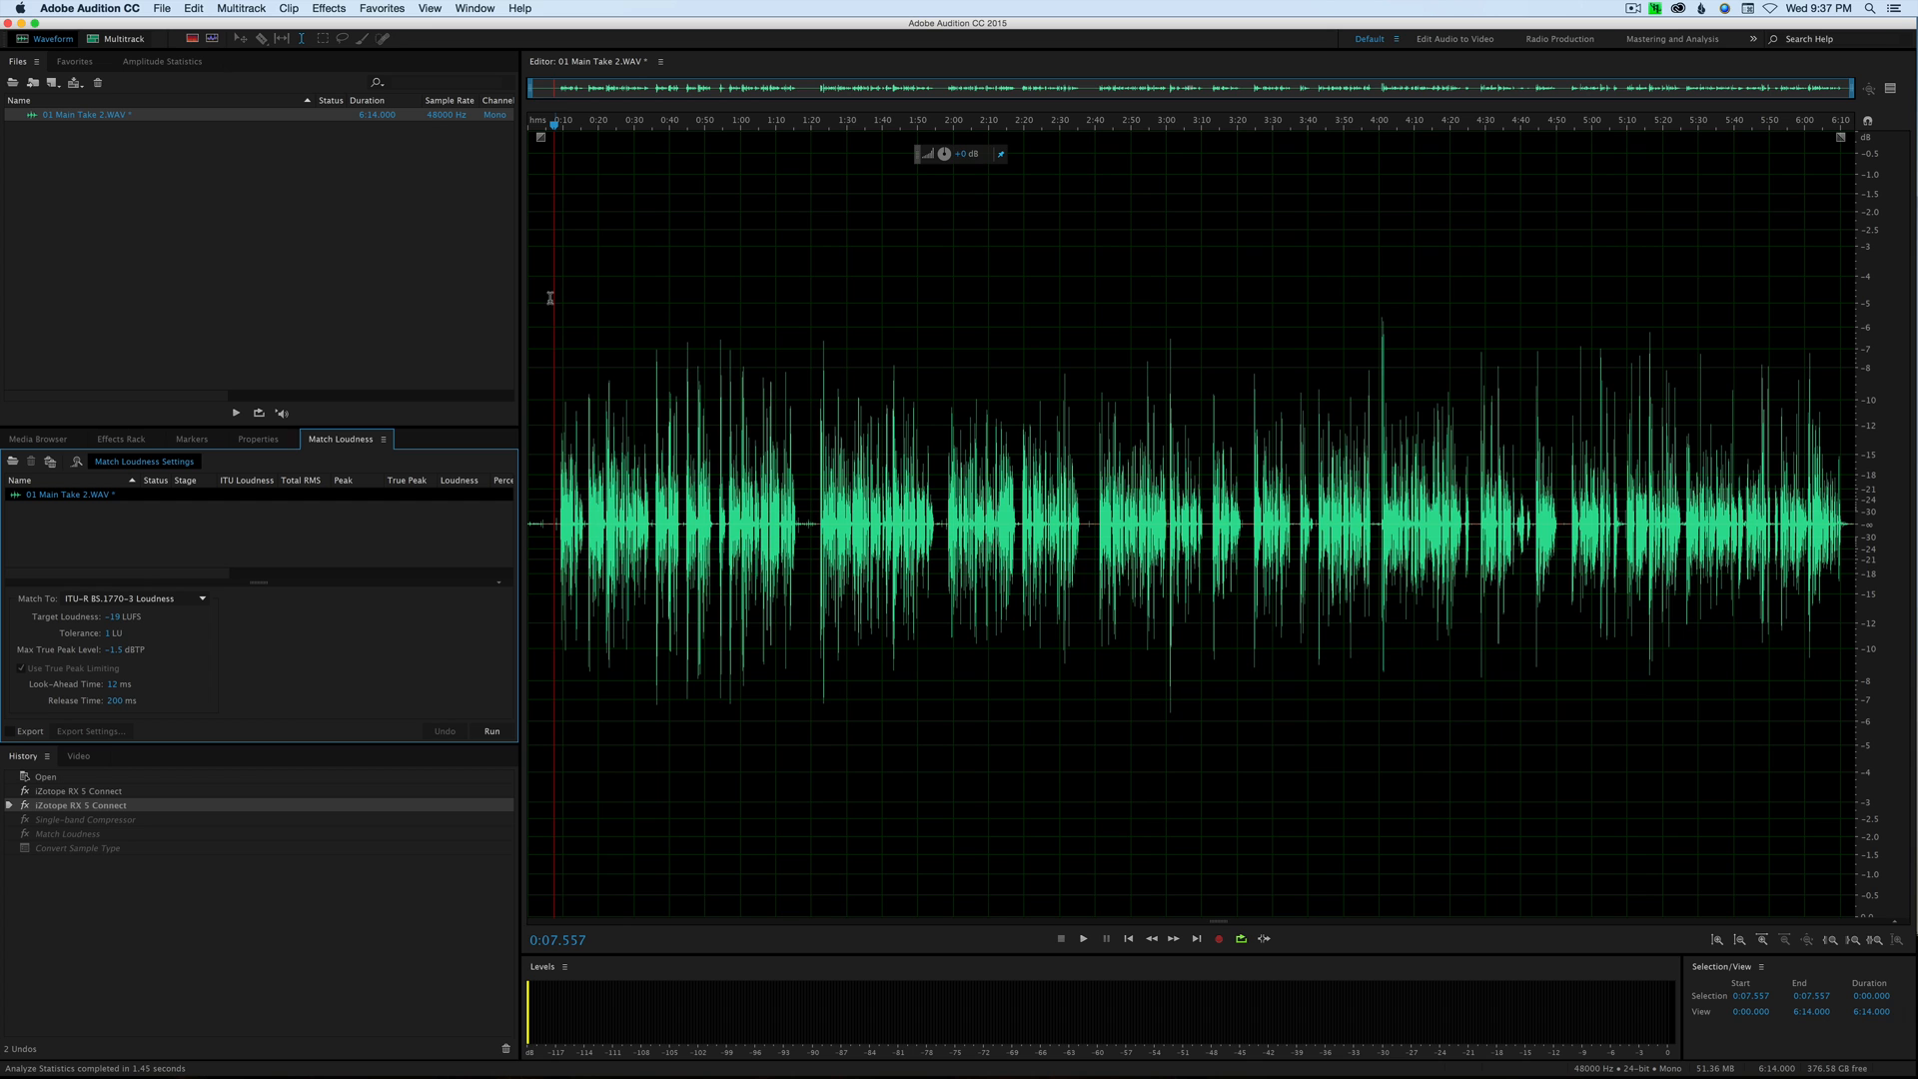
{"action": "mouse_move", "coordinate": [811, 312]}
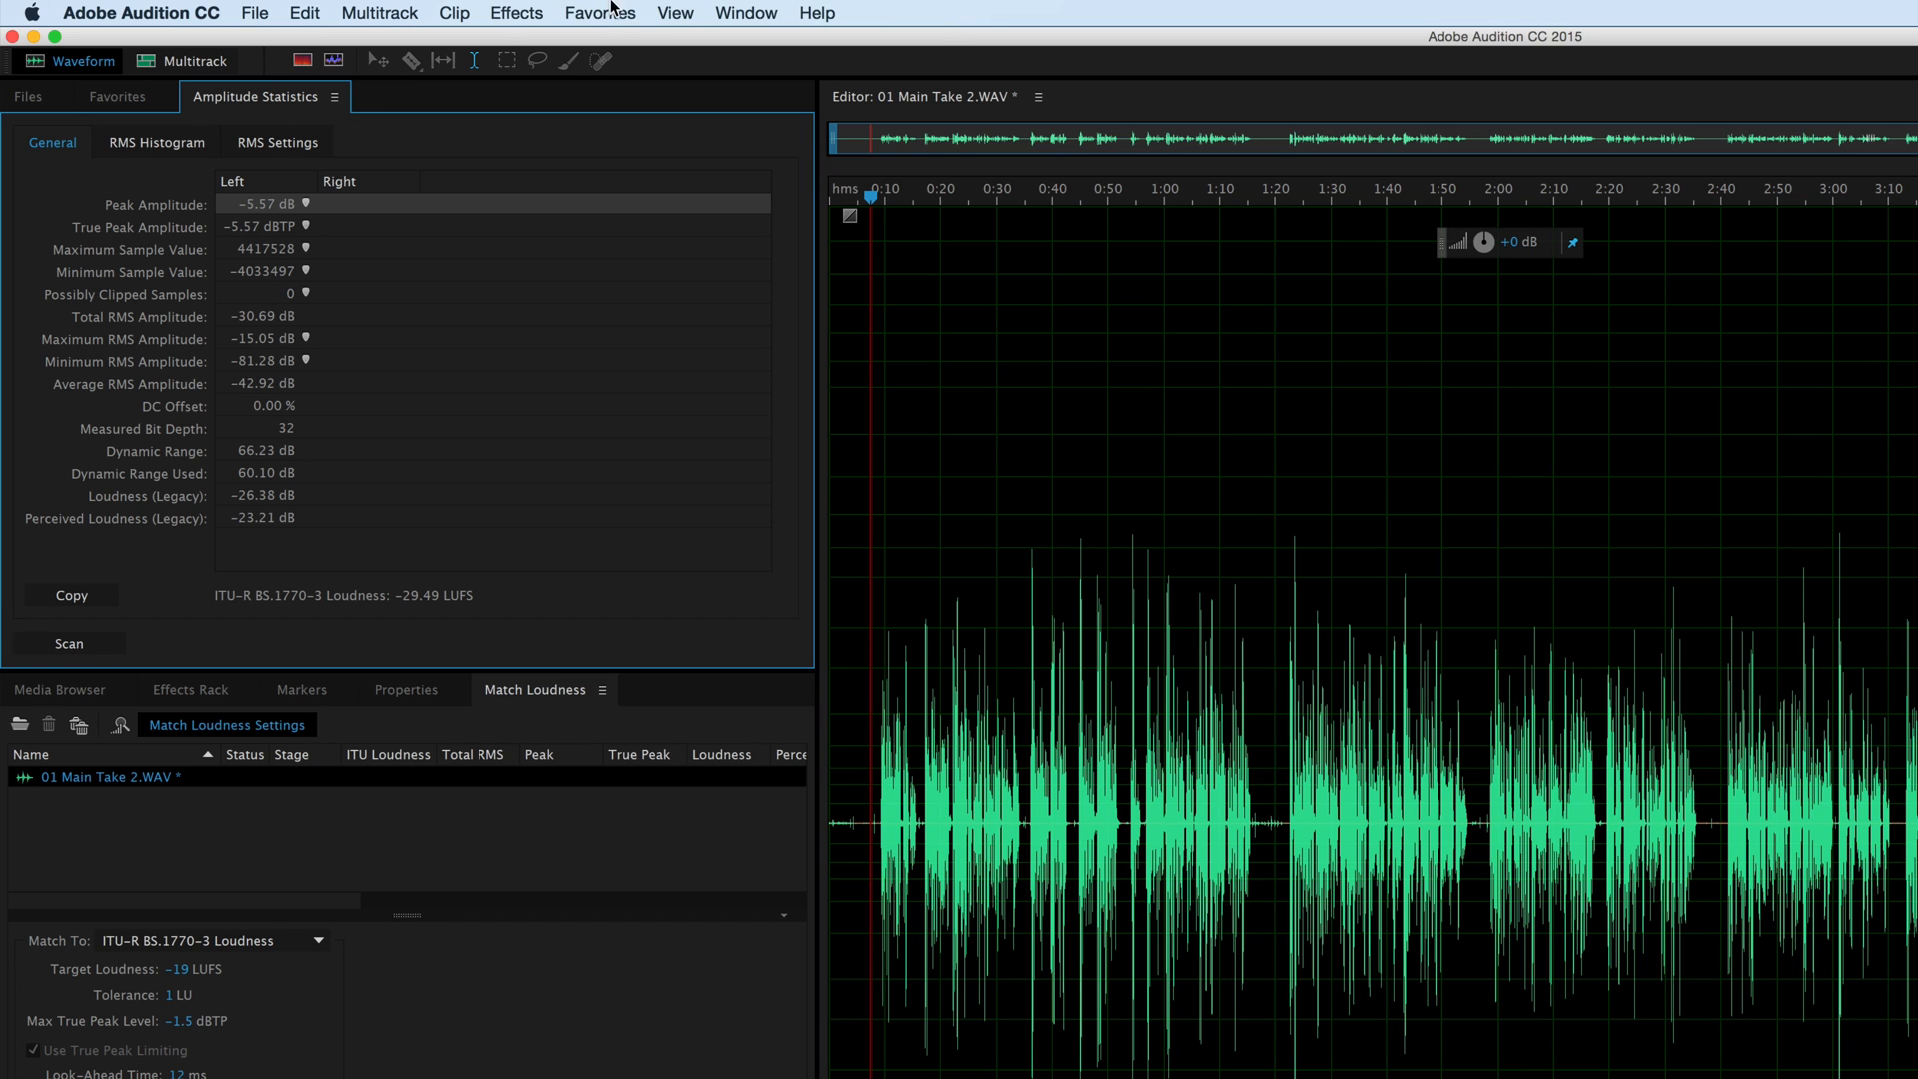
Select the whole take and read its statistics: -5.57 dBTP true peak, -29.49 LUFS.
{"action": "left_click", "coordinate": [746, 14]}
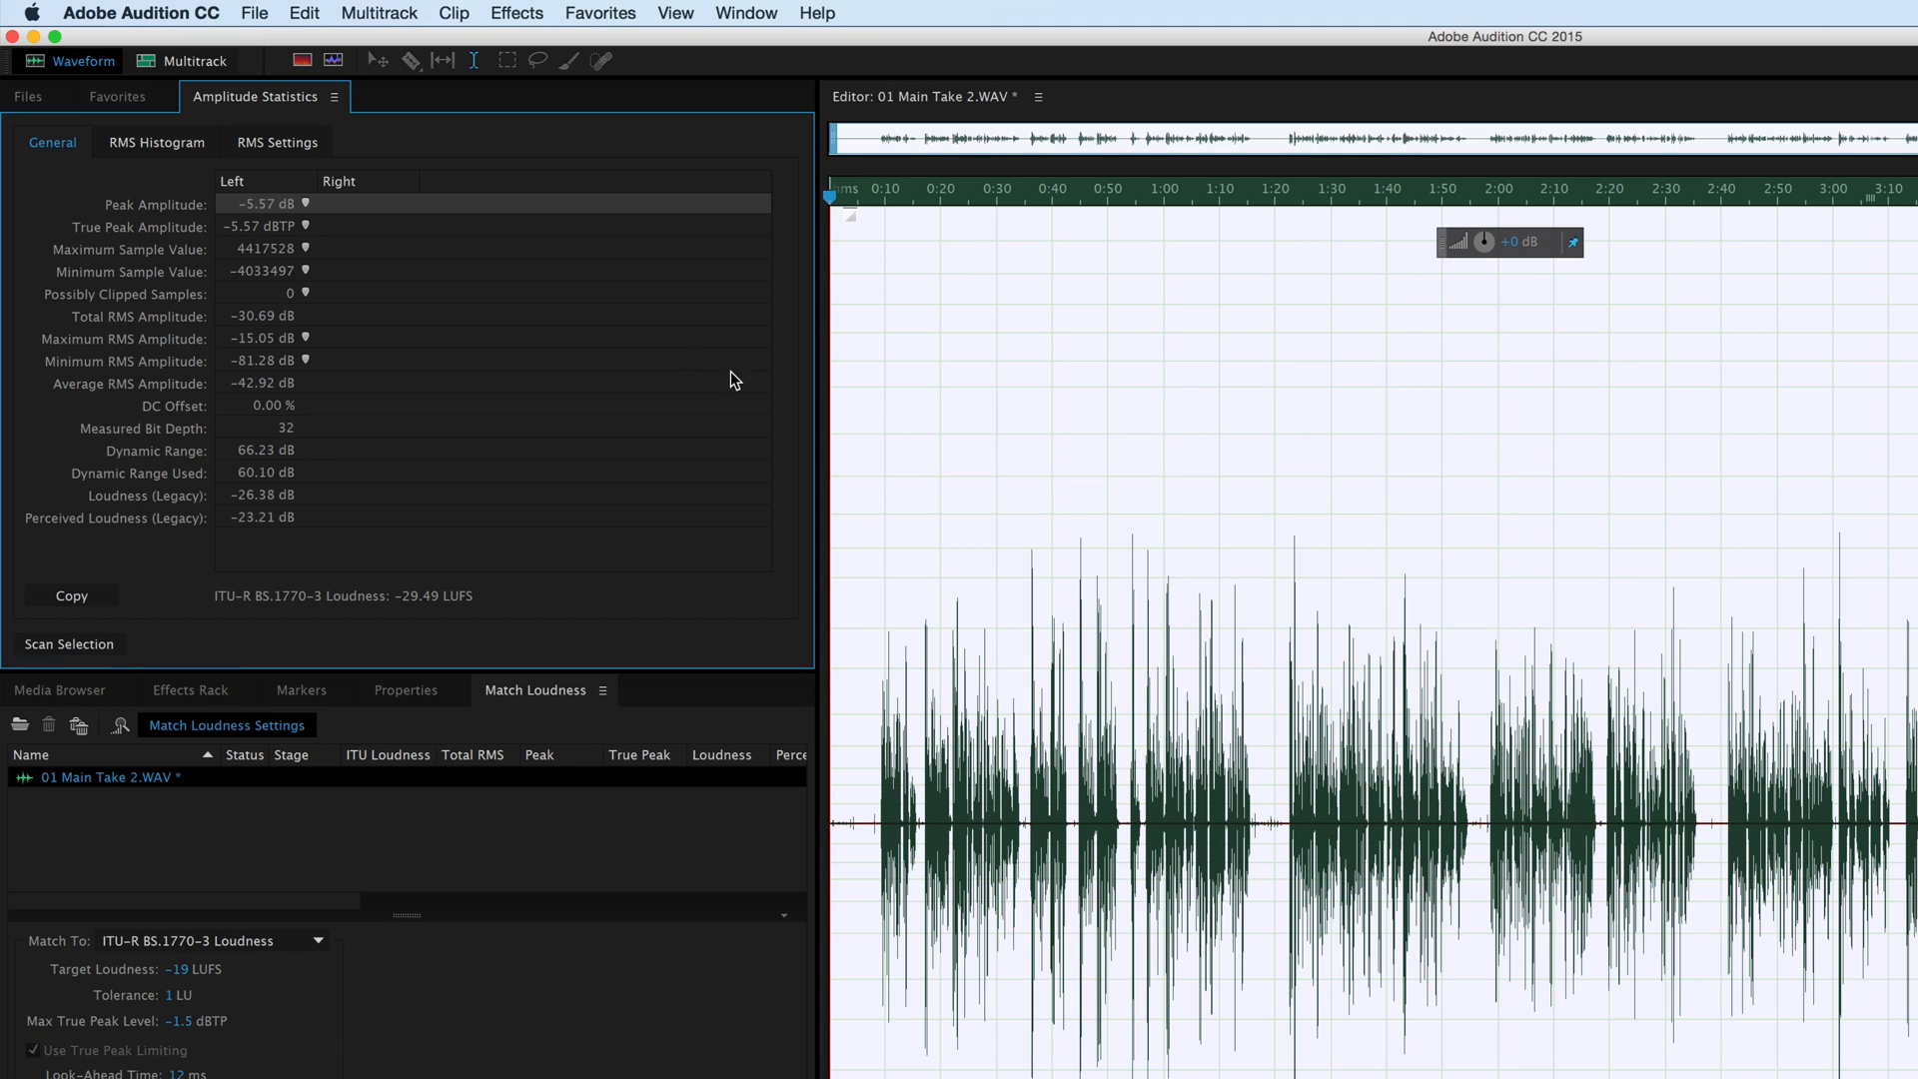
{"action": "mouse_move", "coordinate": [284, 612]}
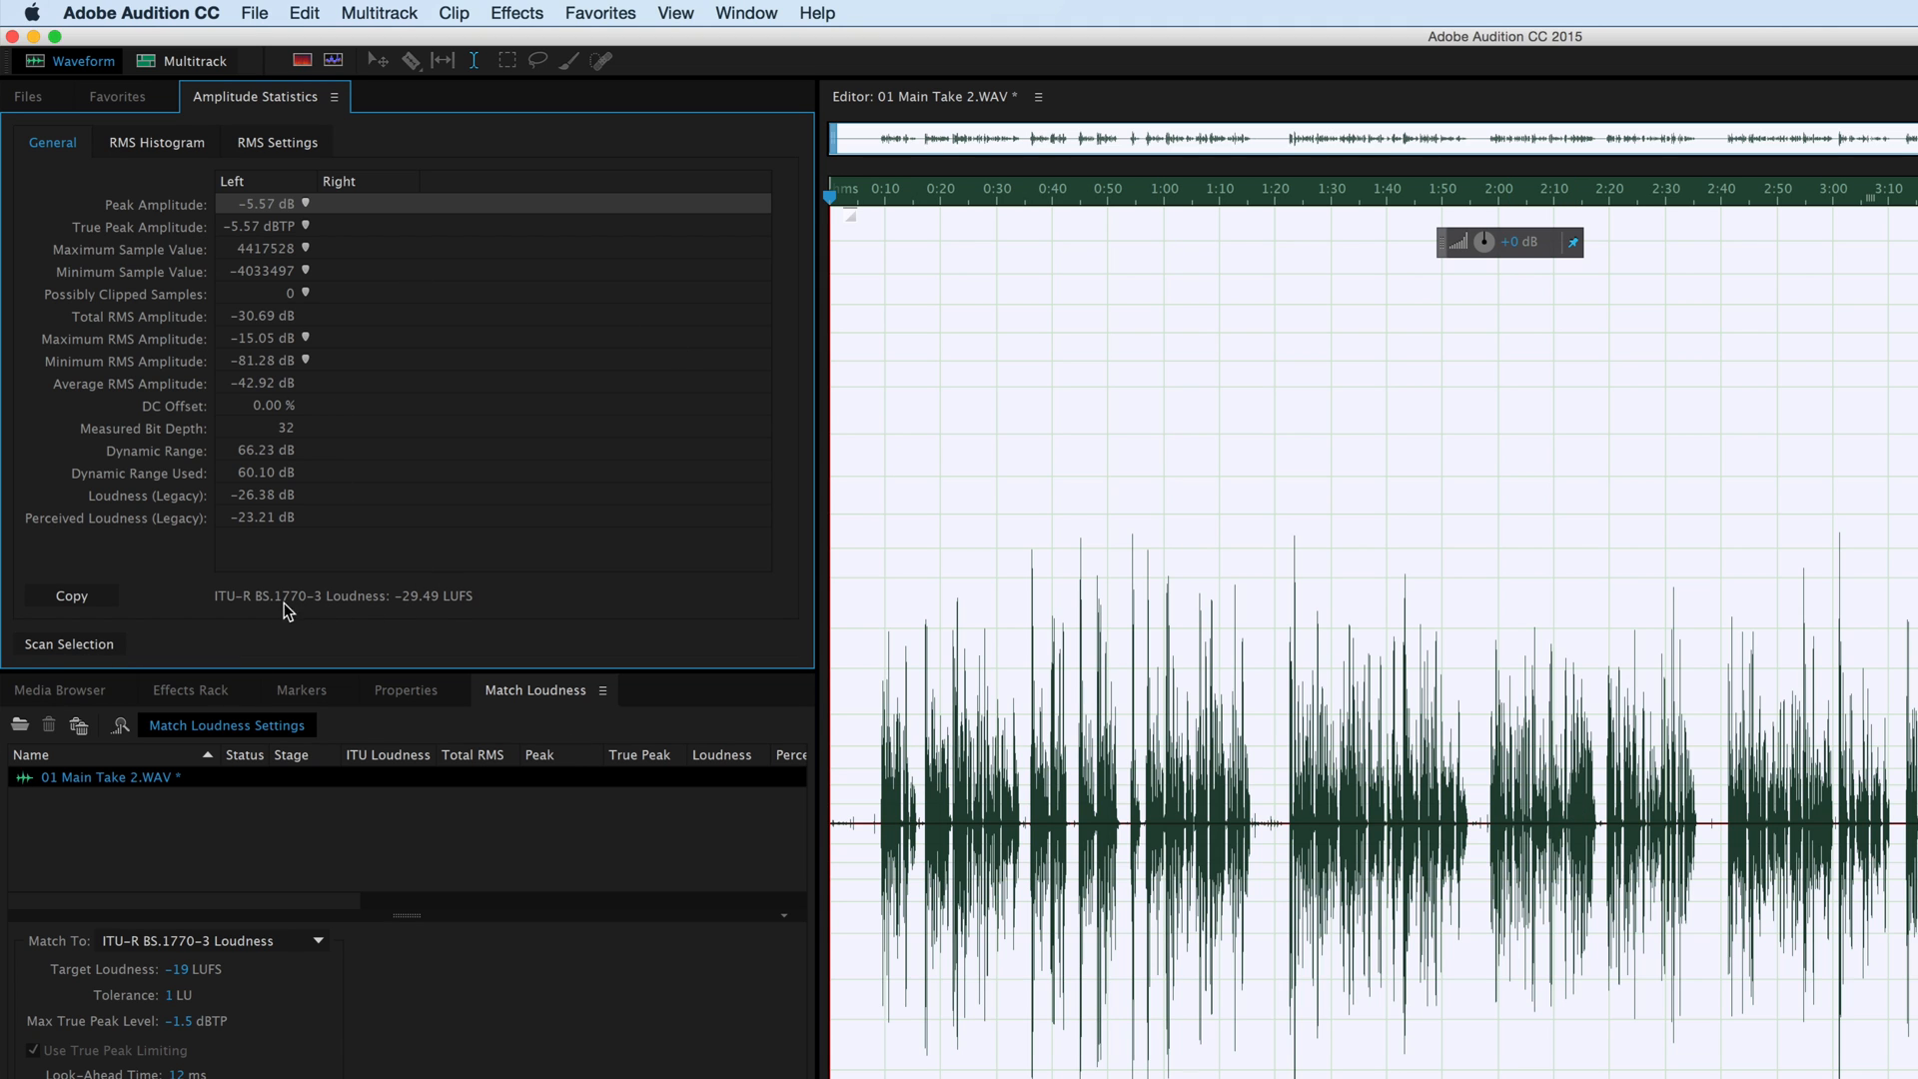
{"action": "mouse_move", "coordinate": [318, 611]}
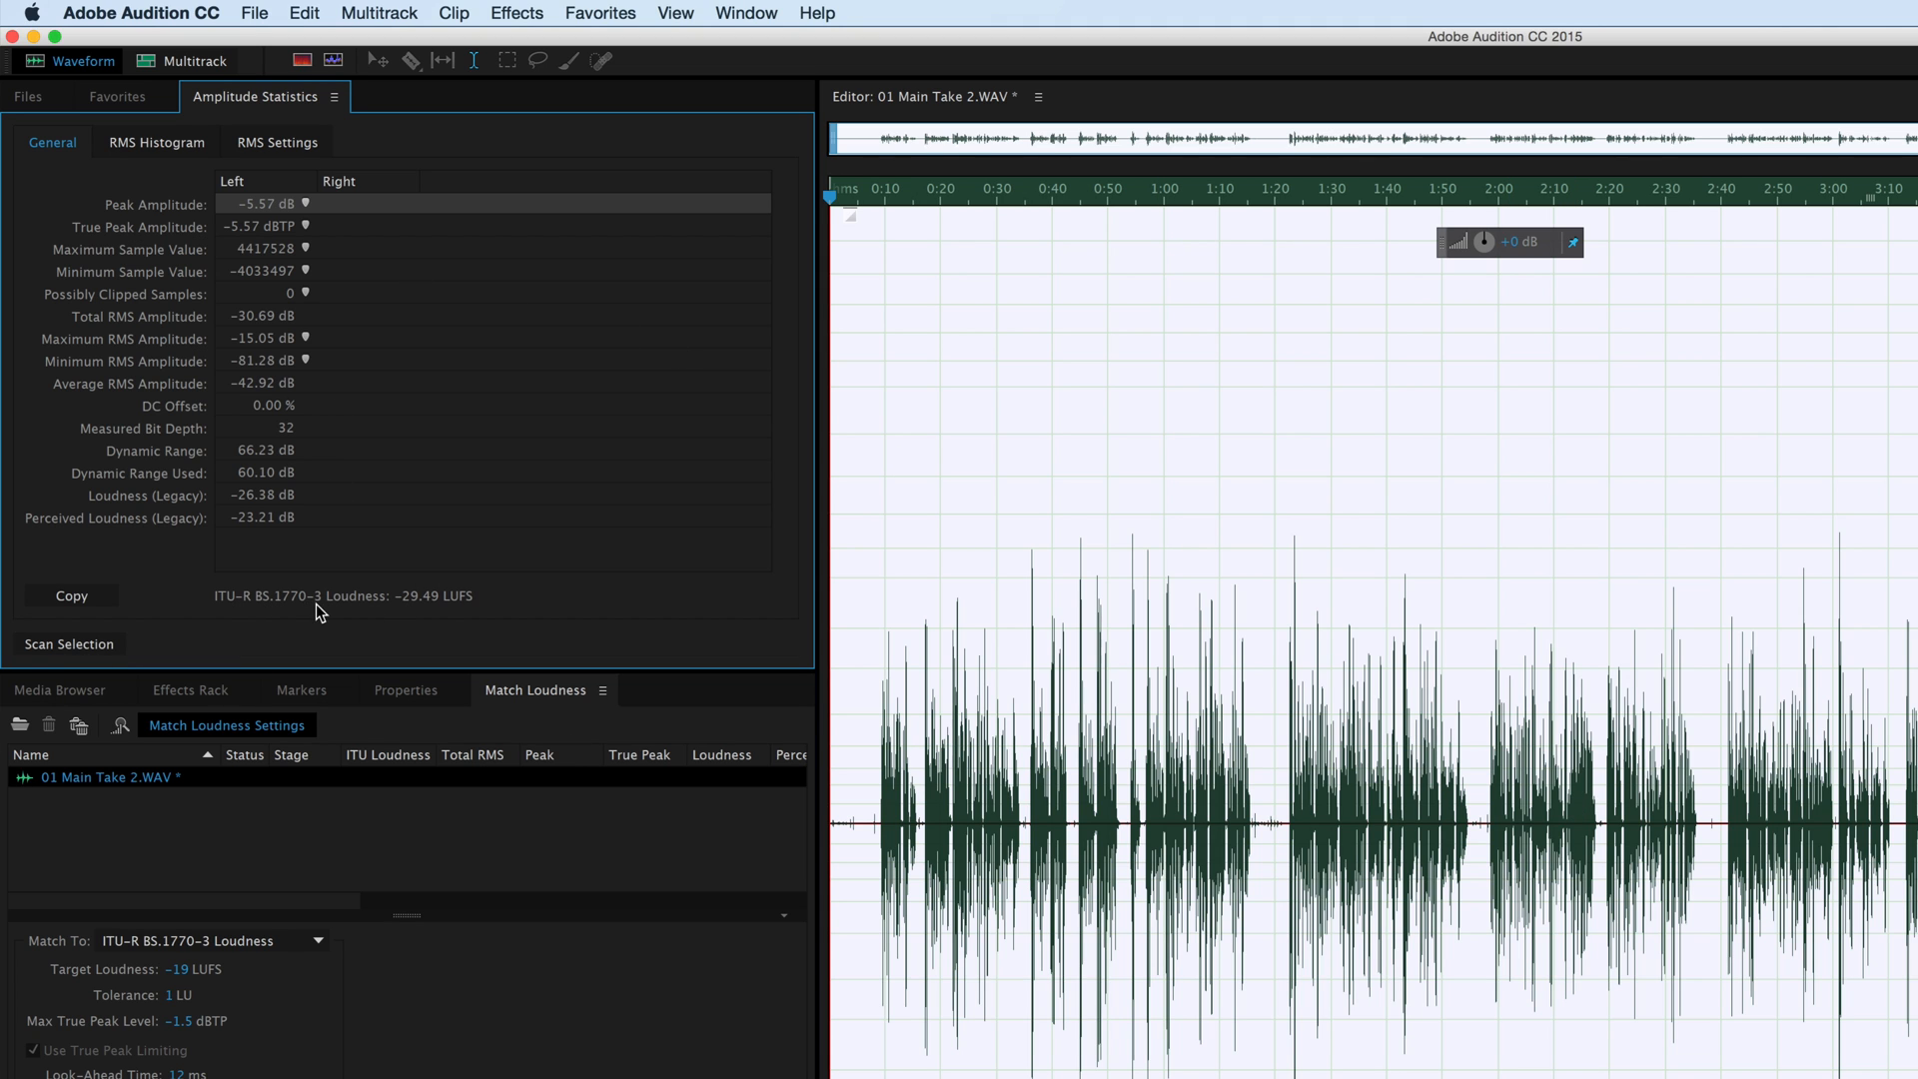
{"action": "mouse_move", "coordinate": [414, 616]}
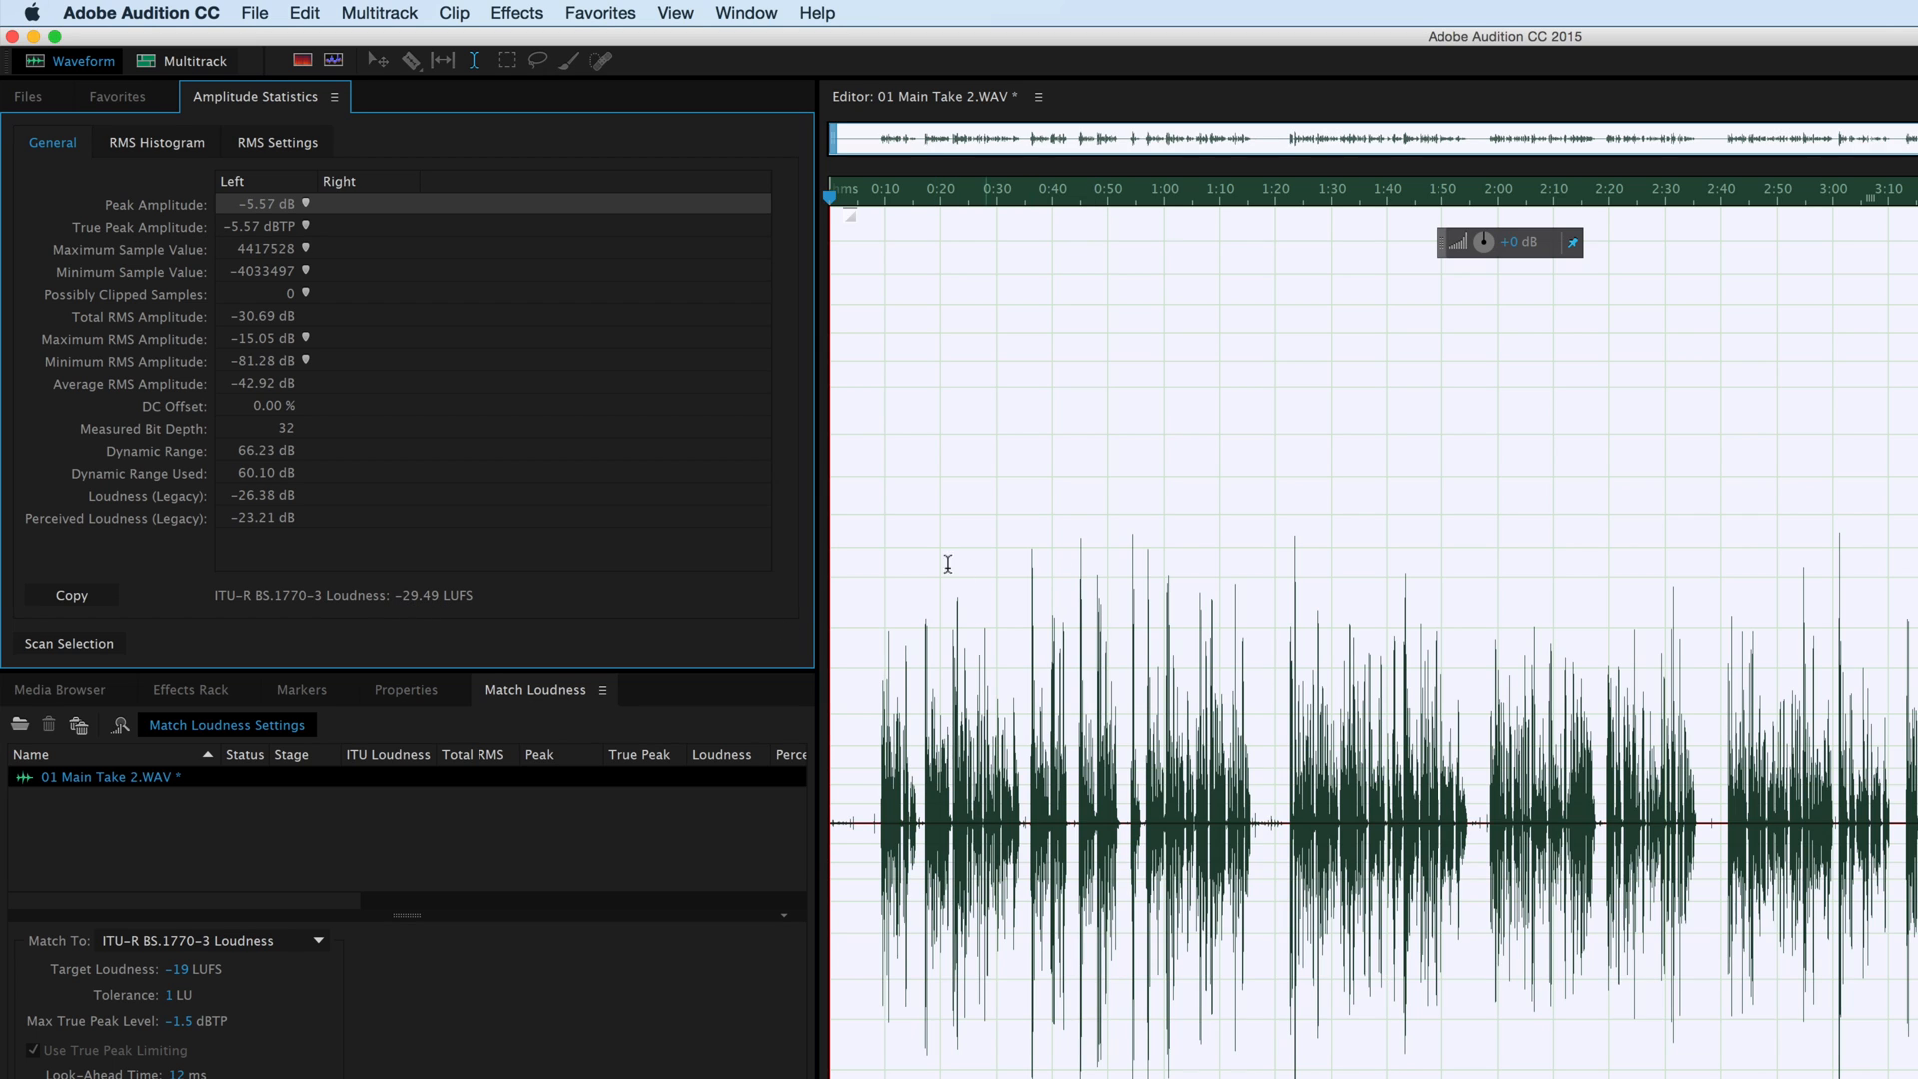
{"action": "mouse_move", "coordinate": [995, 558]}
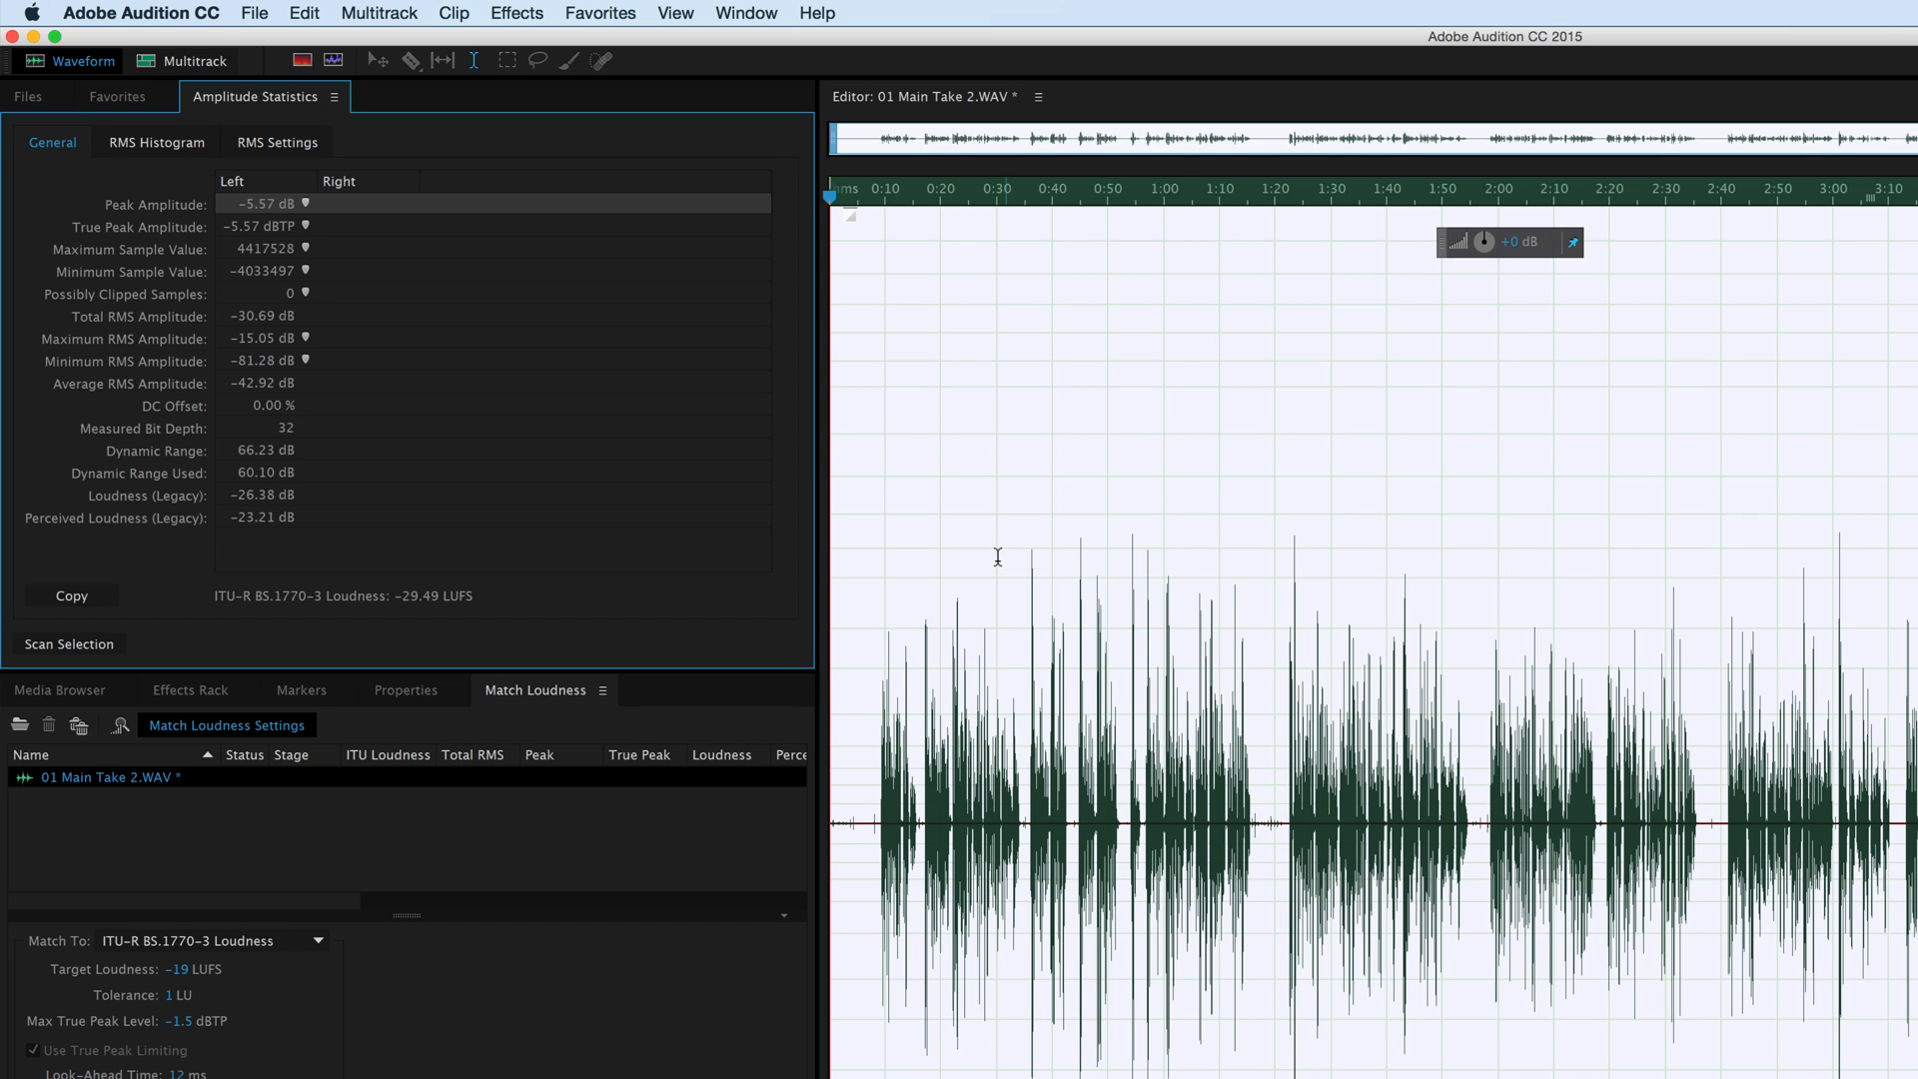
{"action": "mouse_move", "coordinate": [407, 634]}
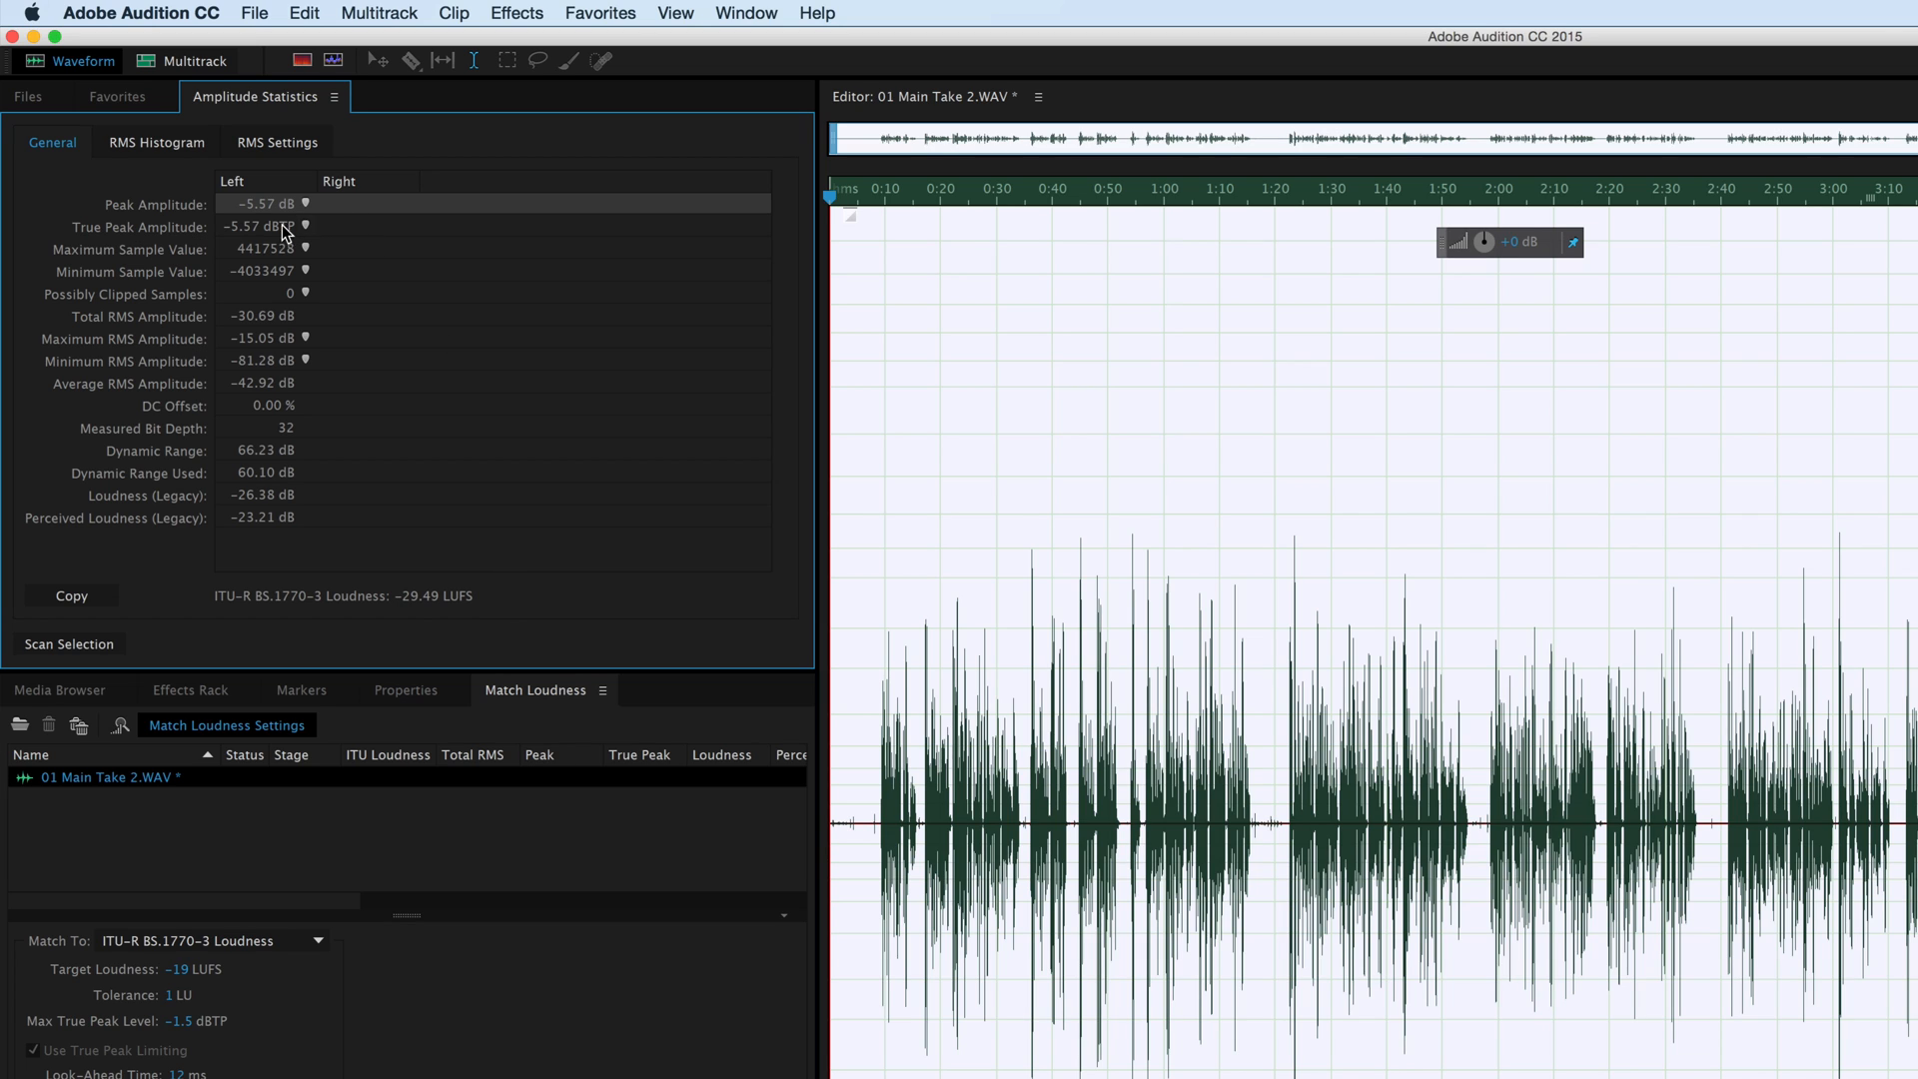
{"action": "mouse_move", "coordinate": [186, 233]}
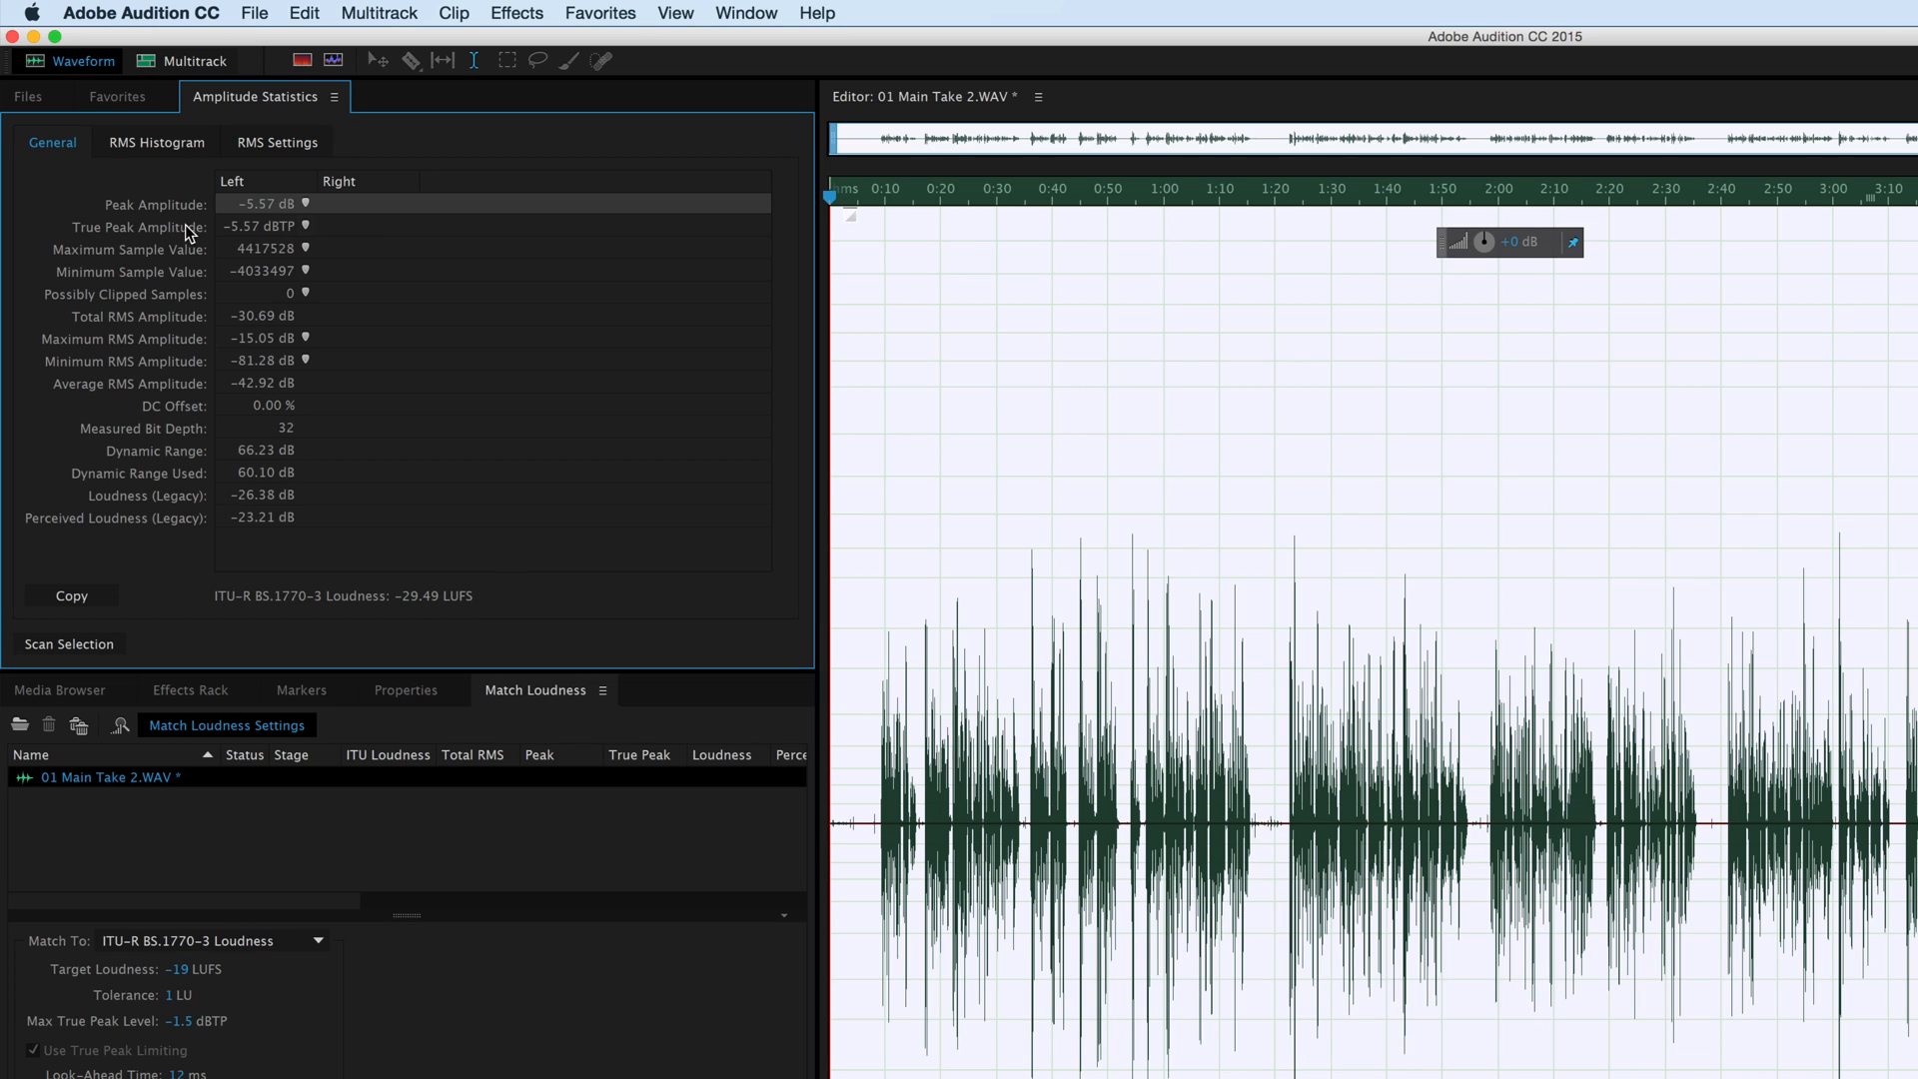
{"action": "mouse_move", "coordinate": [232, 238]}
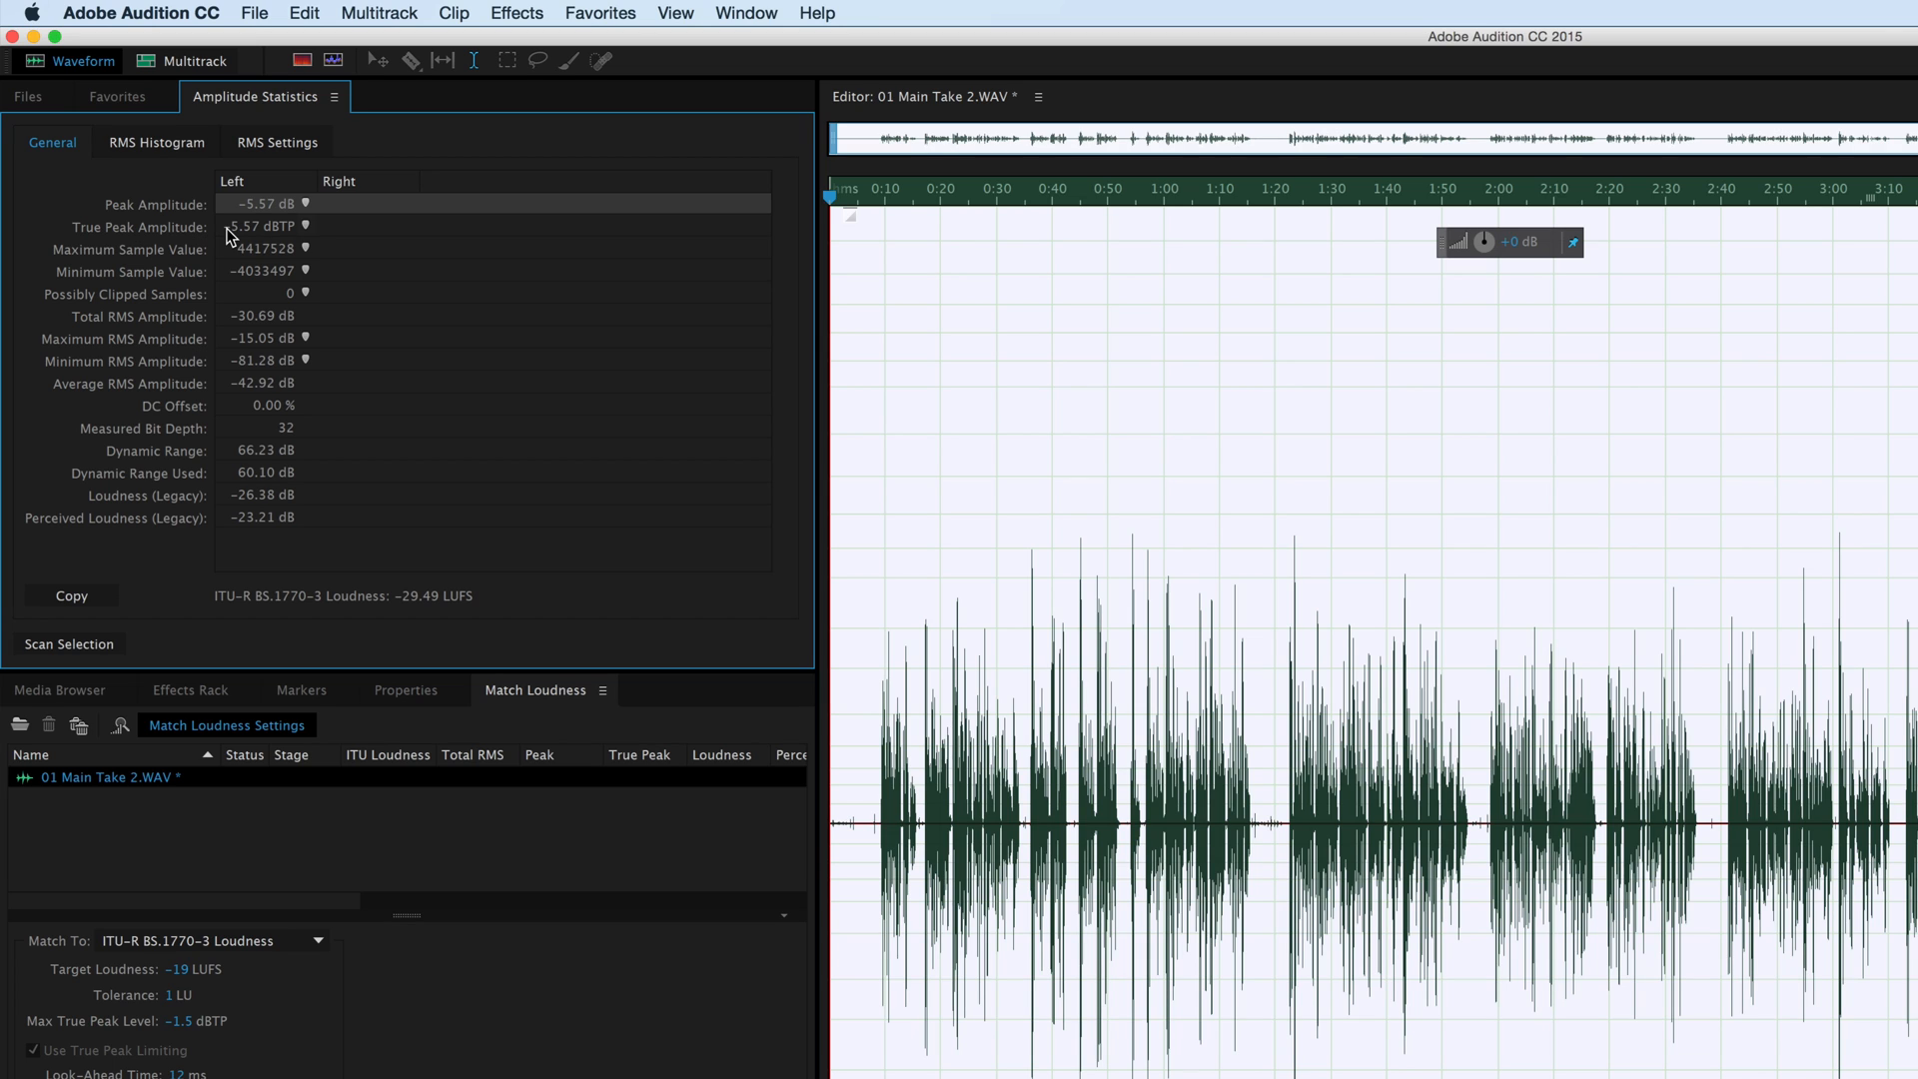
{"action": "mouse_move", "coordinate": [298, 242]}
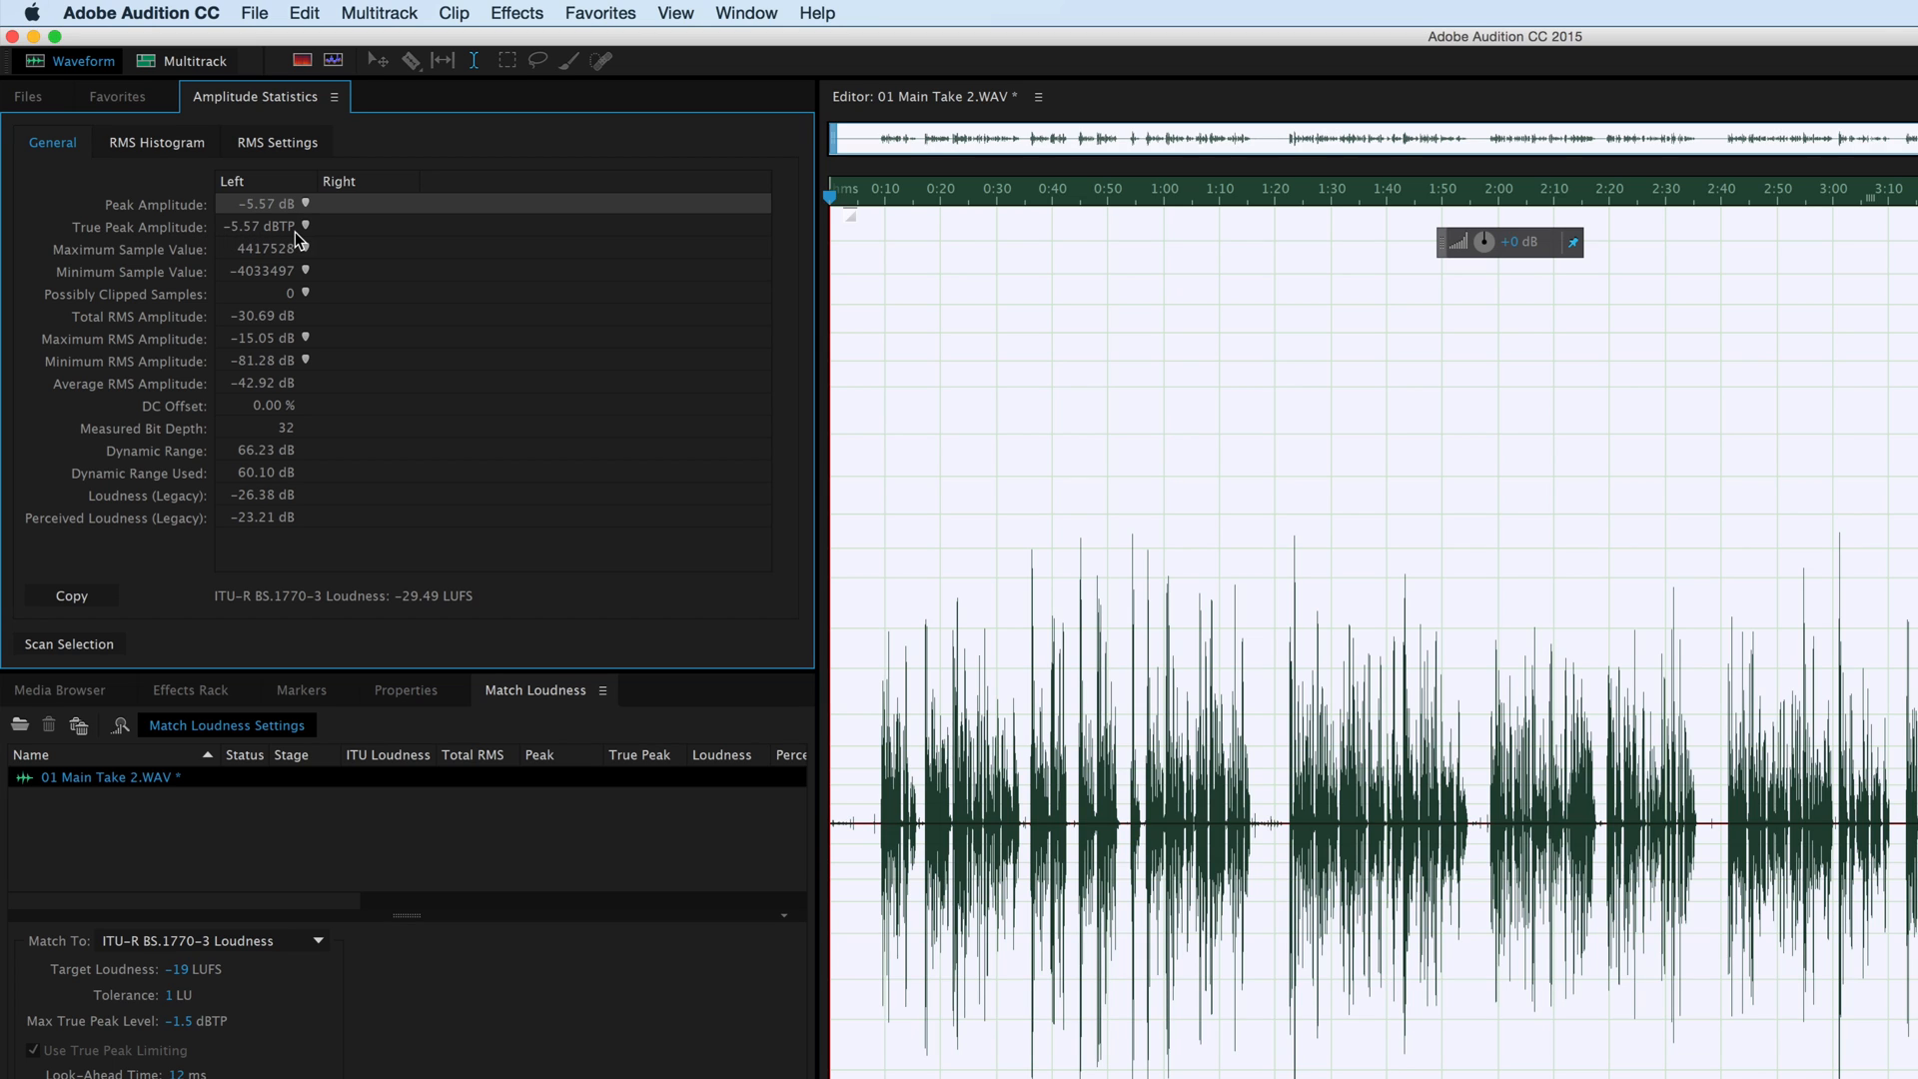
{"action": "mouse_move", "coordinate": [252, 230]}
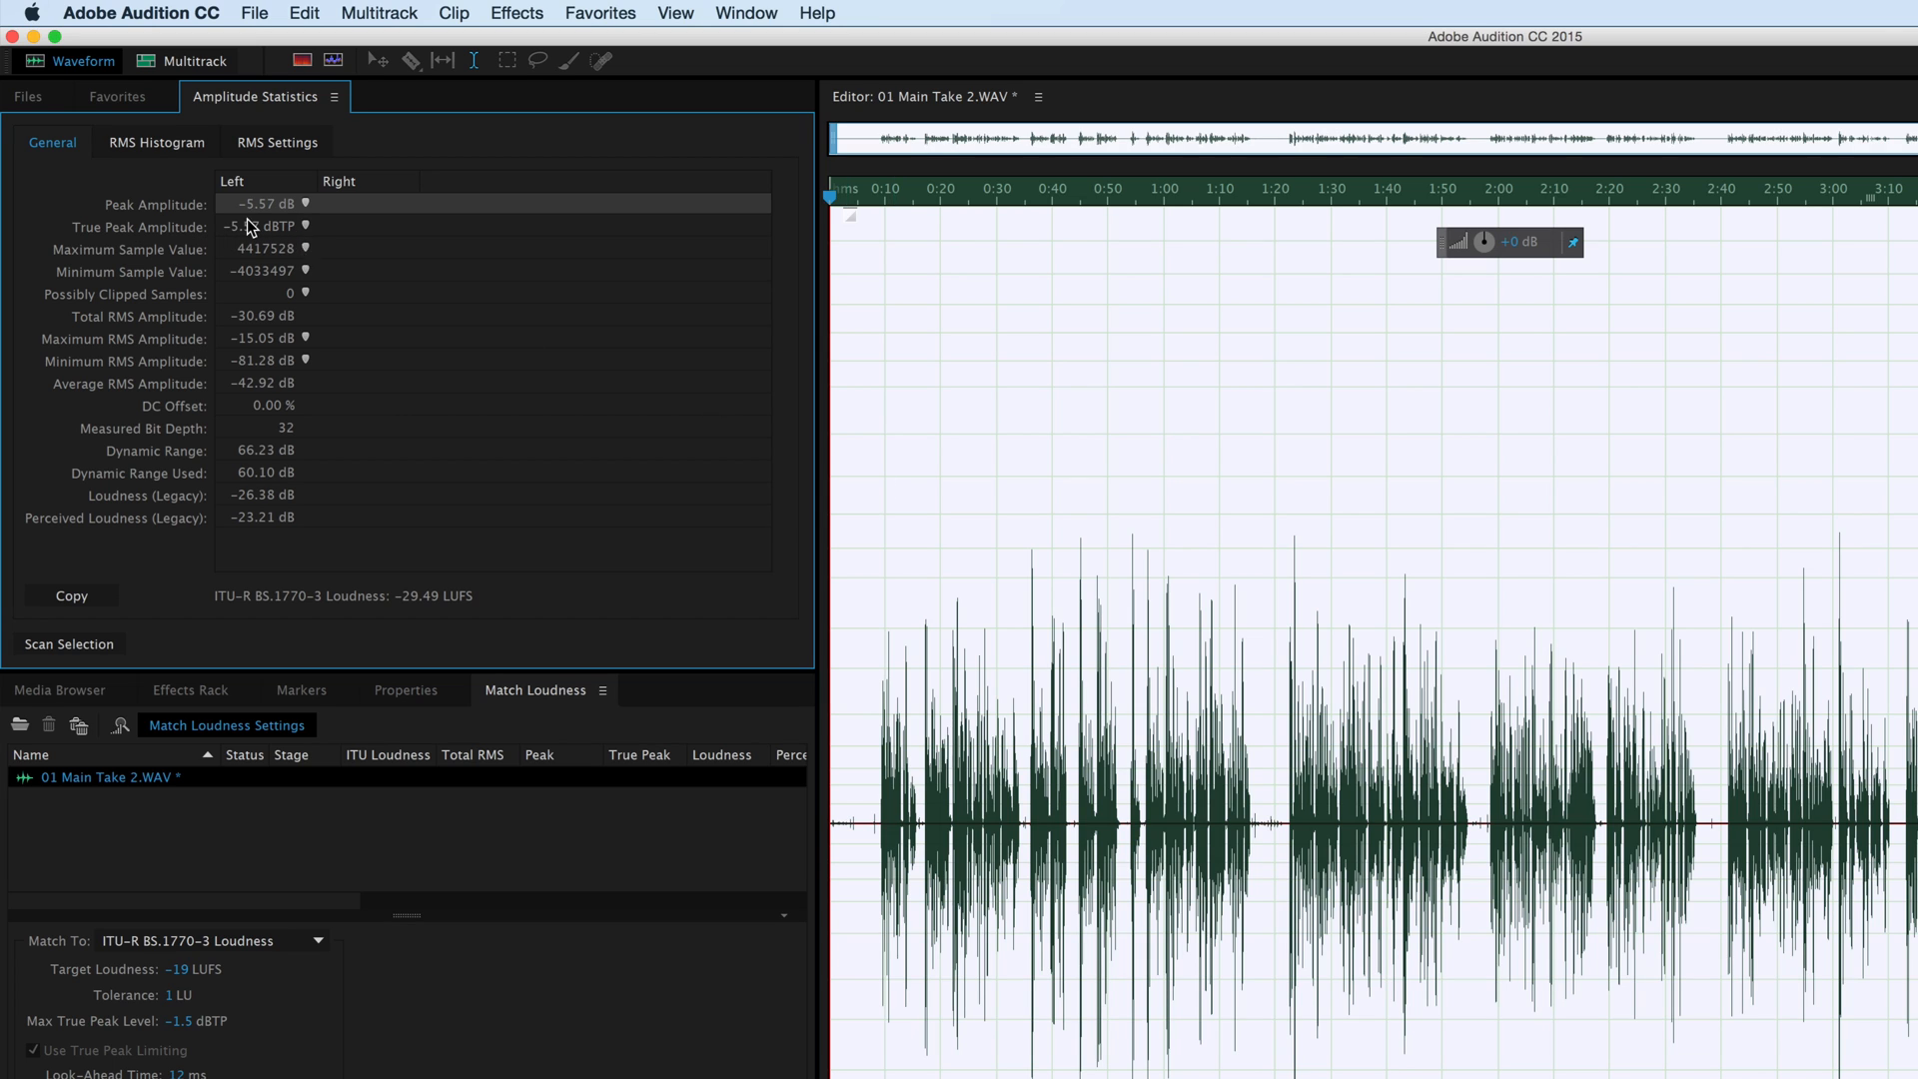
{"action": "left_click", "coordinate": [26, 96]}
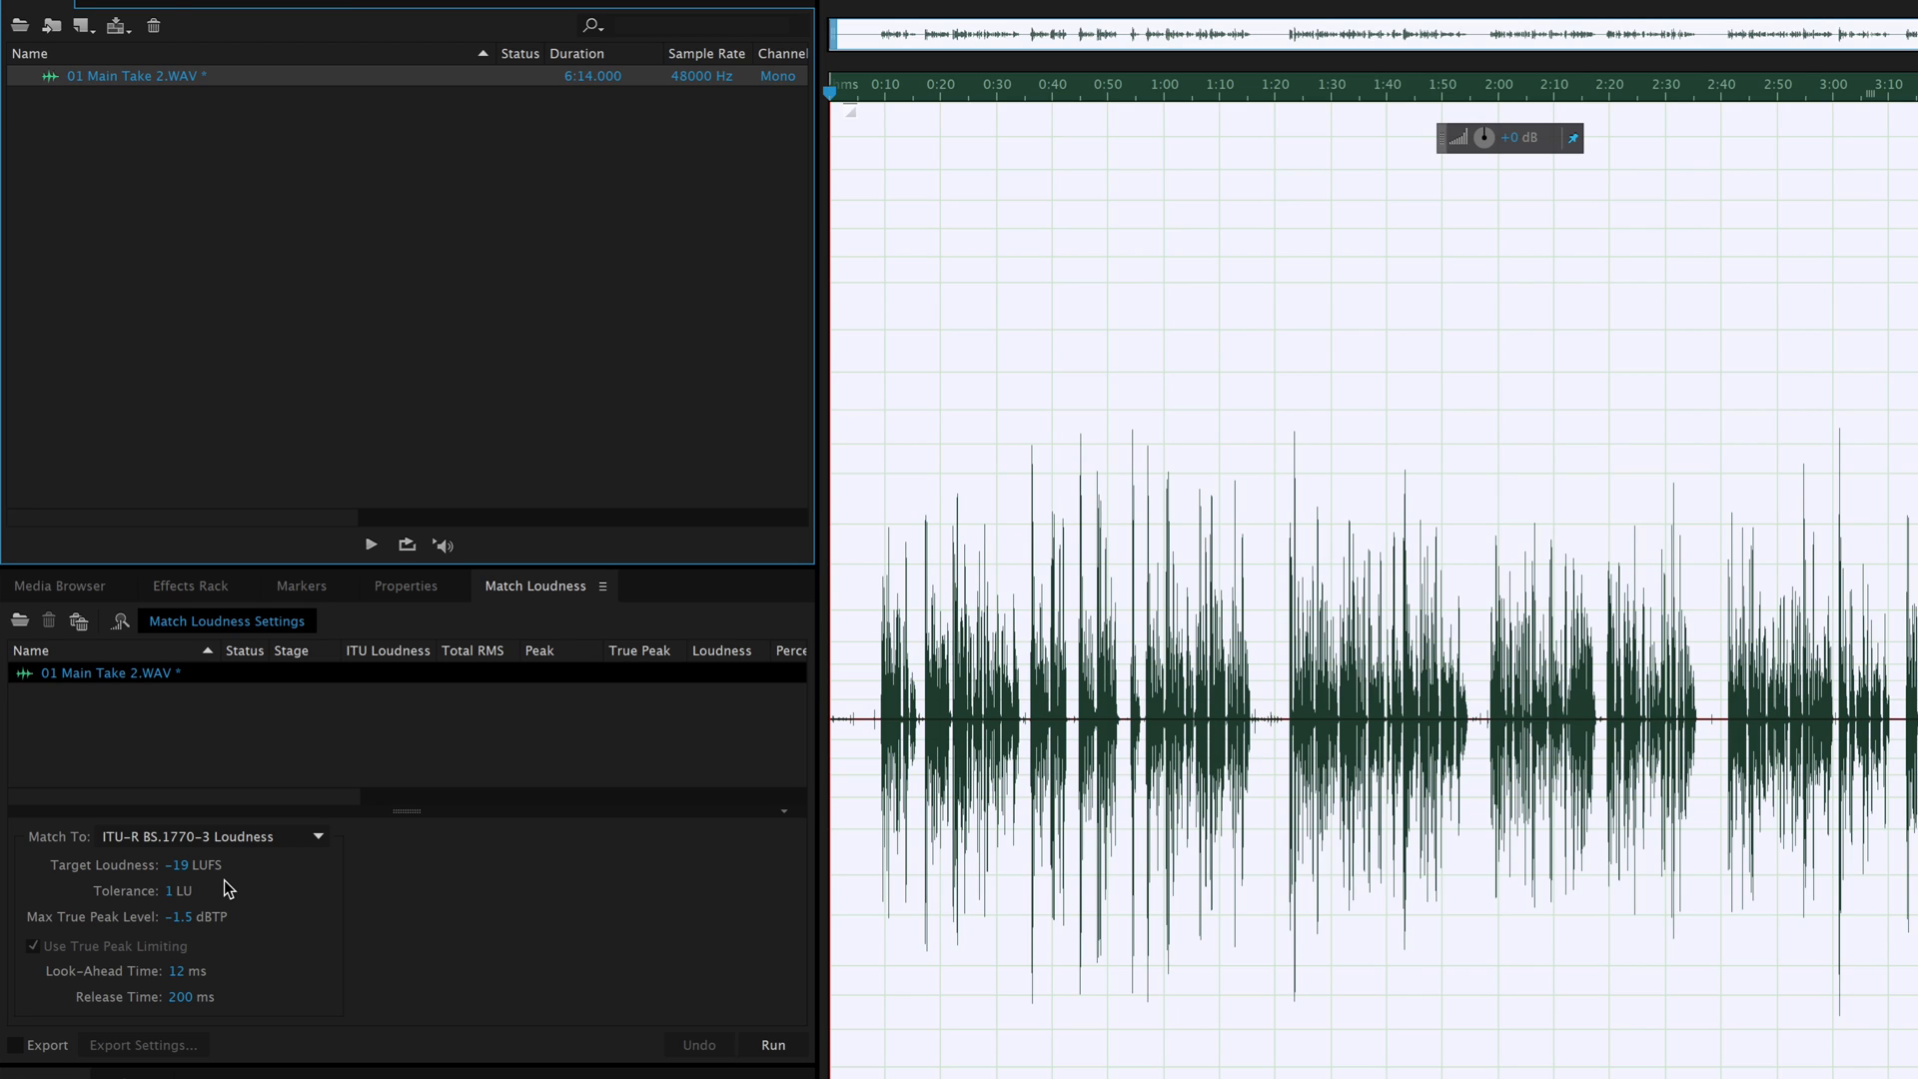
{"action": "mouse_move", "coordinate": [208, 897]}
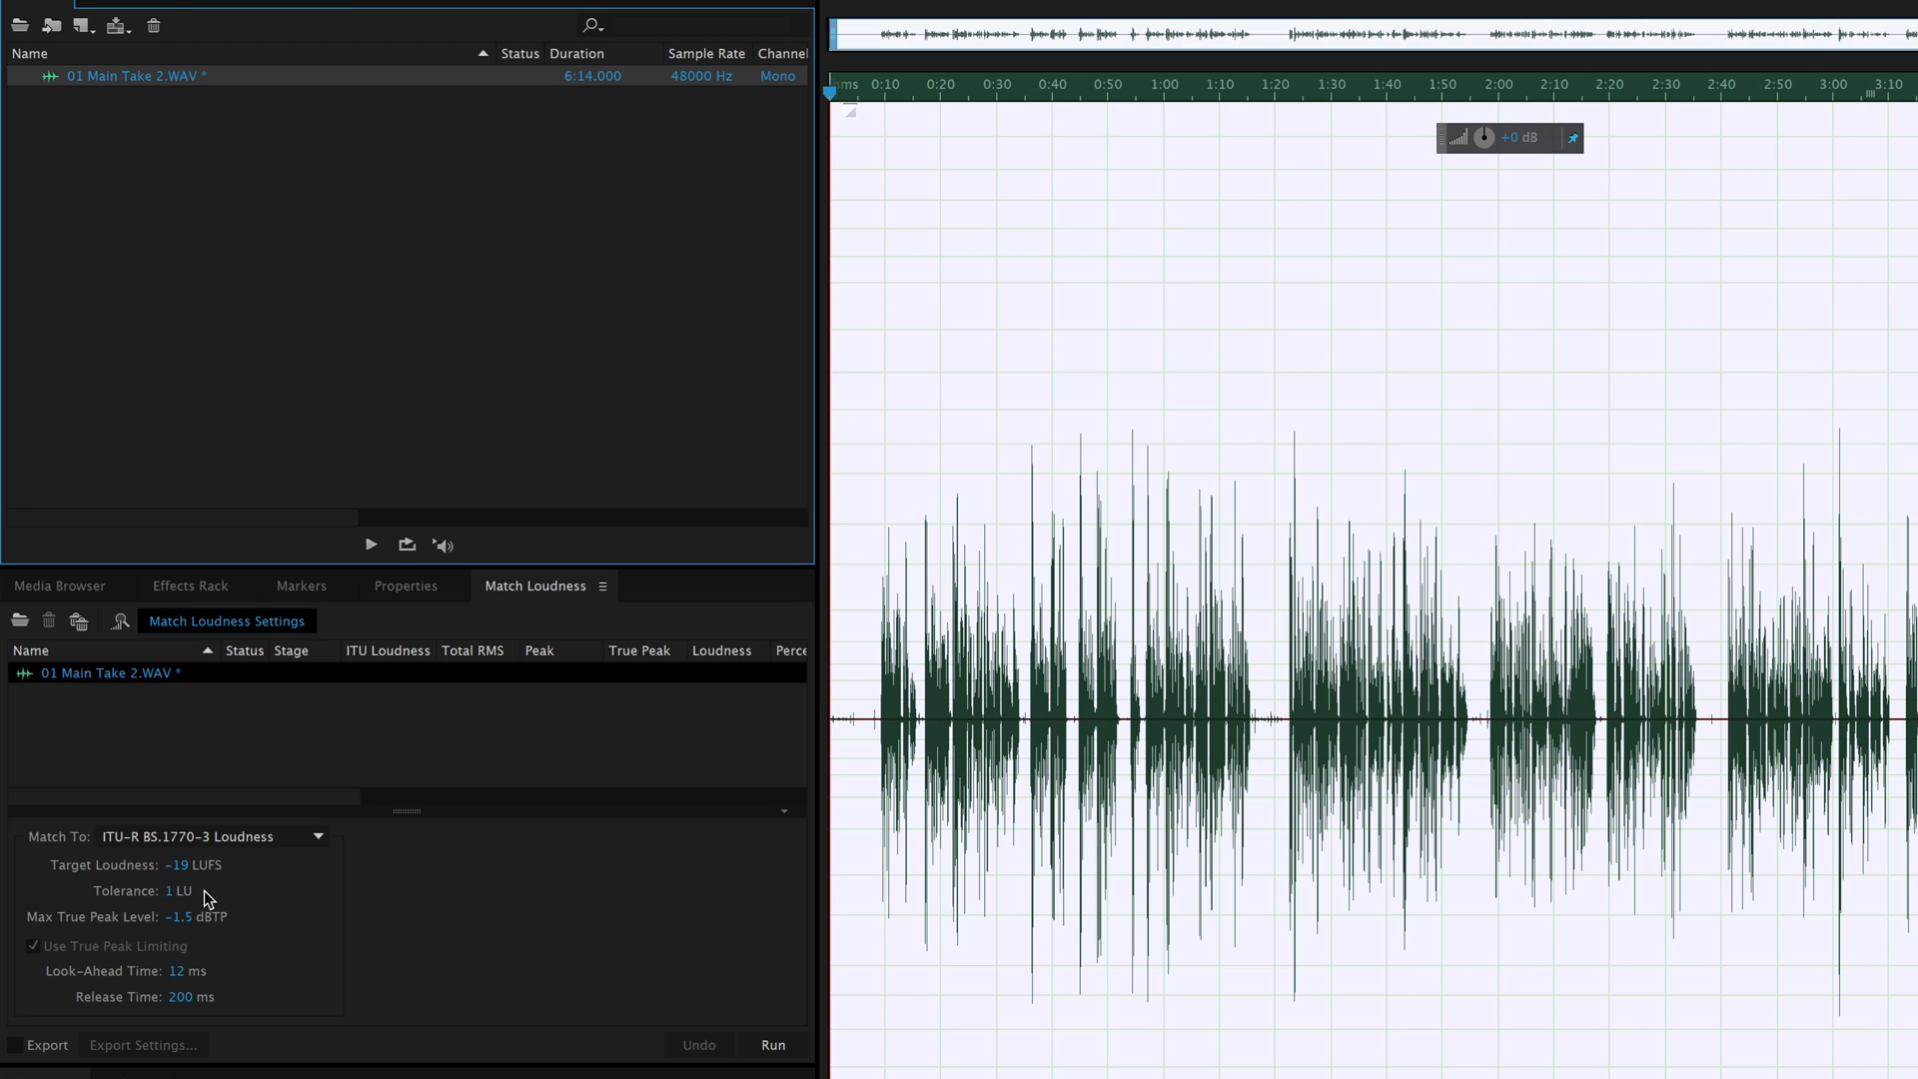
{"action": "mouse_move", "coordinate": [164, 914]}
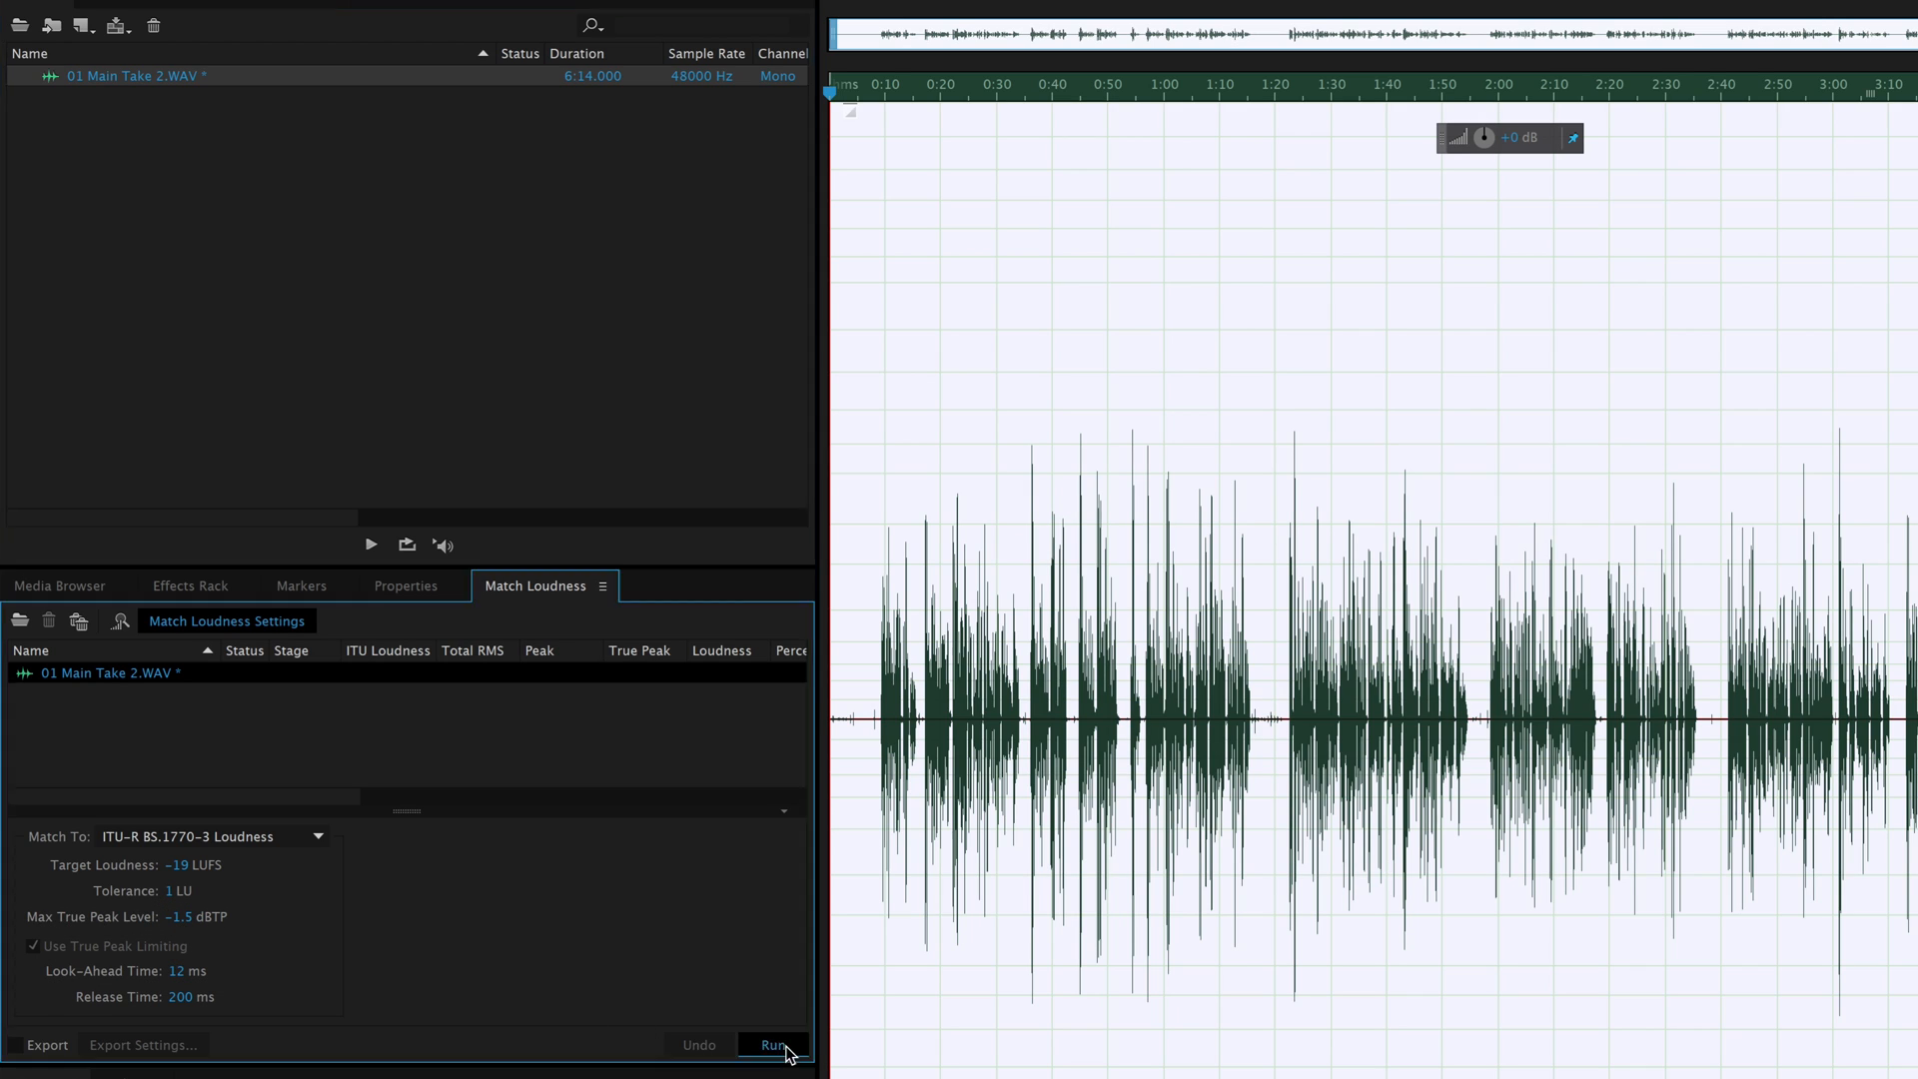
Run Match Loudness to bring the take to -20 LUFS with a -1.50 dB true peak limit.
{"action": "left_click", "coordinate": [776, 1045]}
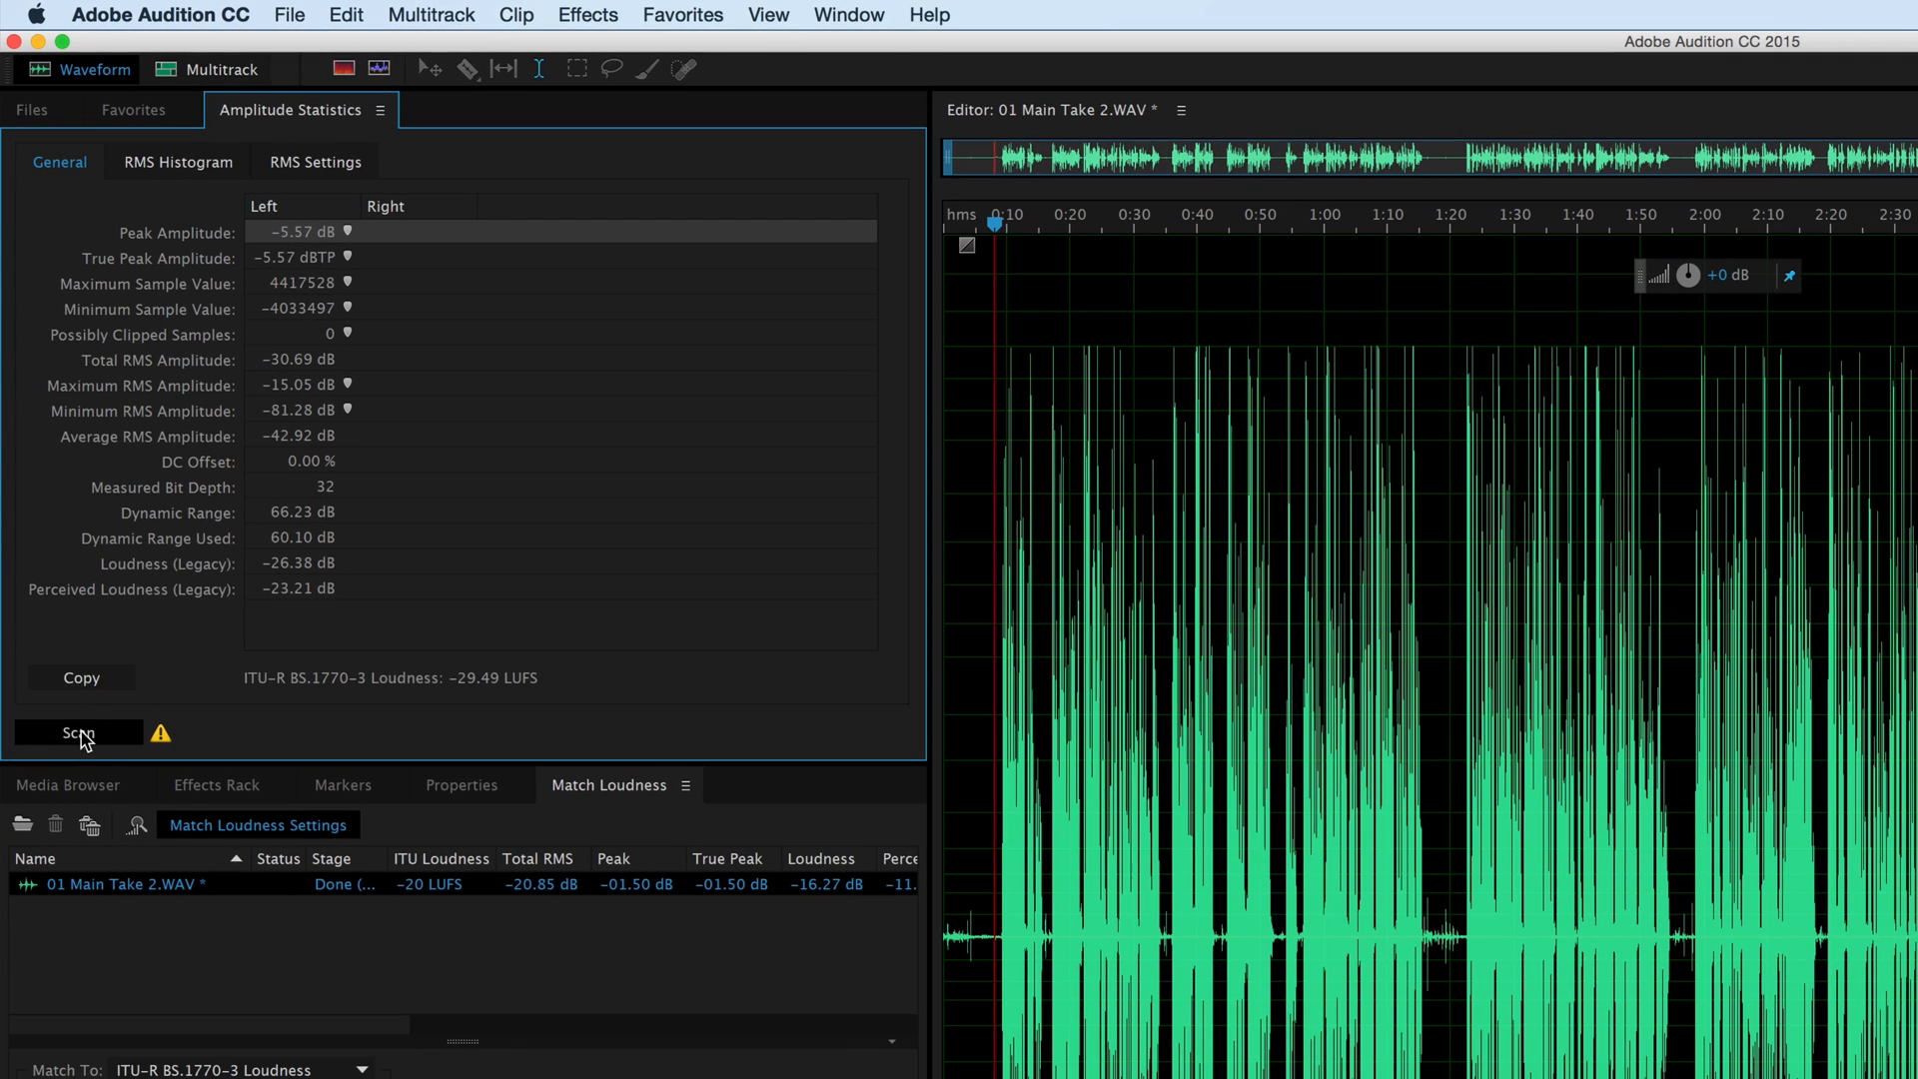
Rescan statistics to confirm -19.73 LUFS and -1.50 dBTP, then undo the loudness match.
{"action": "left_click", "coordinate": [78, 732]}
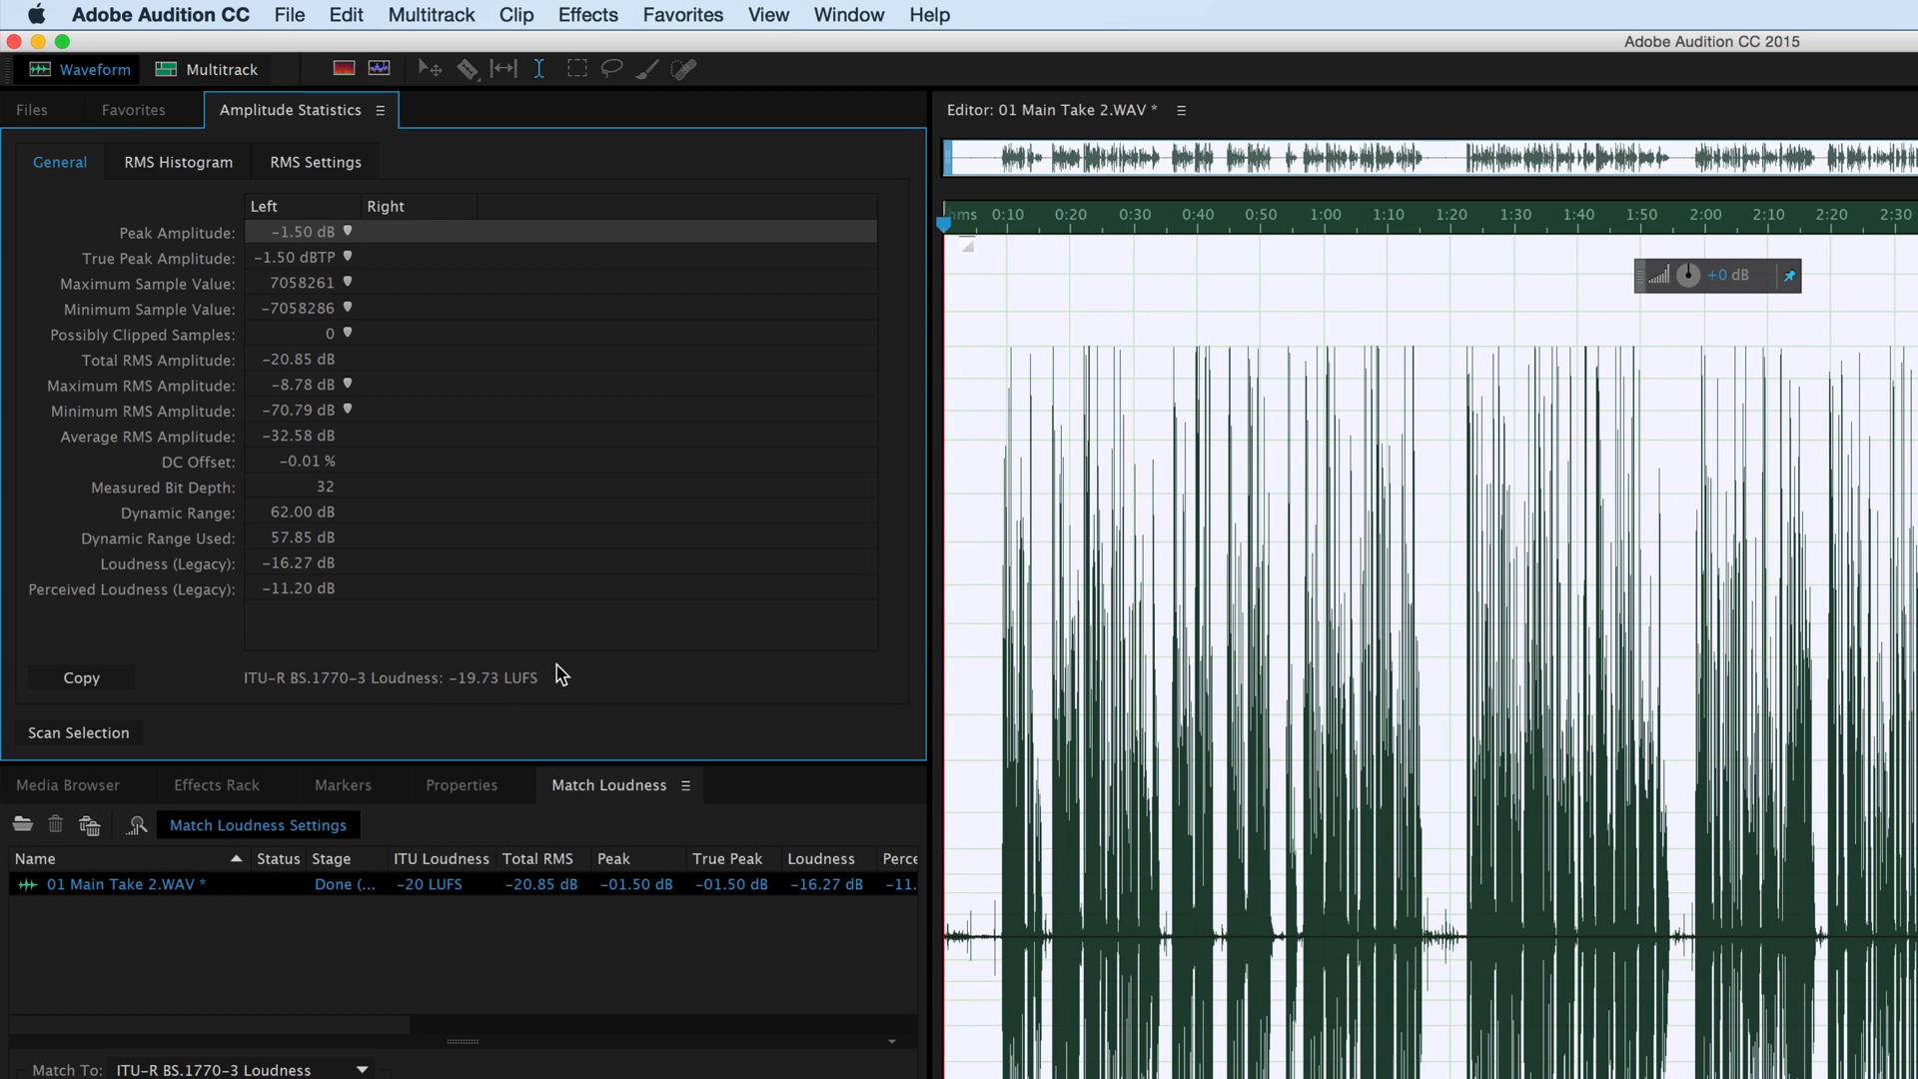
{"action": "mouse_move", "coordinate": [490, 695]}
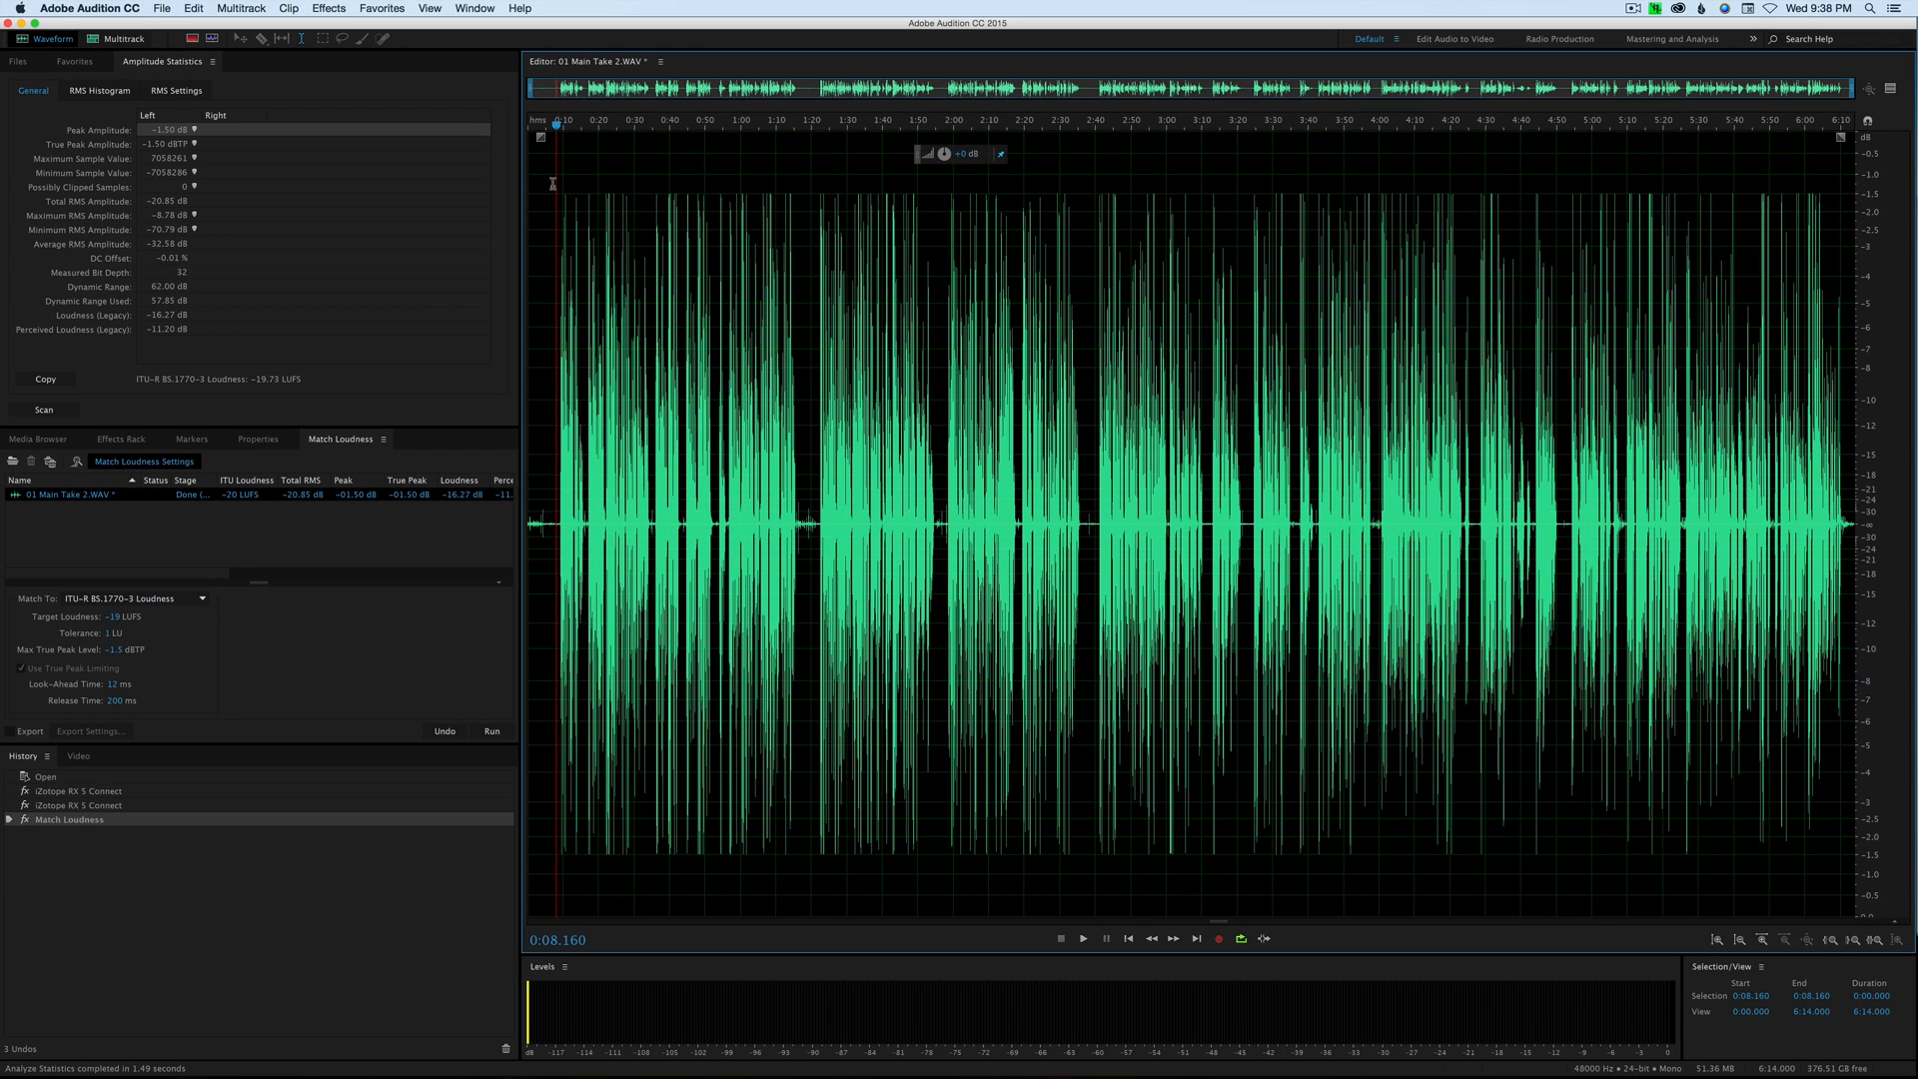
{"action": "mouse_move", "coordinate": [843, 194]}
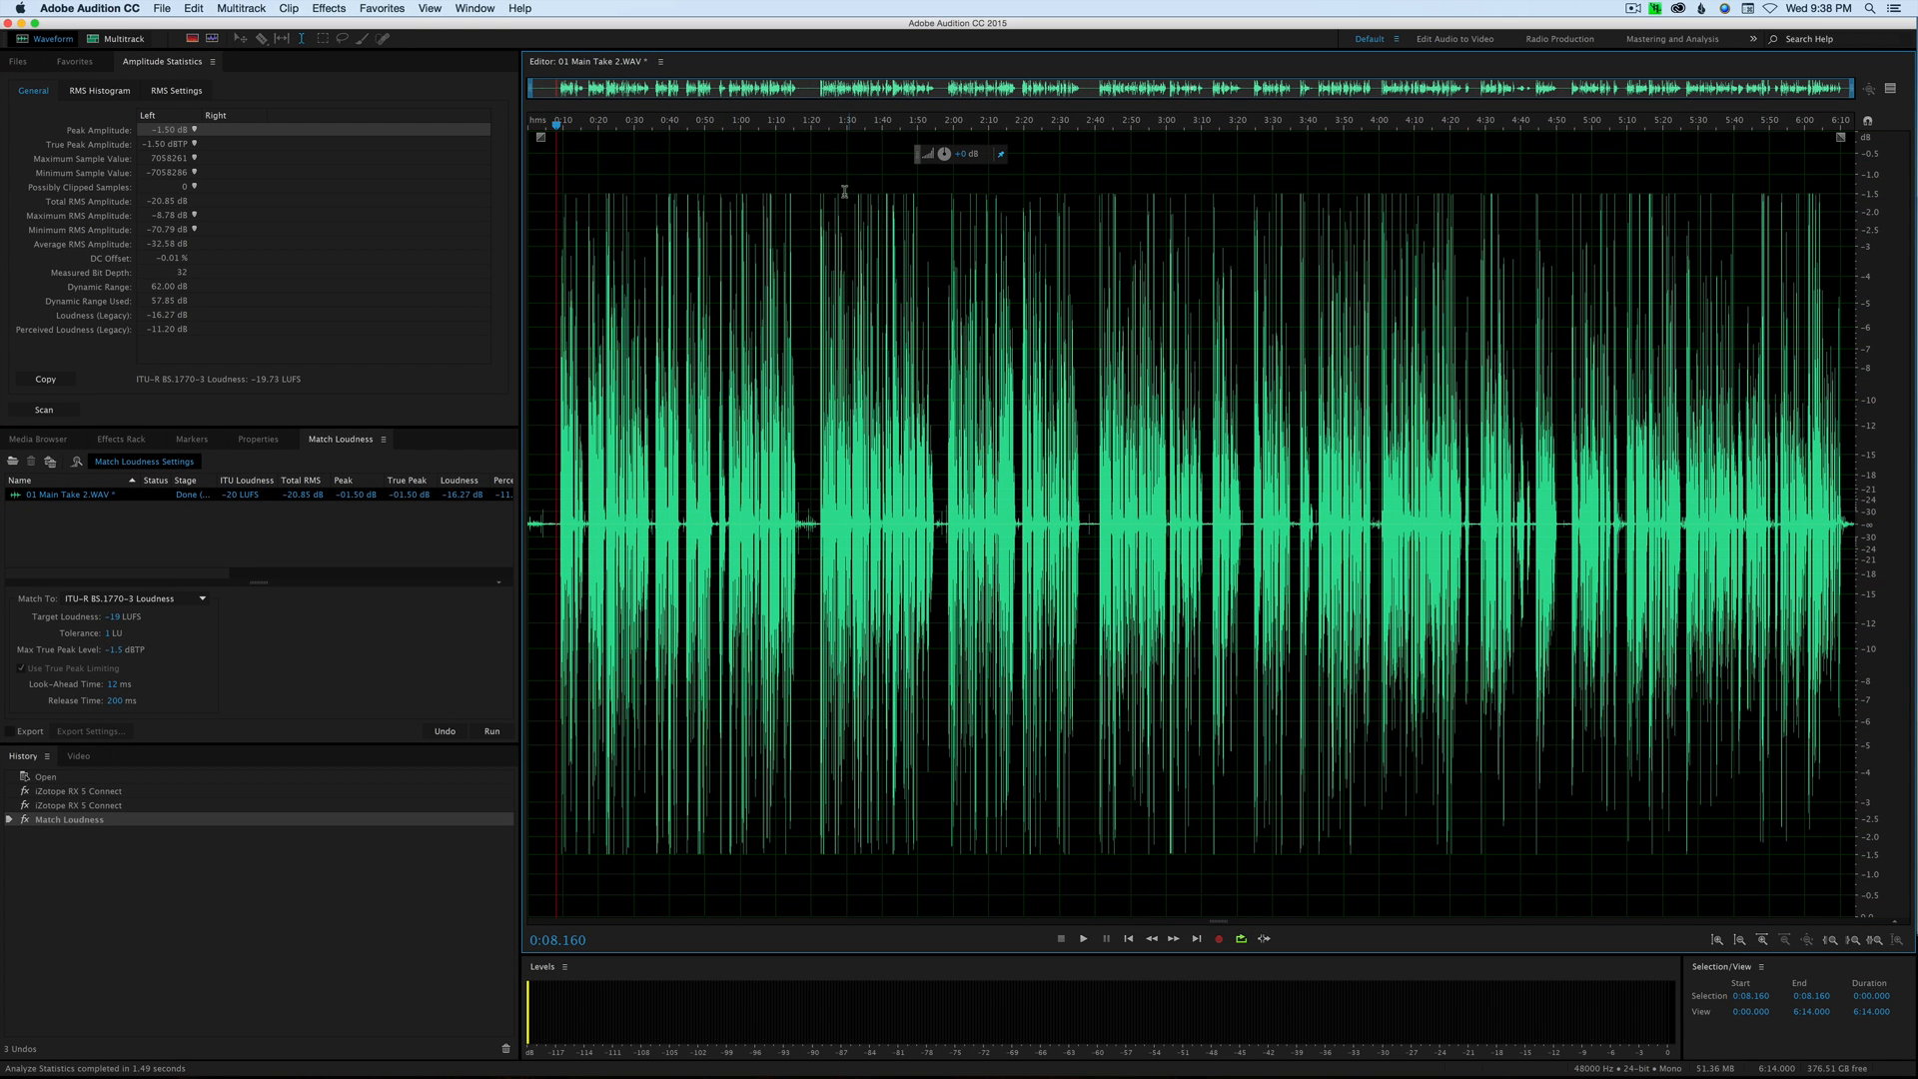
{"action": "mouse_move", "coordinate": [1265, 182]}
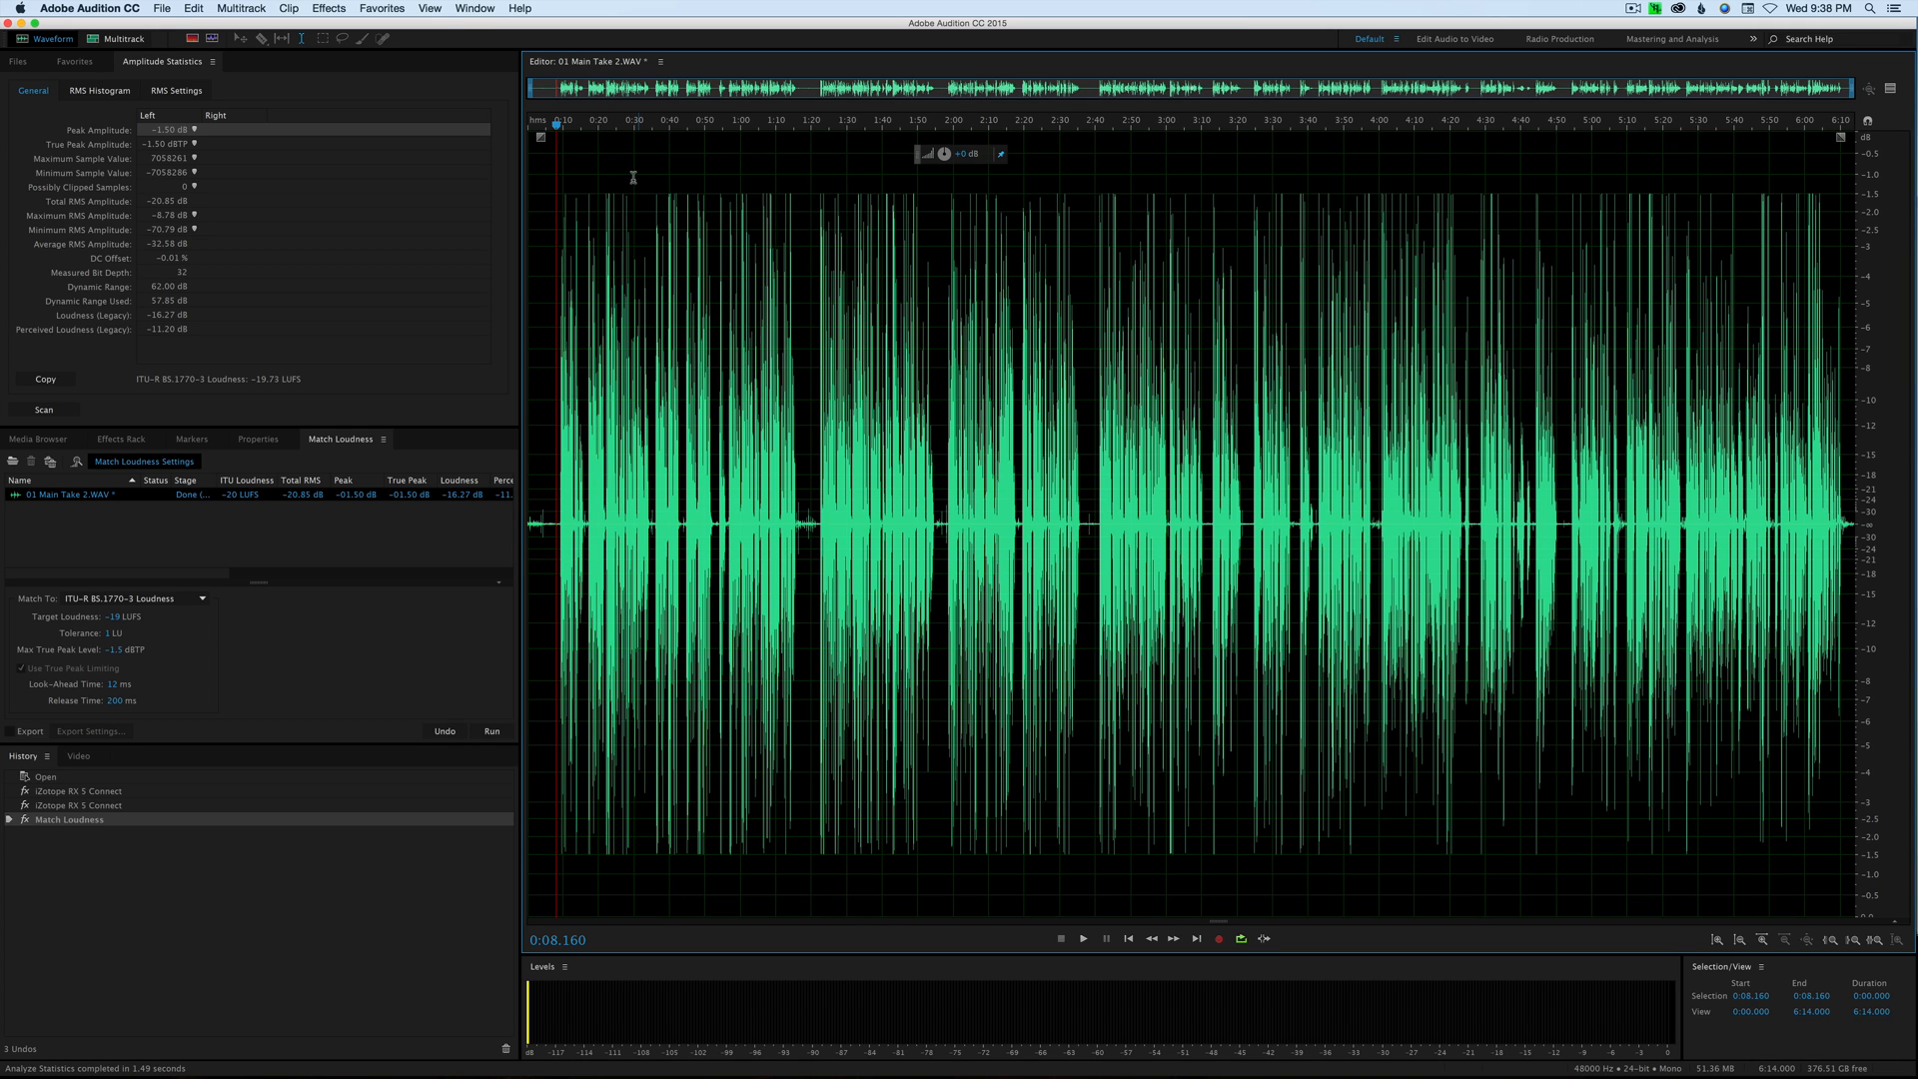
{"action": "key", "text": "cmd+z"}
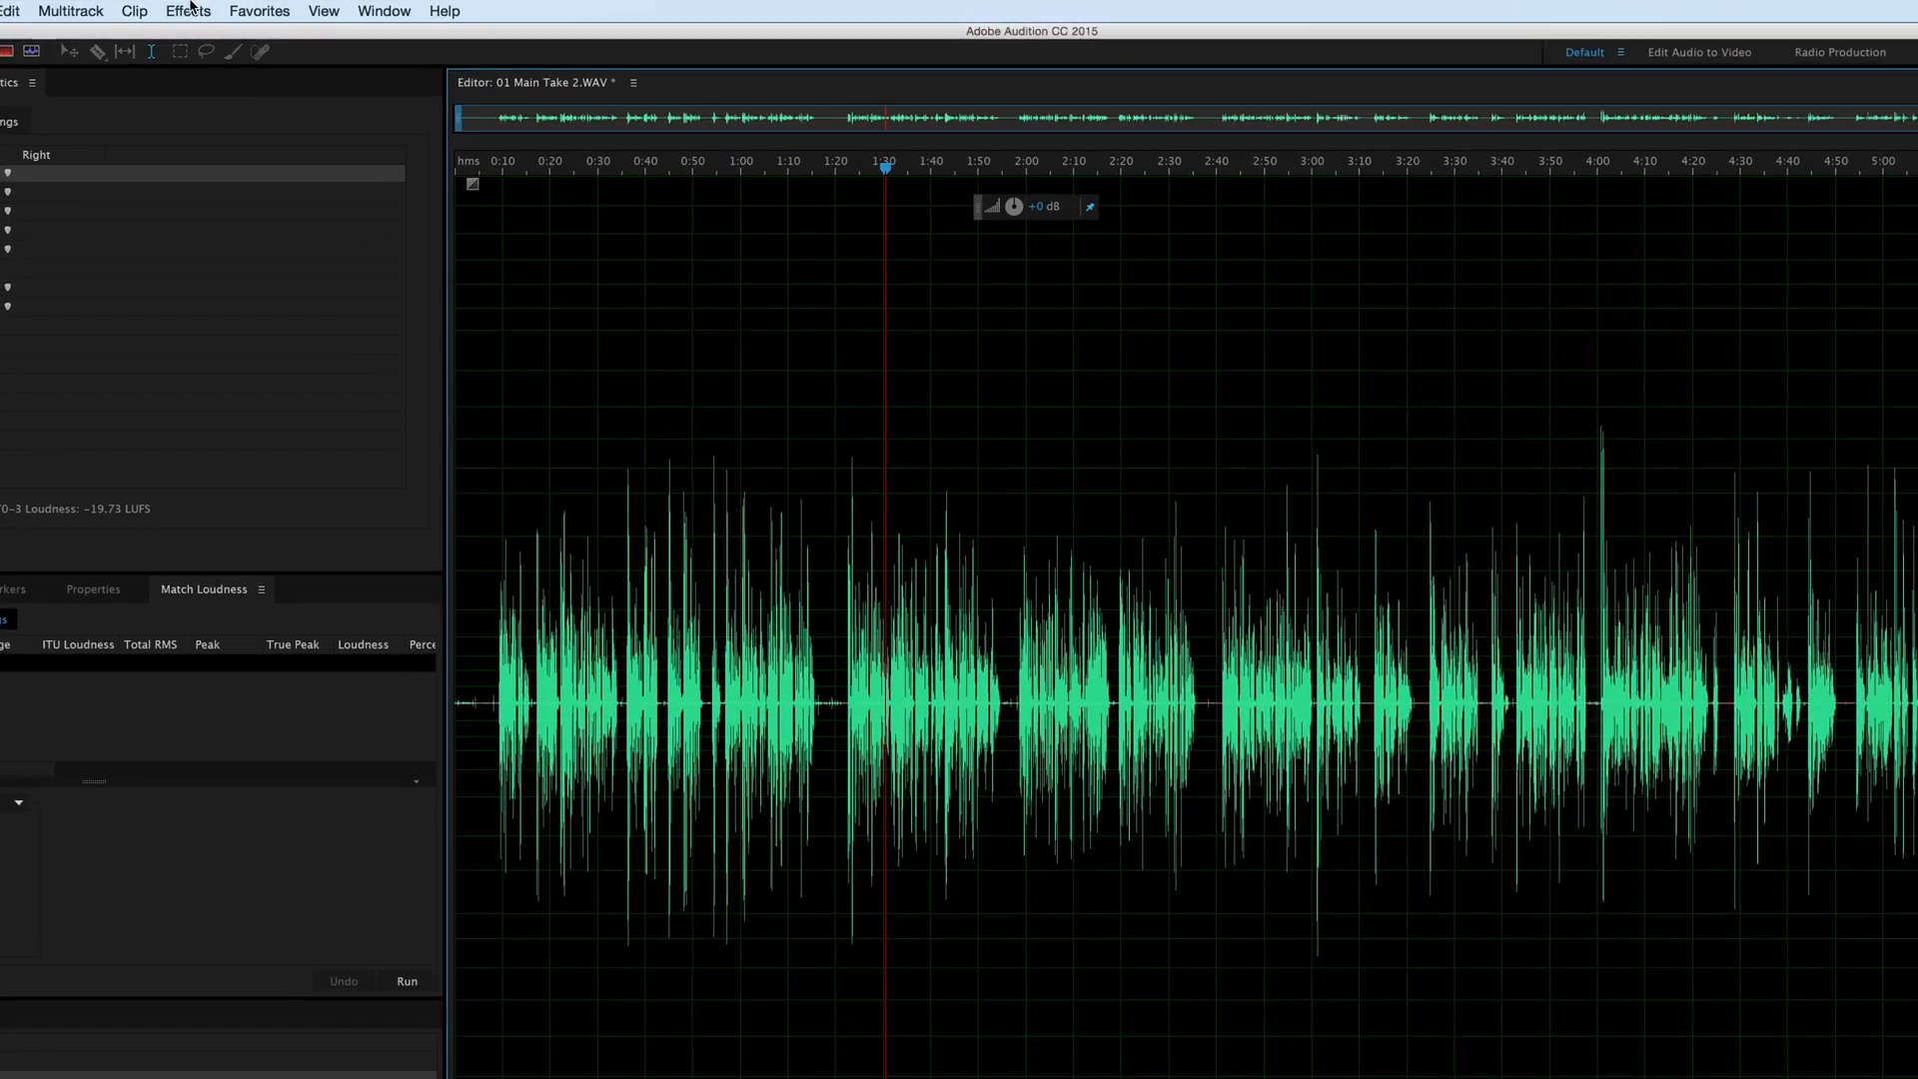
Apply a Single-band Compressor at -15 dB threshold, 3:1 ratio, 1 ms attack, 150 ms release.
{"action": "left_click", "coordinate": [186, 12]}
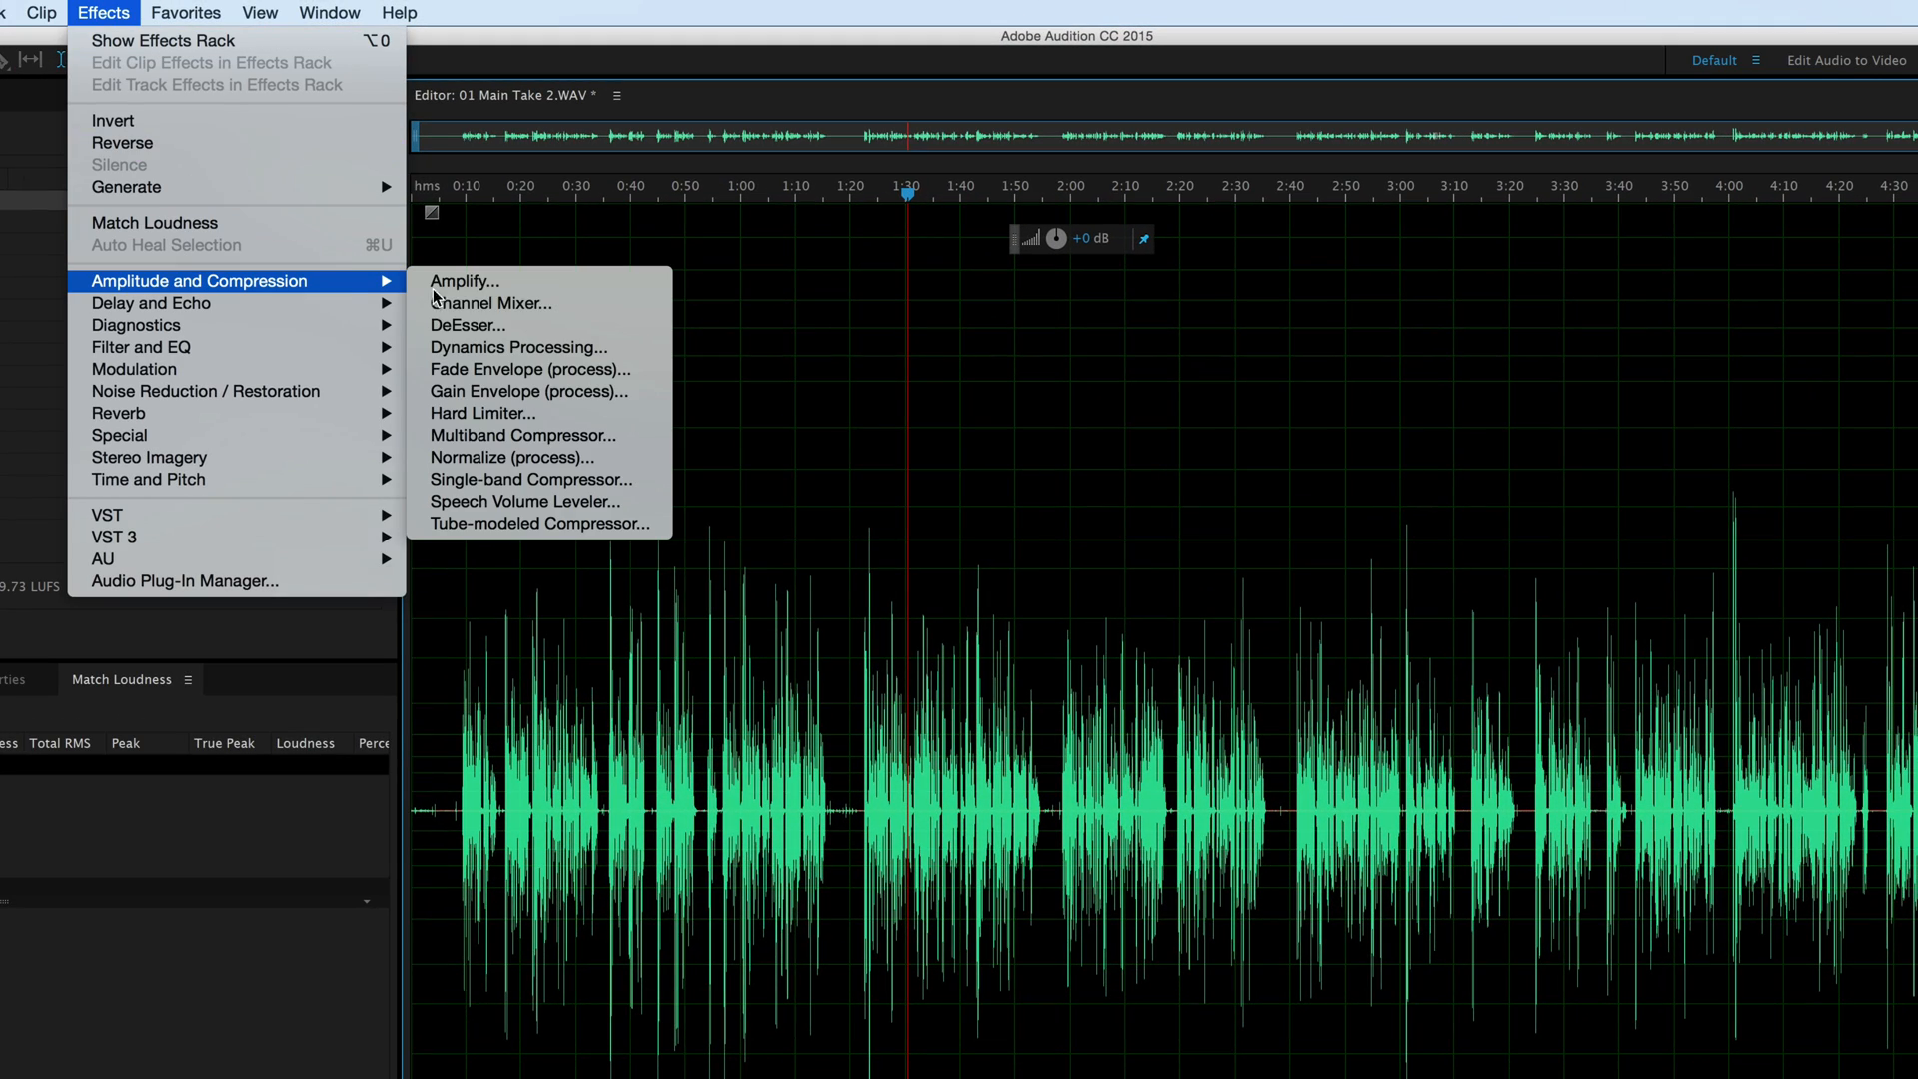
{"action": "left_click", "coordinate": [530, 478]}
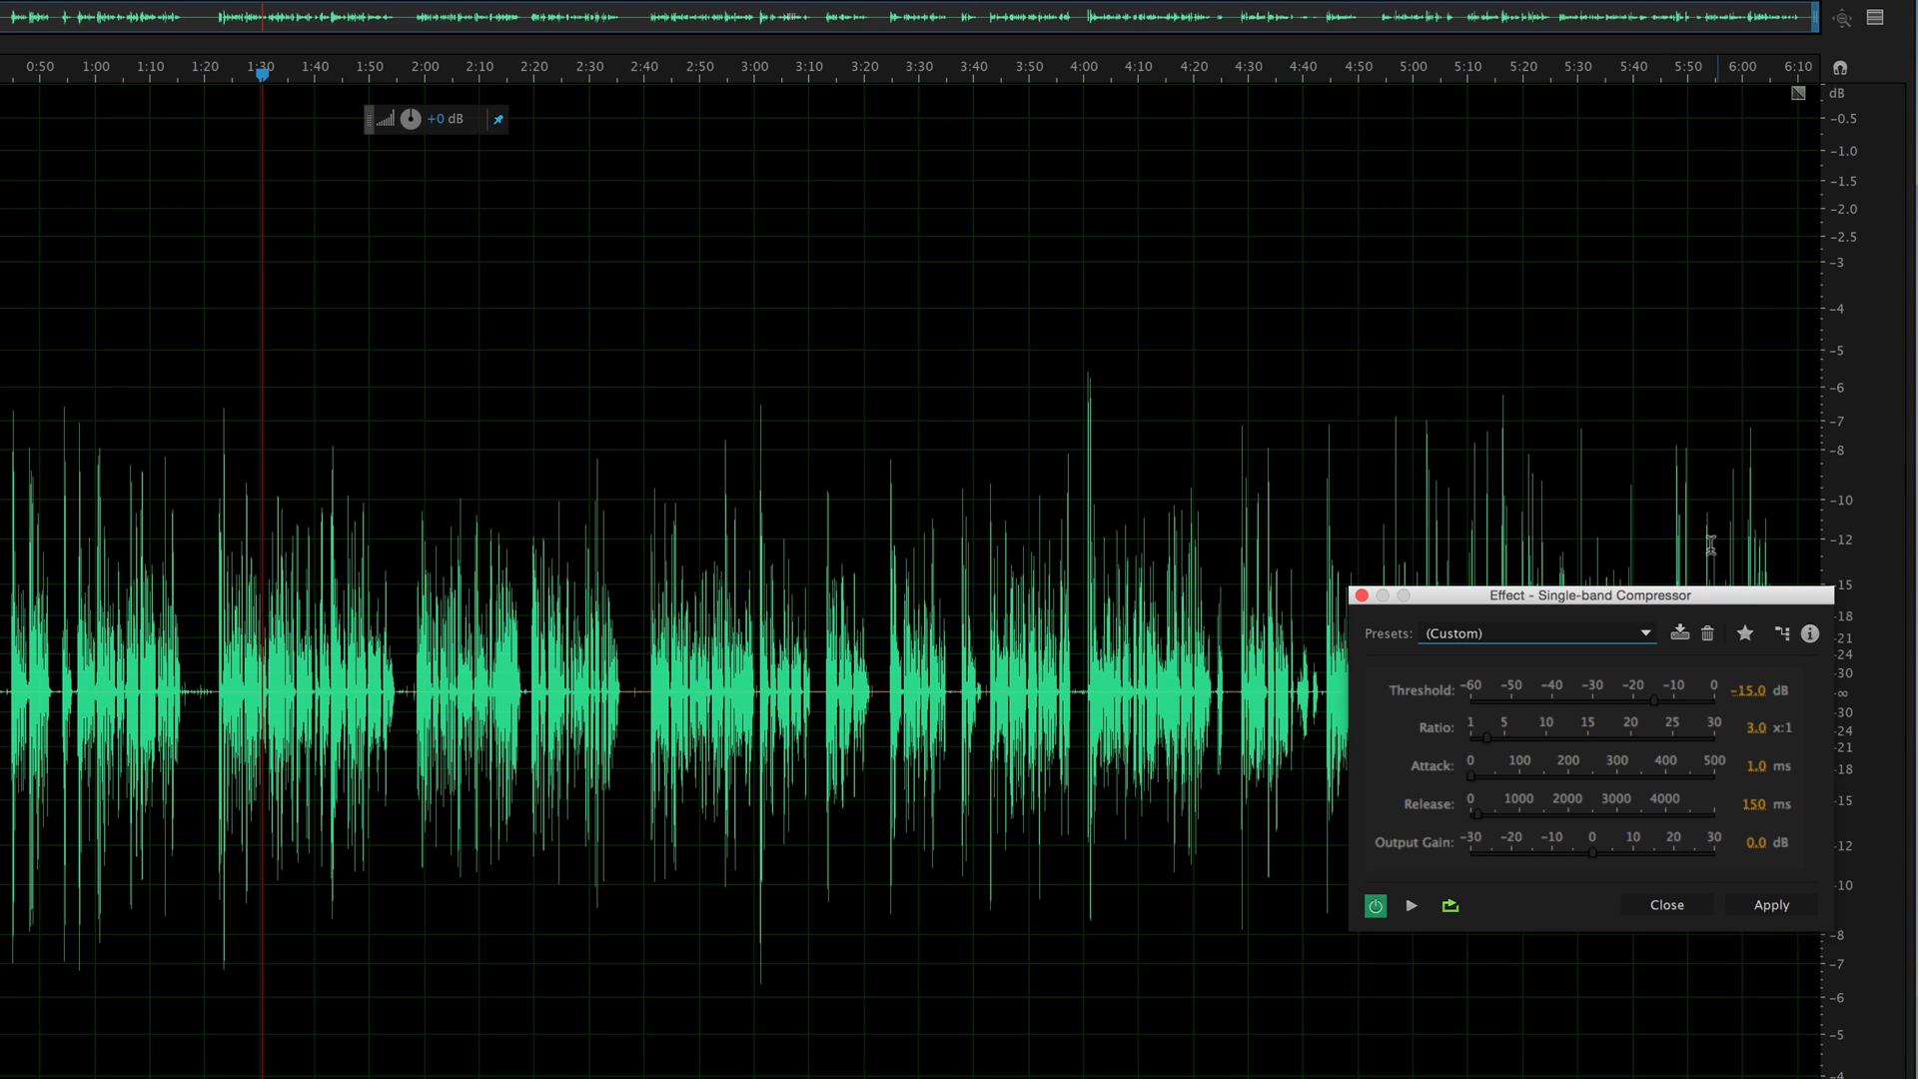
{"action": "mouse_move", "coordinate": [1127, 610]}
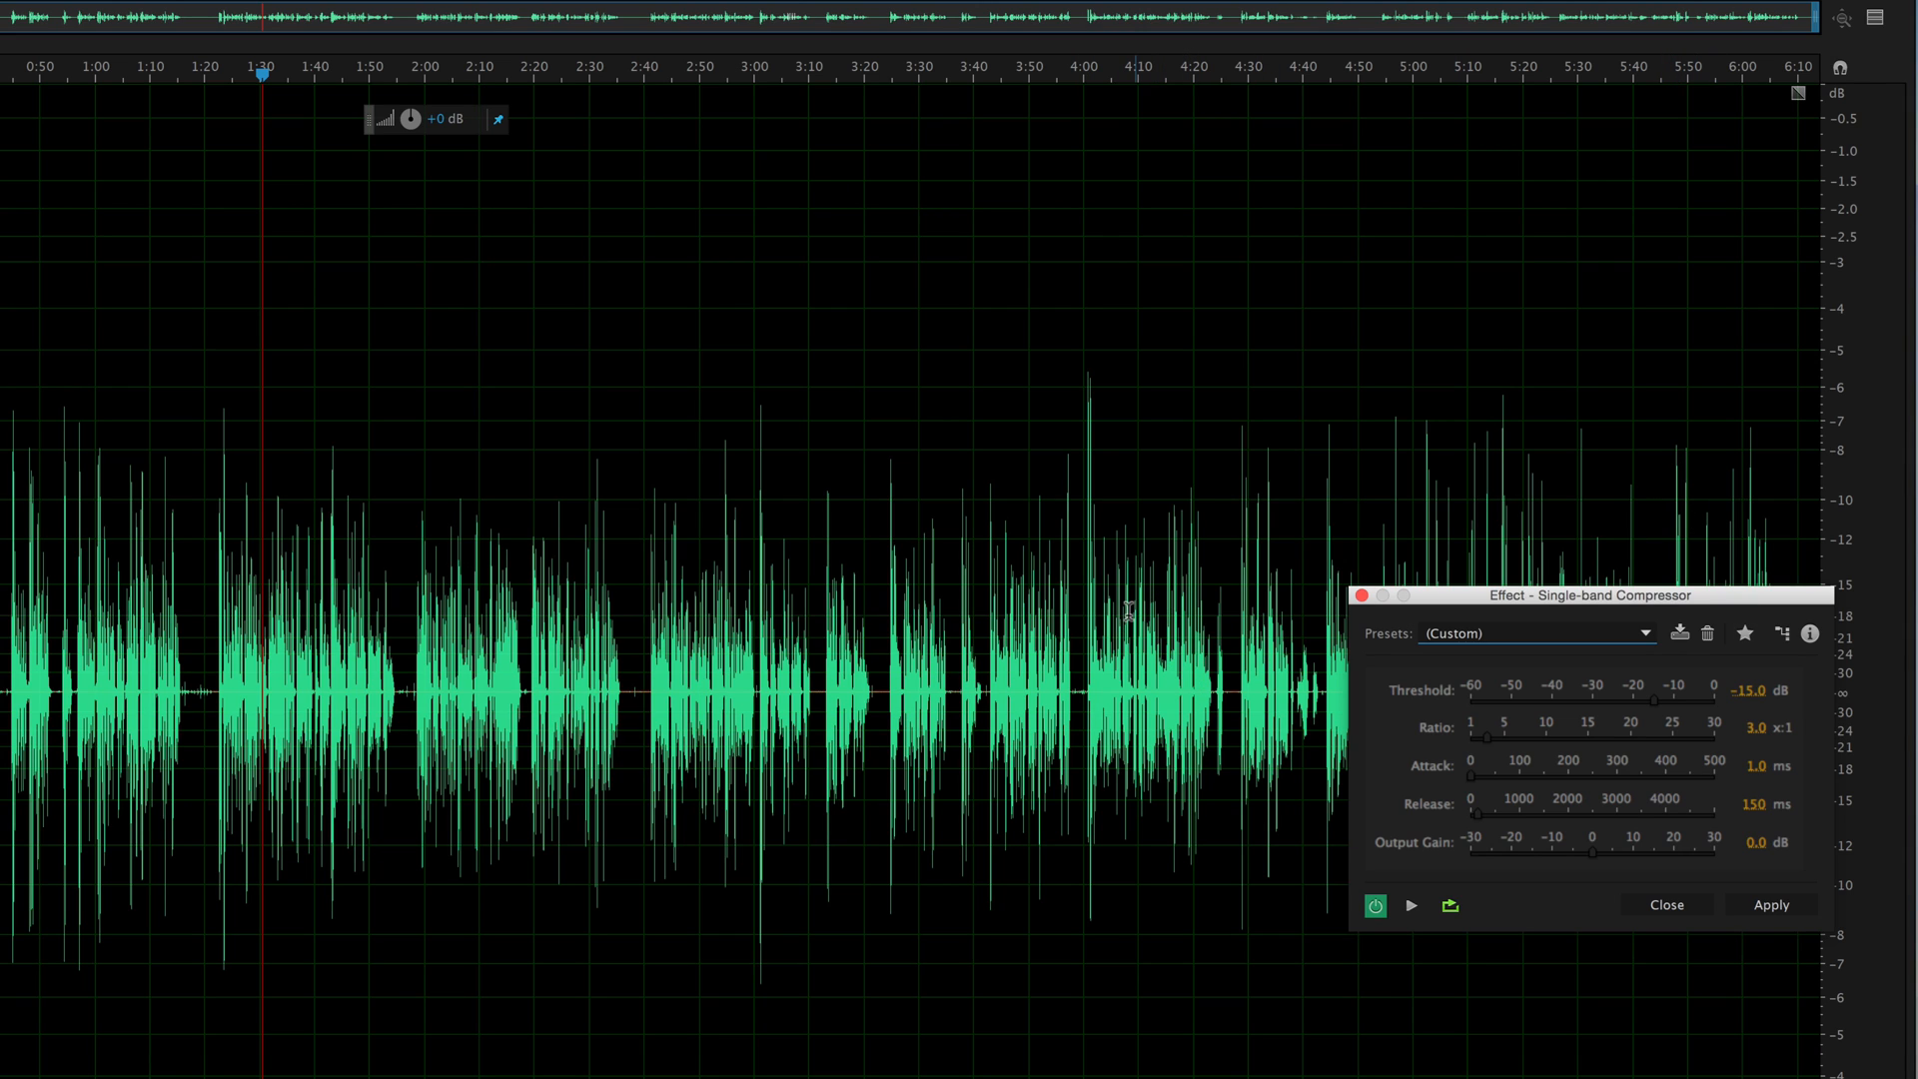
{"action": "mouse_move", "coordinate": [1736, 525]}
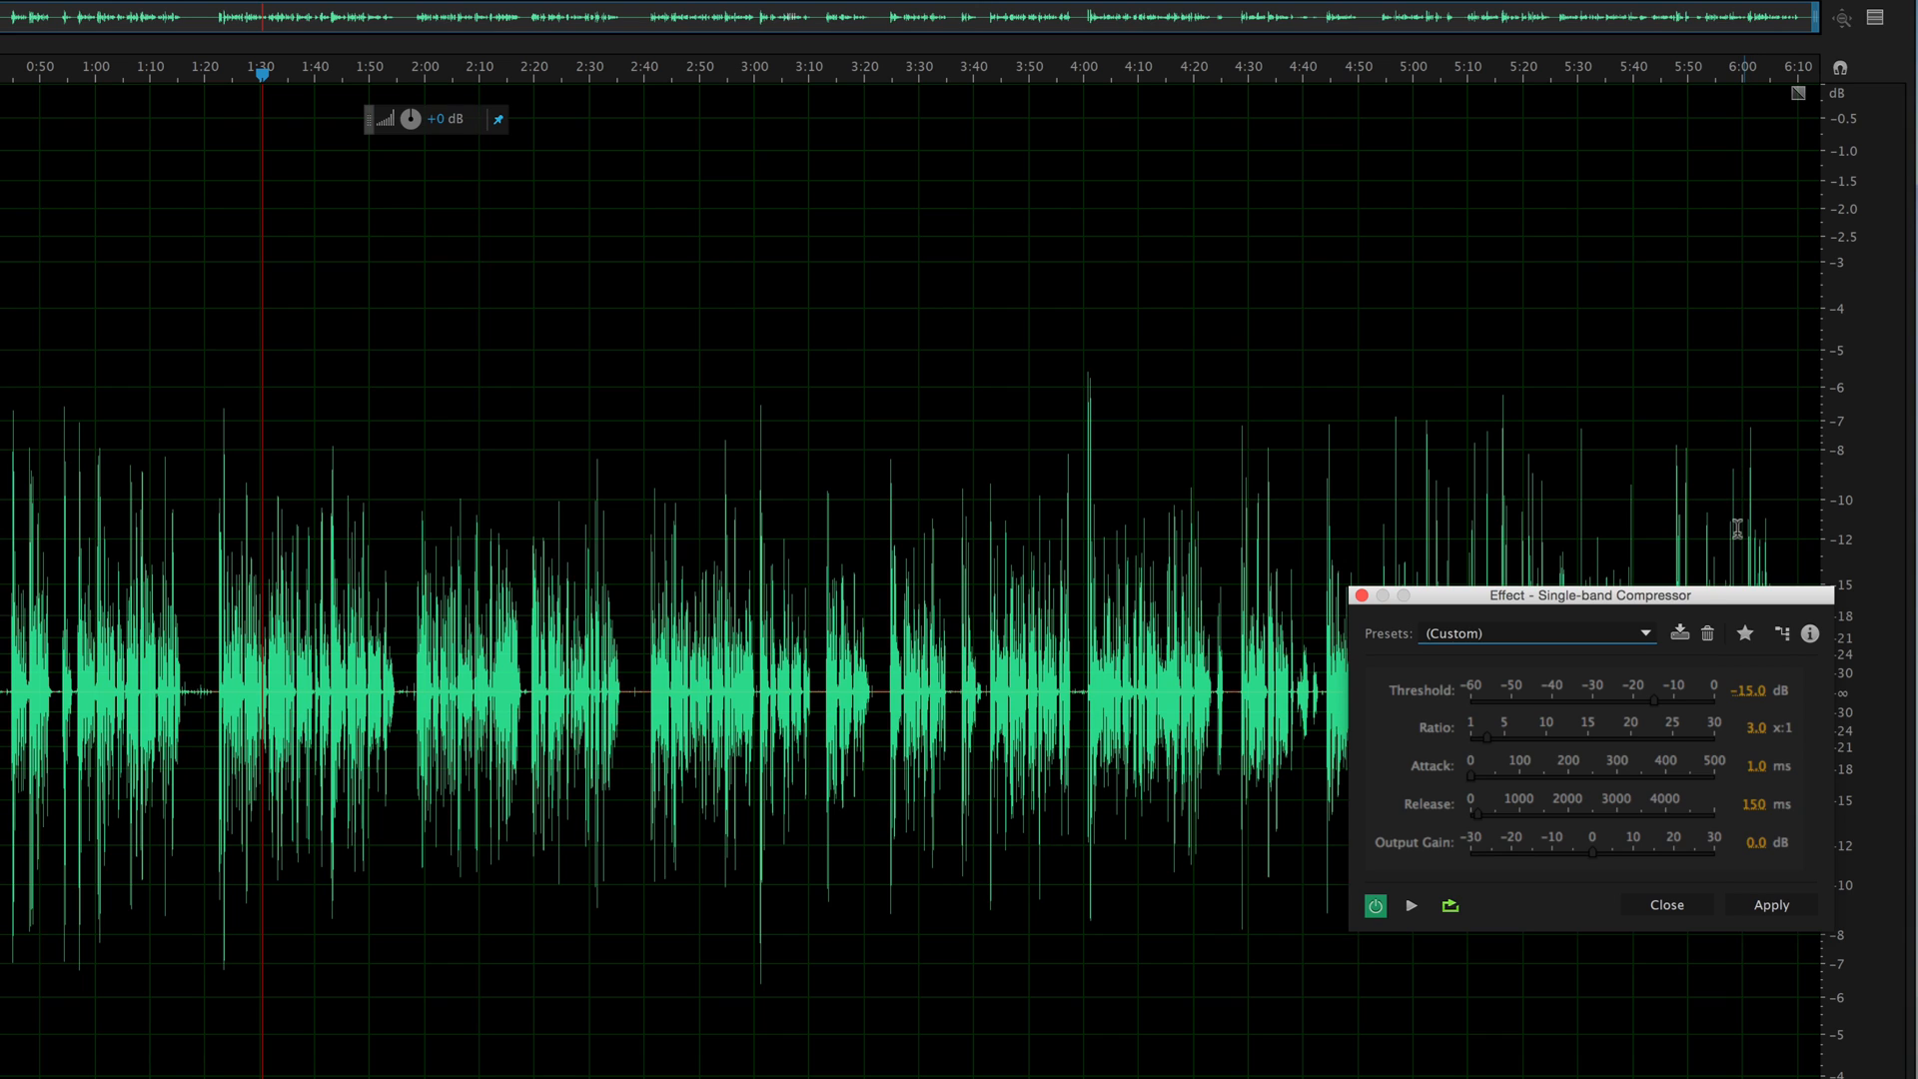
{"action": "mouse_move", "coordinate": [1787, 604]}
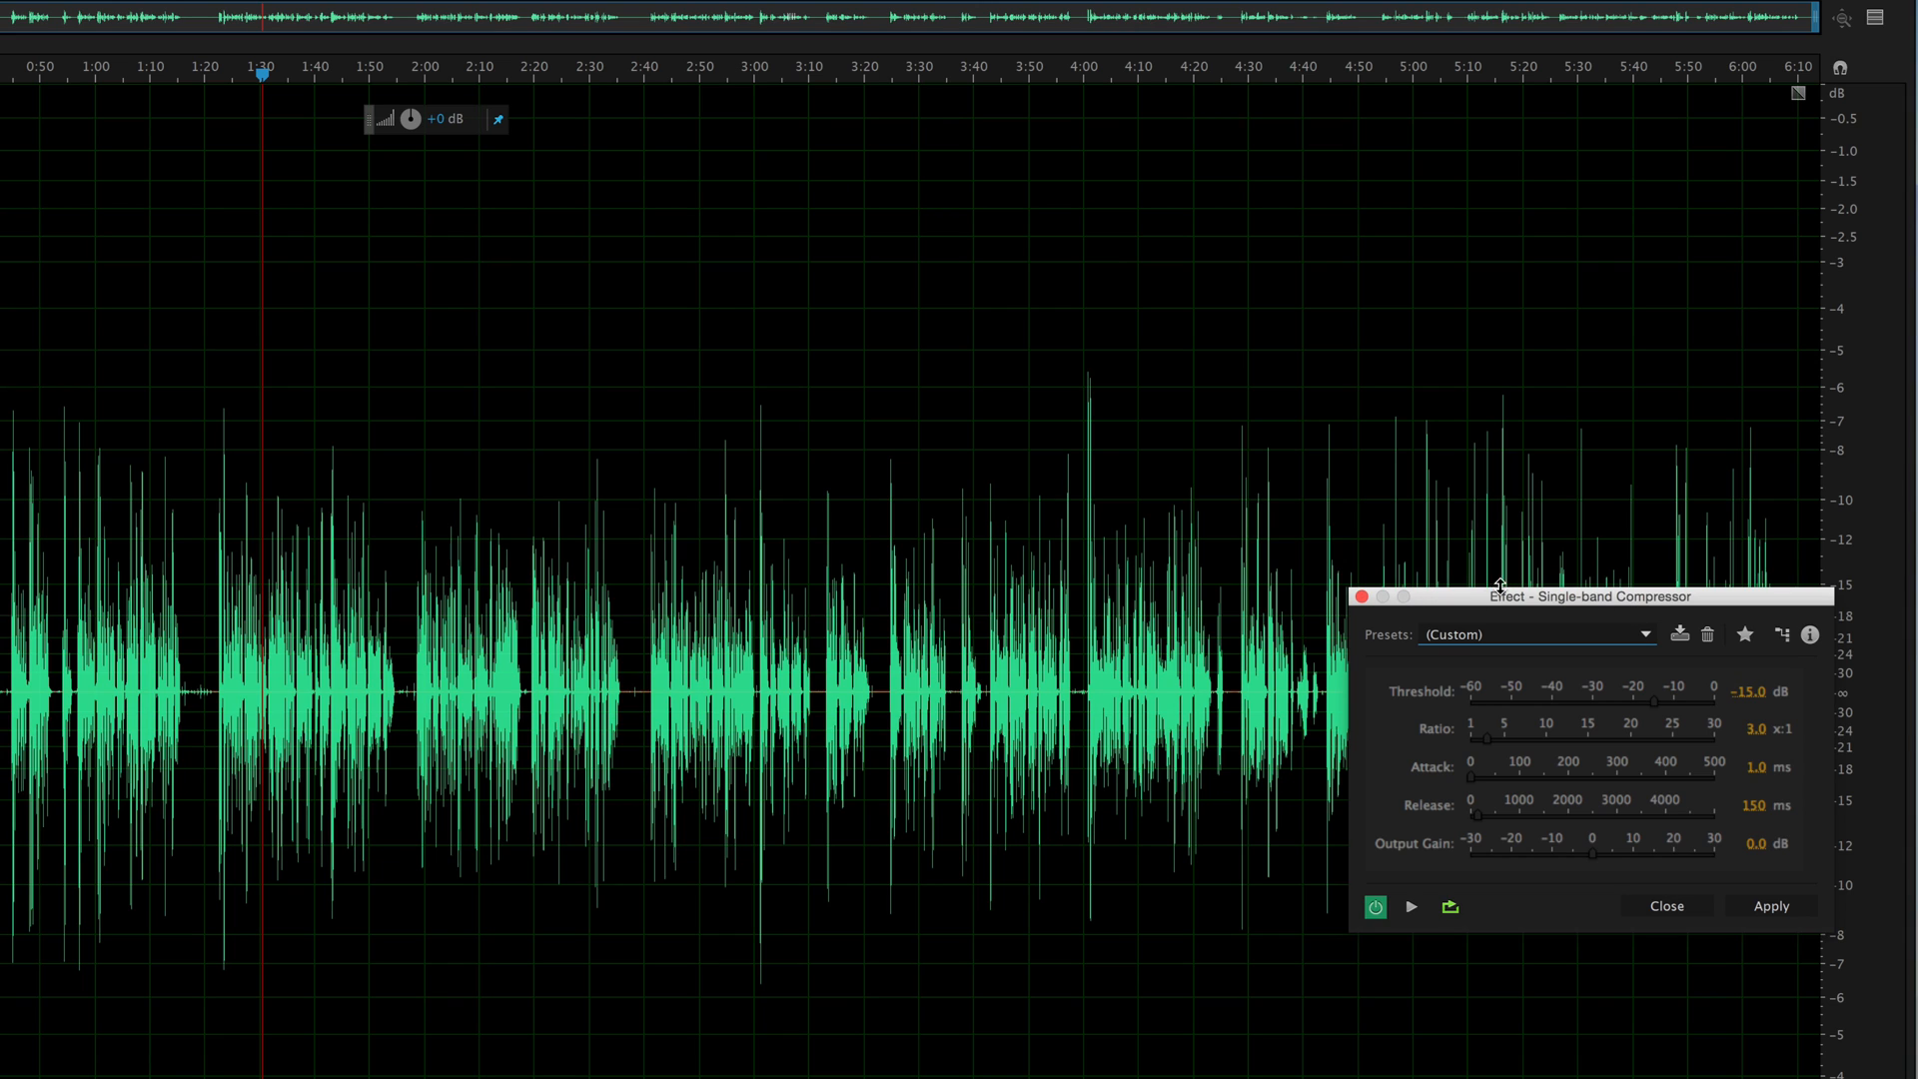
{"action": "mouse_move", "coordinate": [1415, 419]}
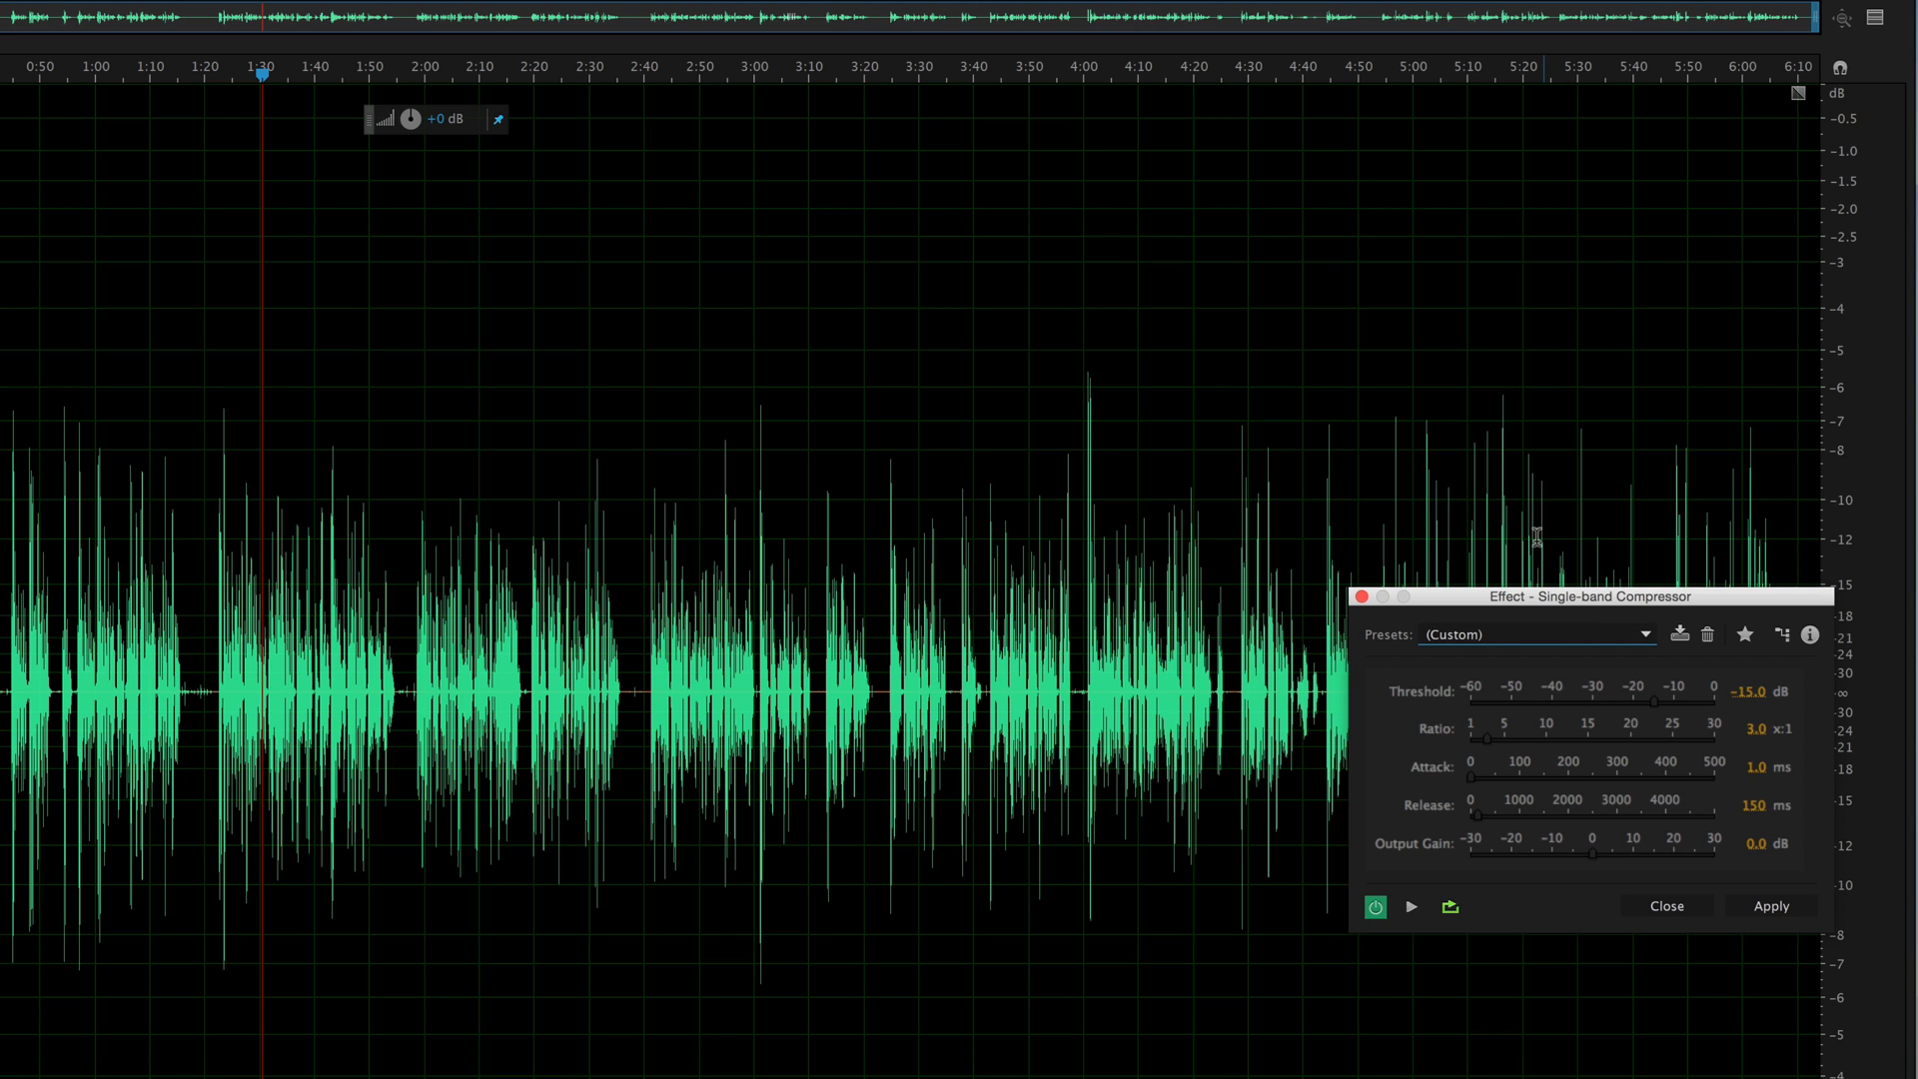
{"action": "mouse_move", "coordinate": [1644, 743]}
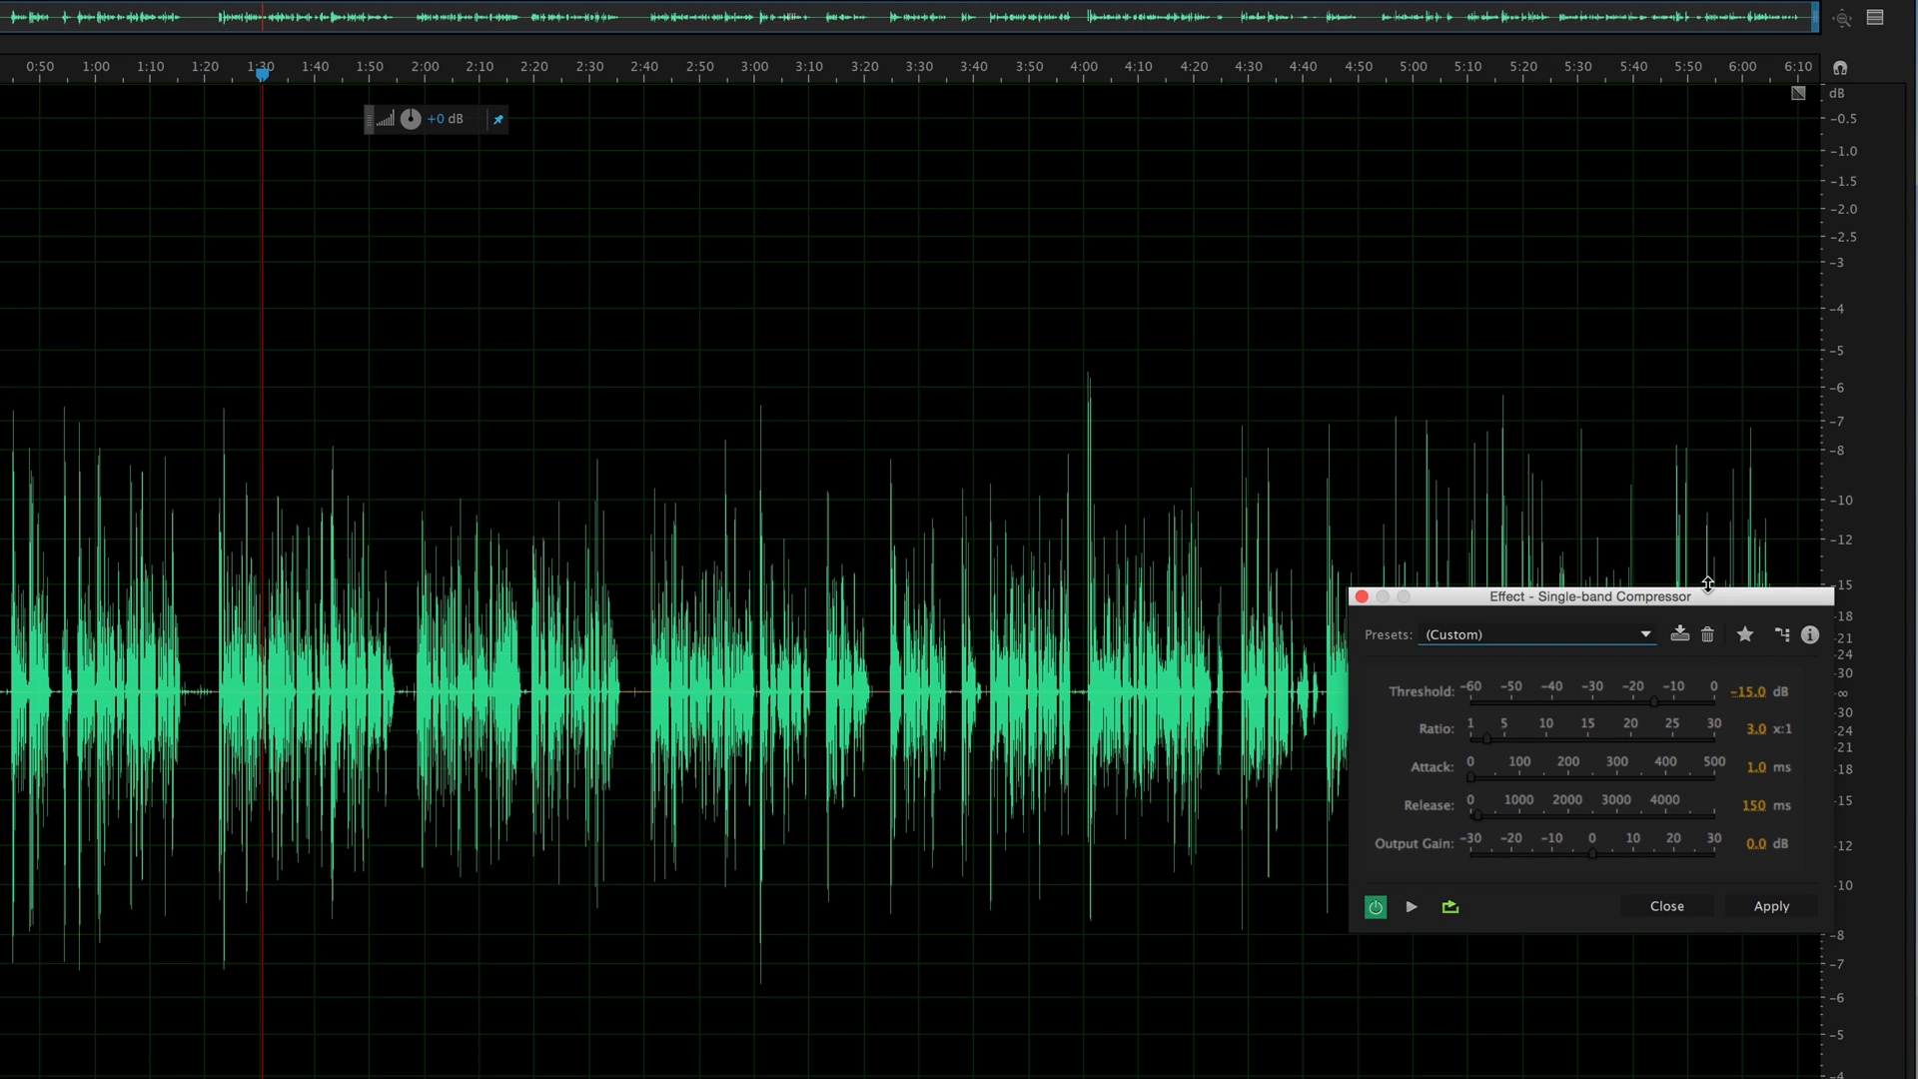
{"action": "mouse_move", "coordinate": [1751, 664]}
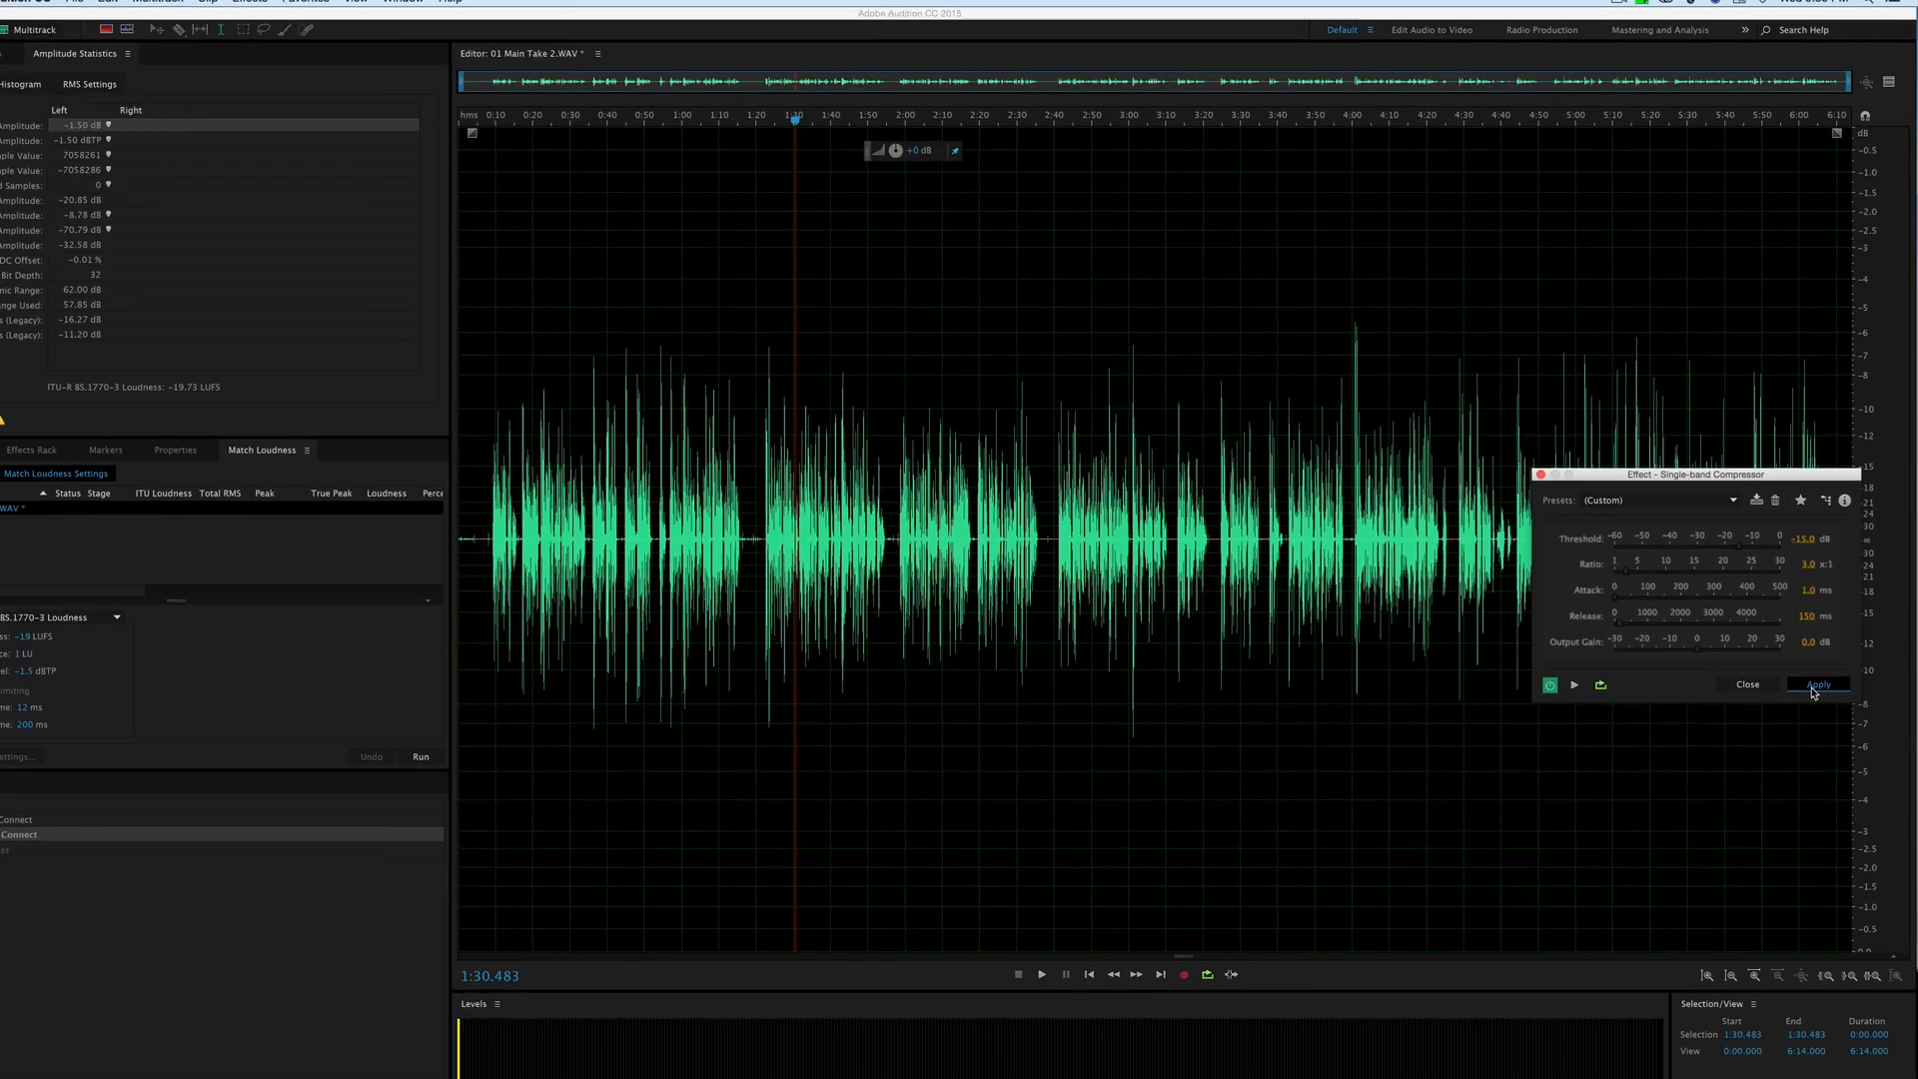
{"action": "left_click", "coordinate": [1816, 684]}
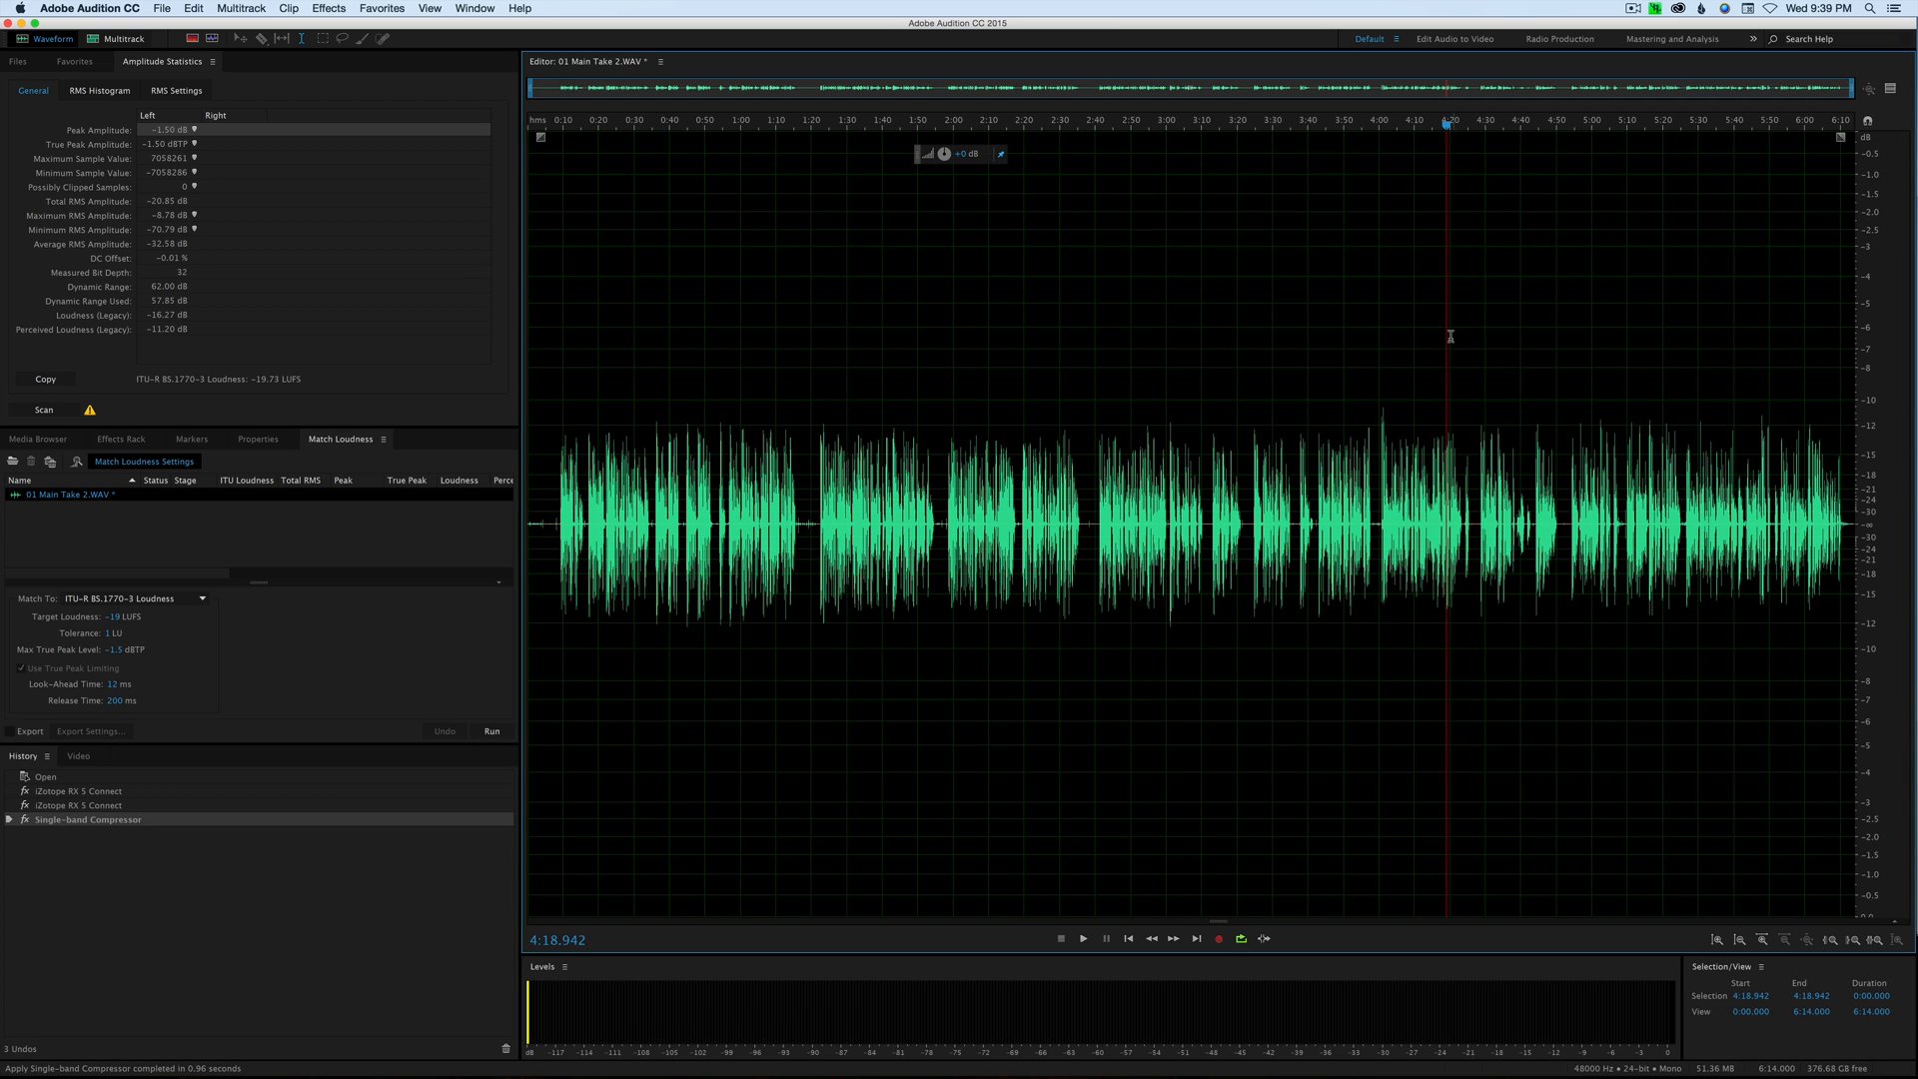
{"action": "mouse_move", "coordinate": [1468, 336]}
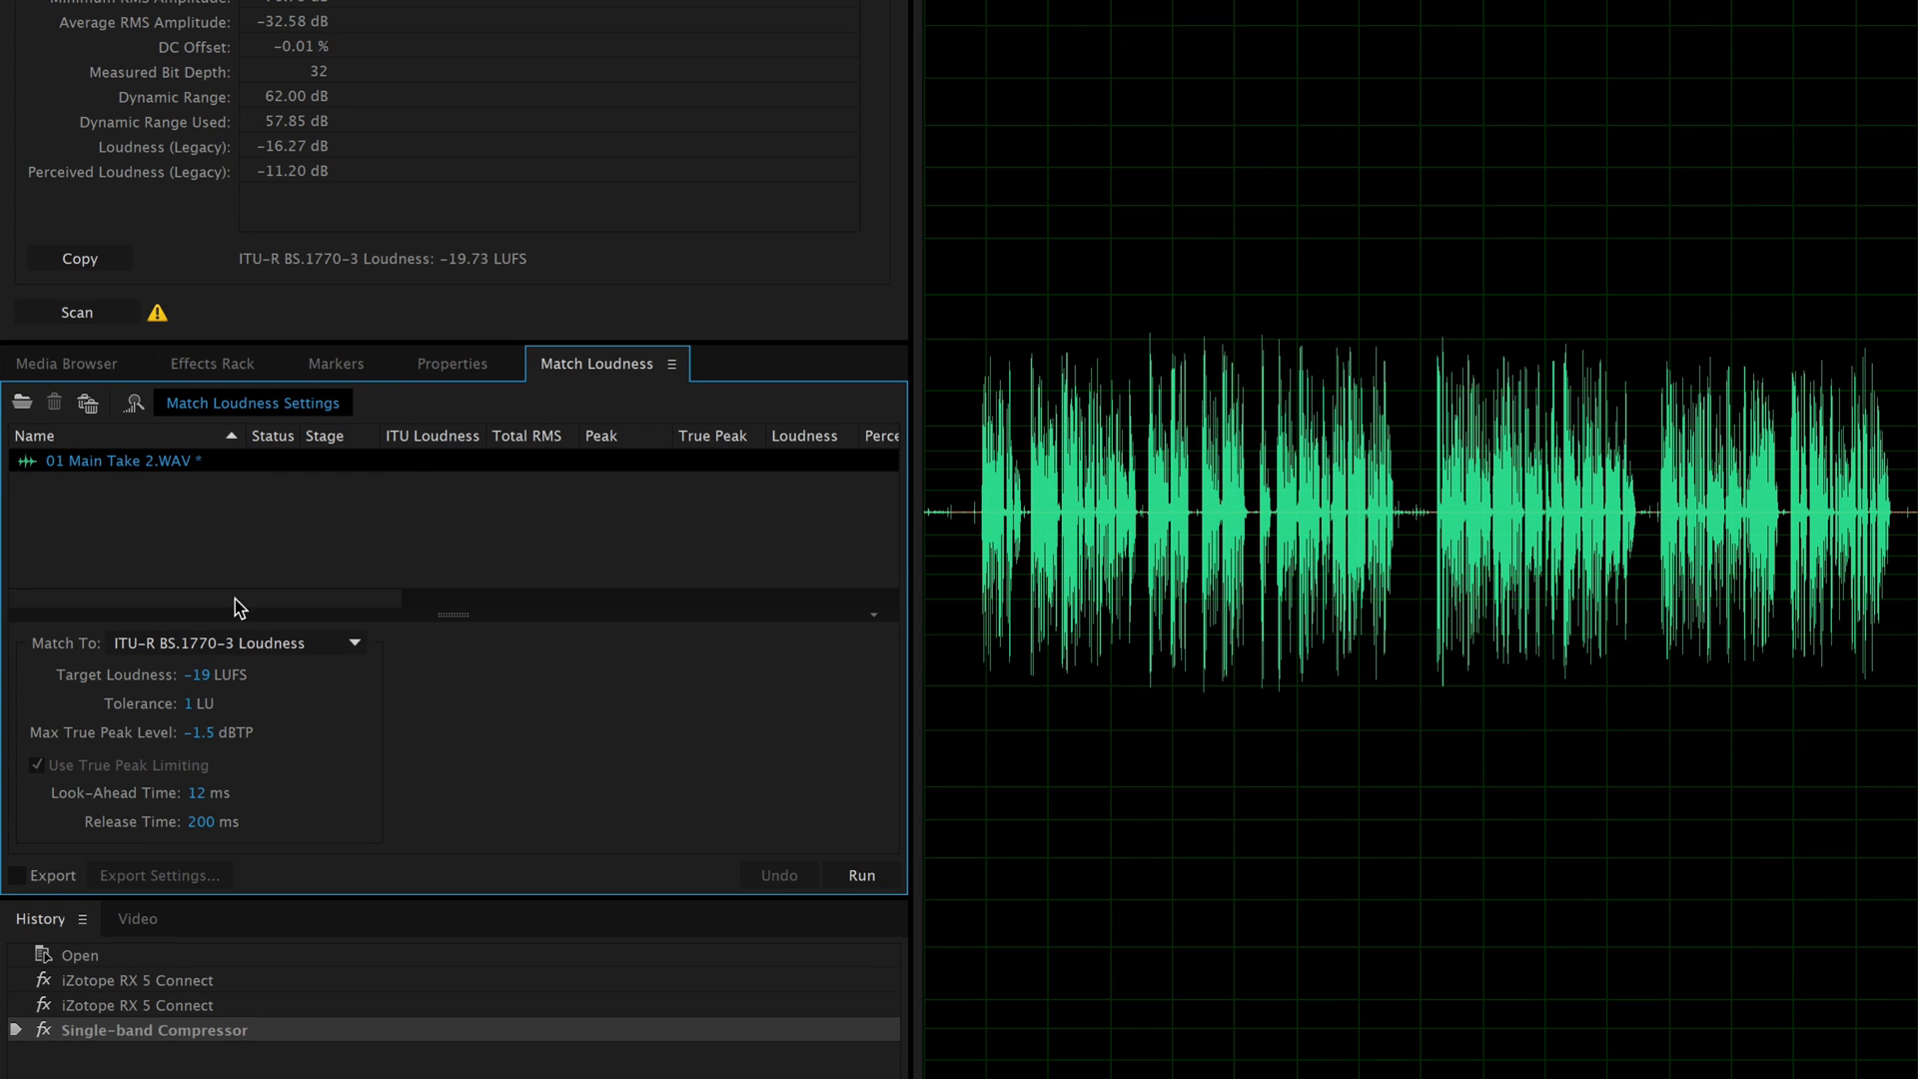
{"action": "mouse_move", "coordinate": [228, 716]}
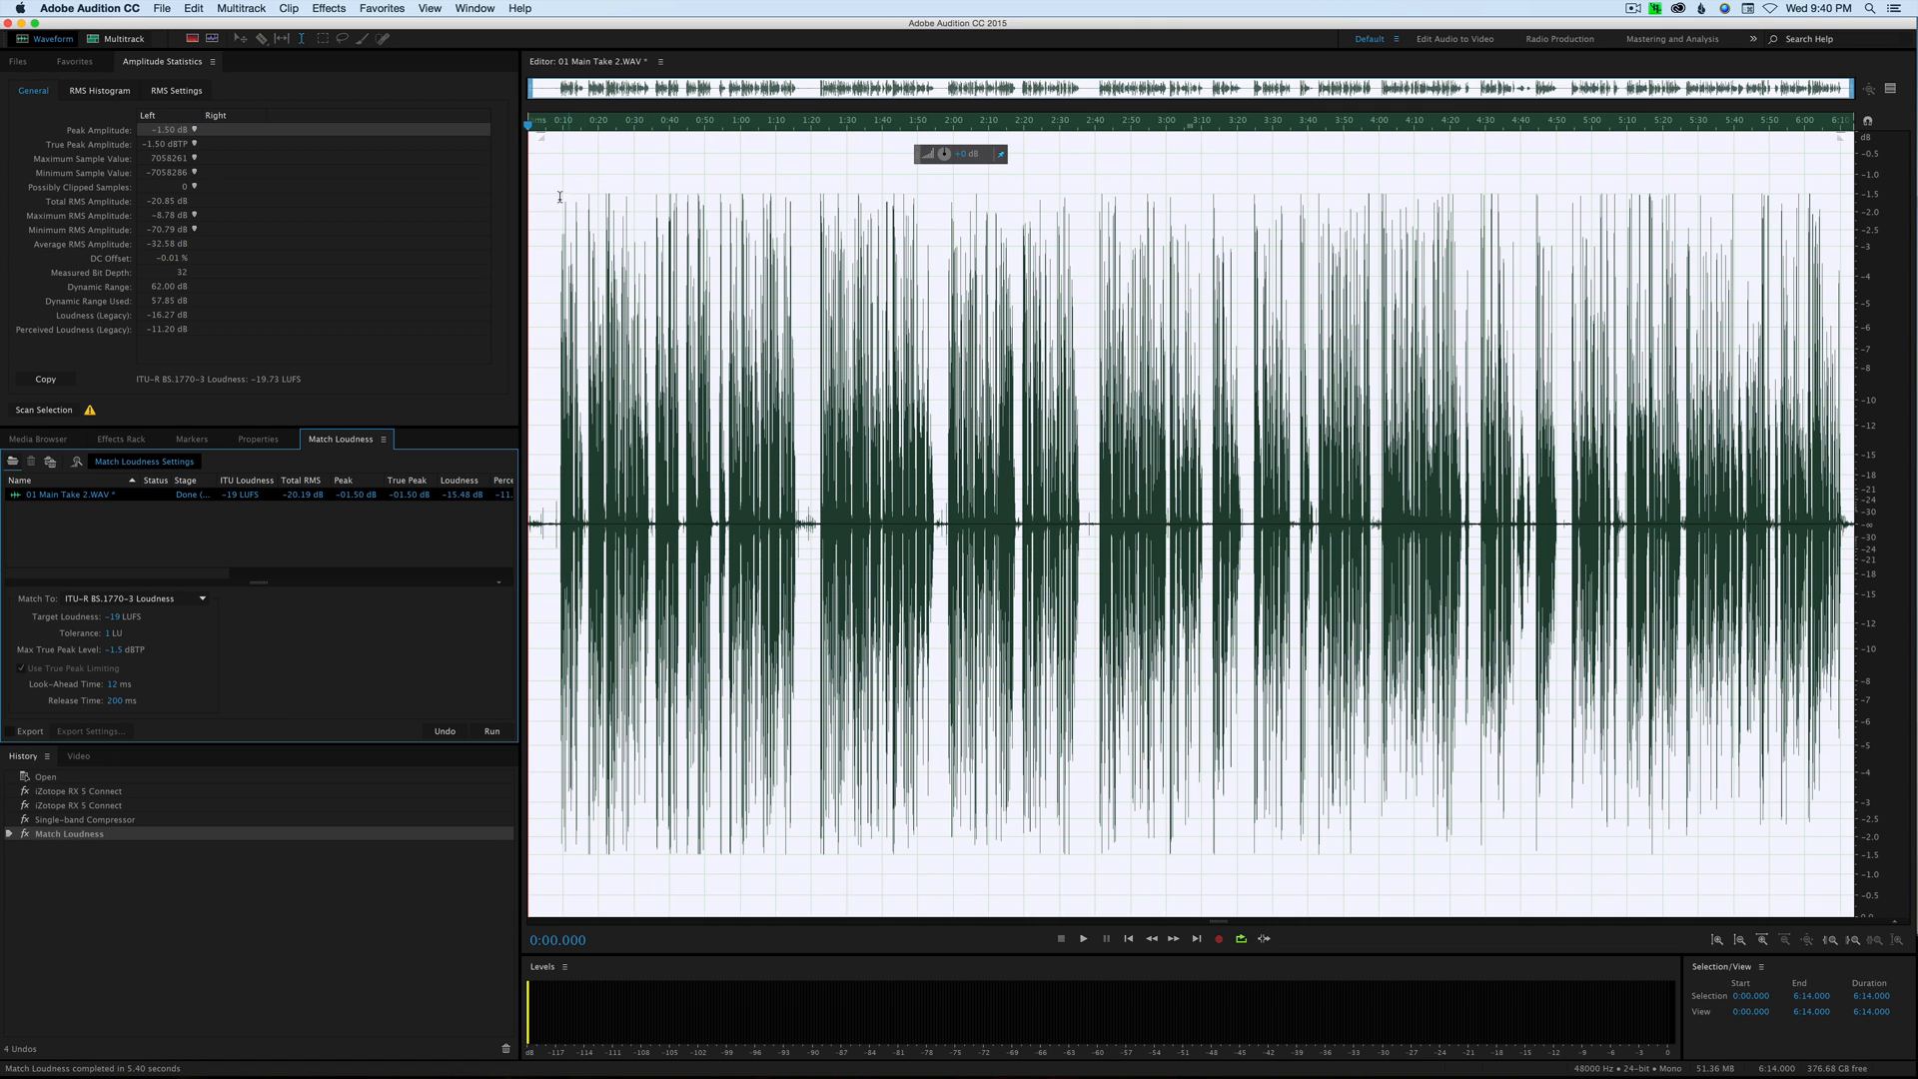
Convert the mono take to stereo via Convert Sample Type, giving identical left and right channels.
{"action": "right_click", "coordinate": [560, 196]}
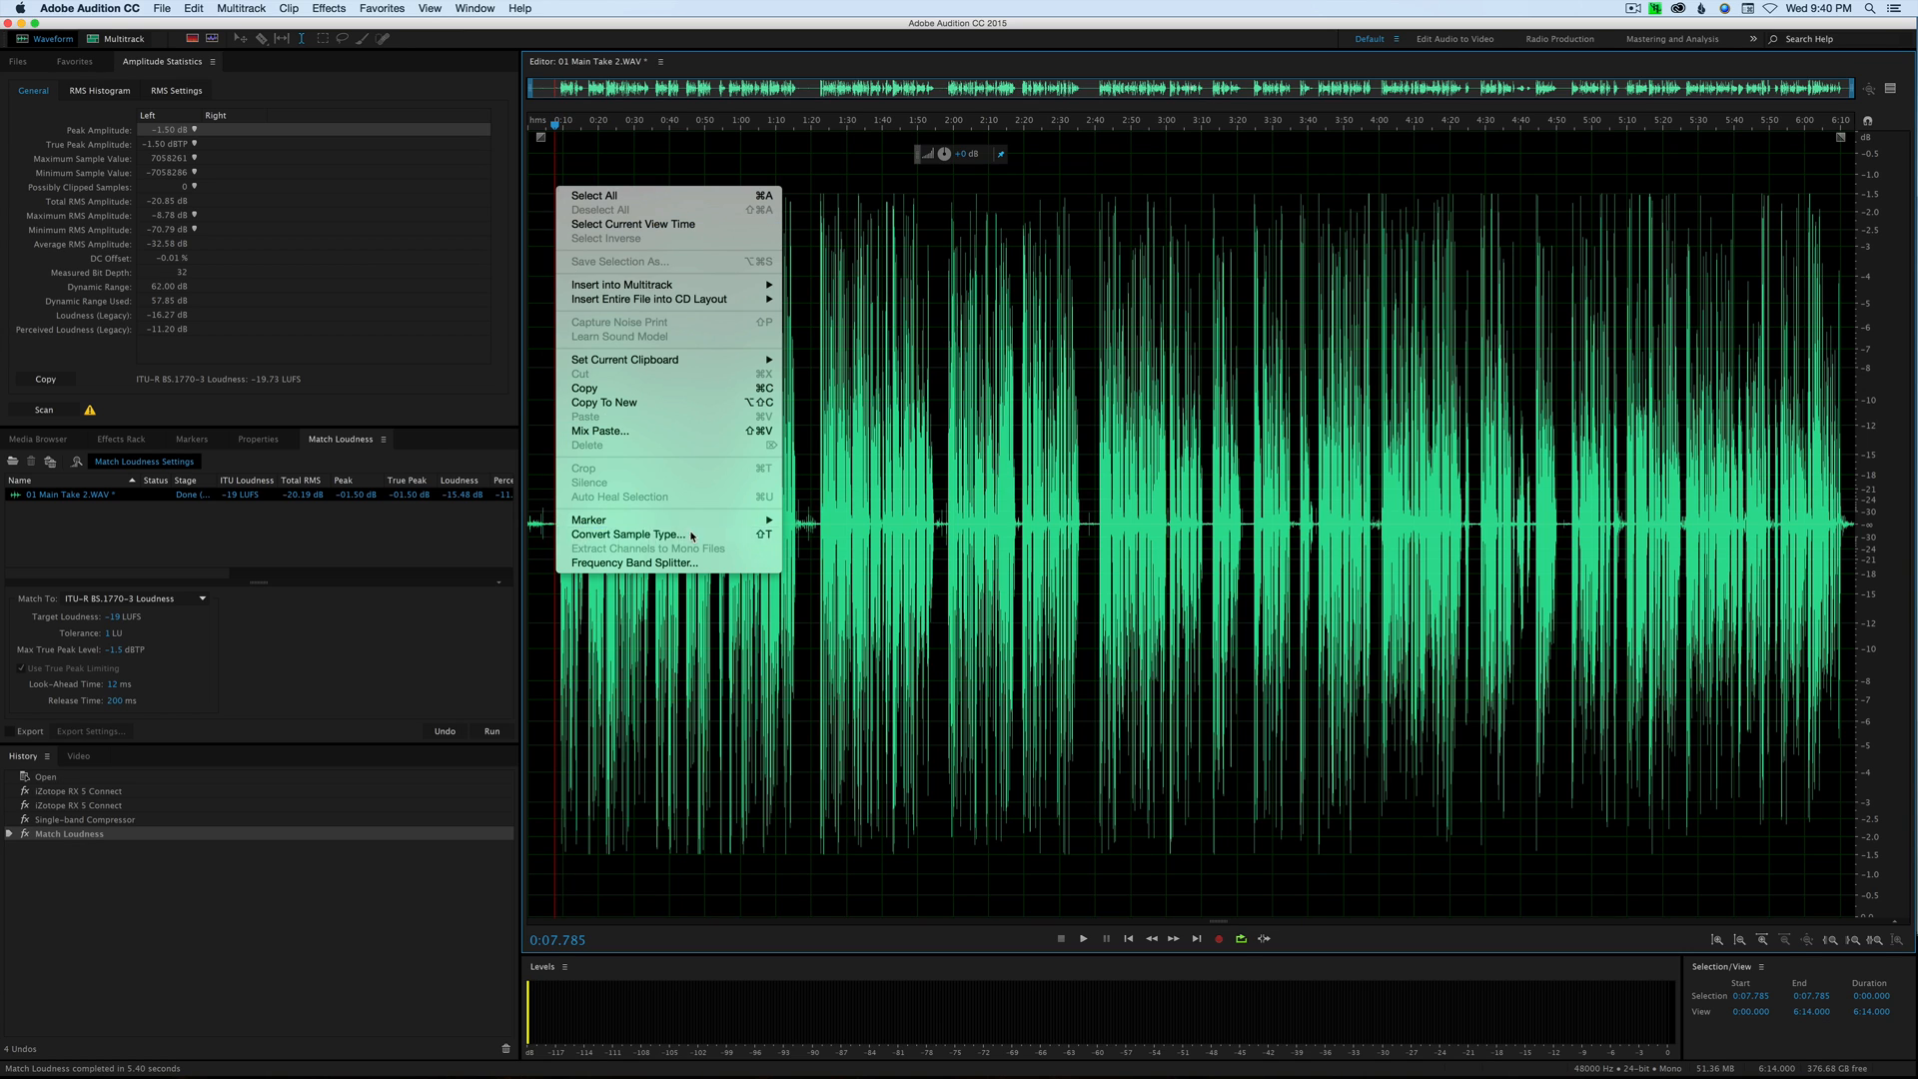
{"action": "left_click", "coordinate": [626, 534]}
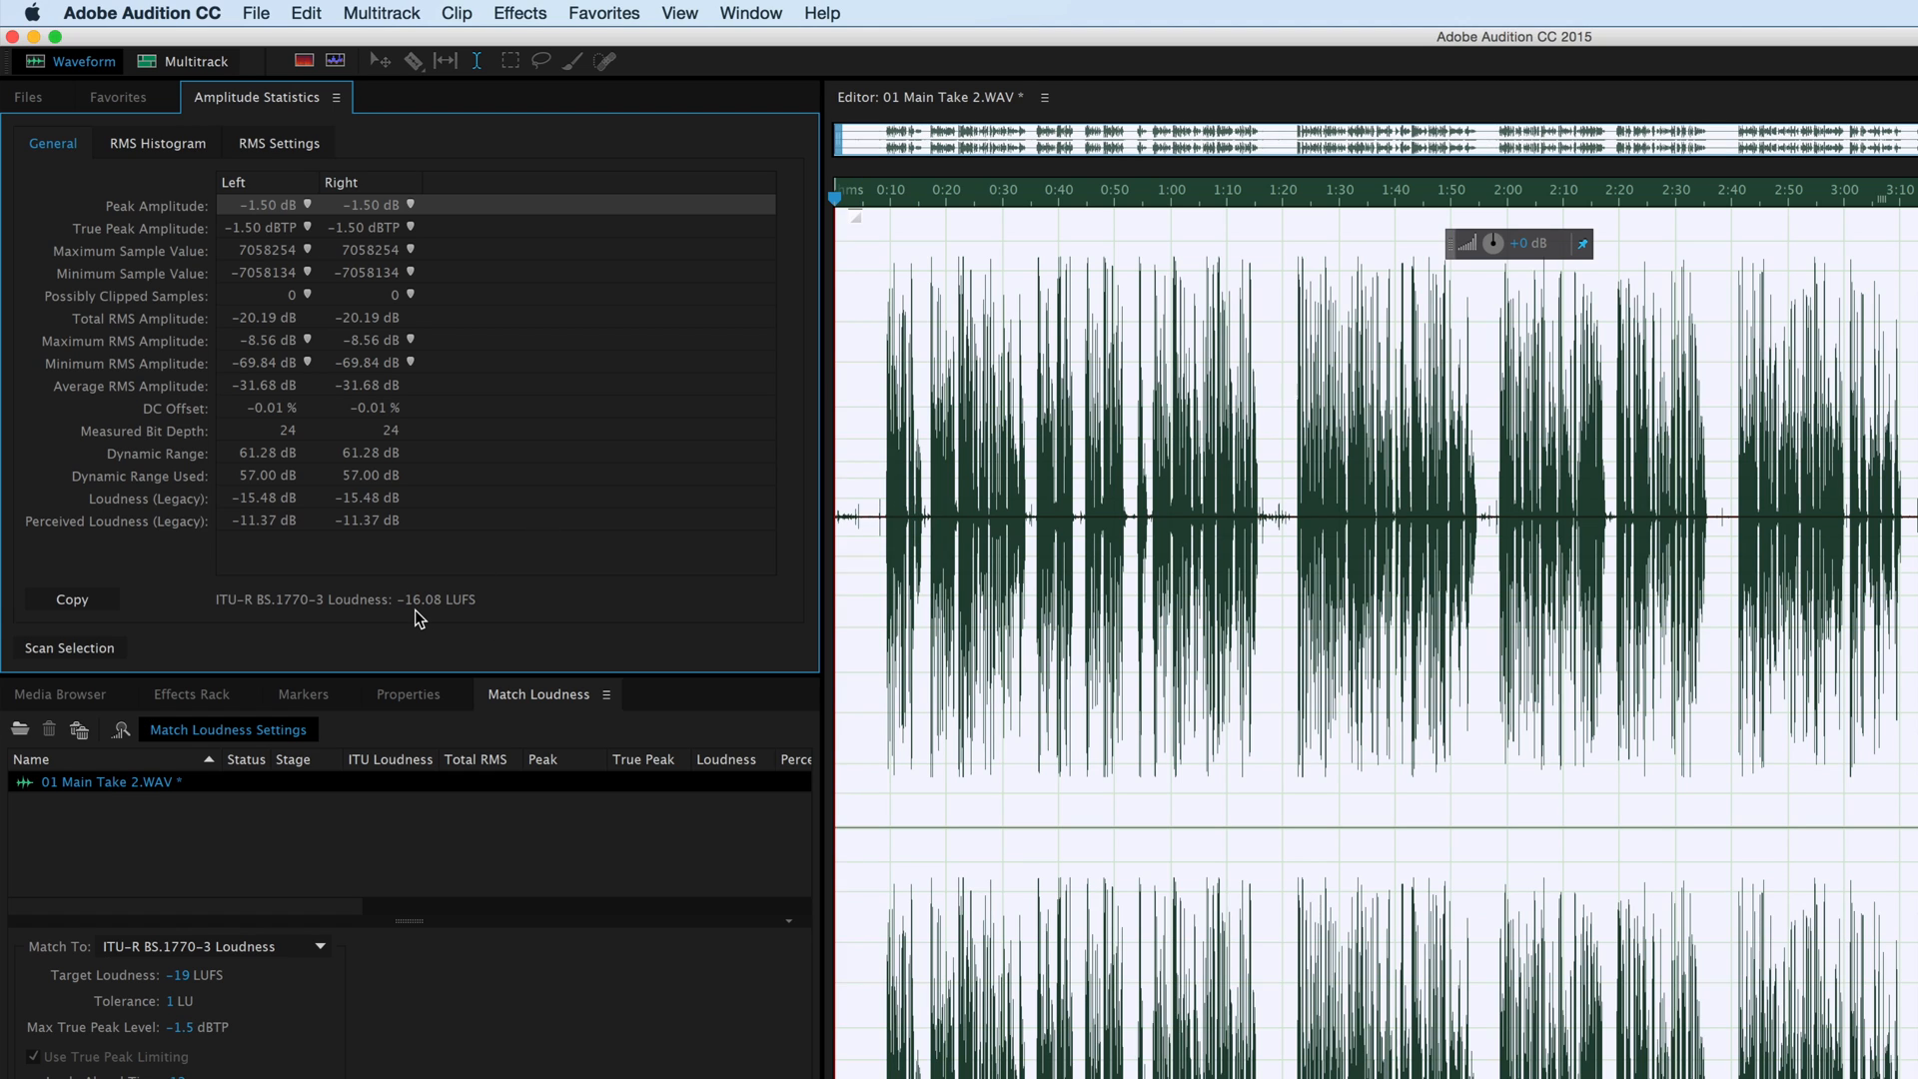
{"action": "mouse_move", "coordinate": [448, 620]}
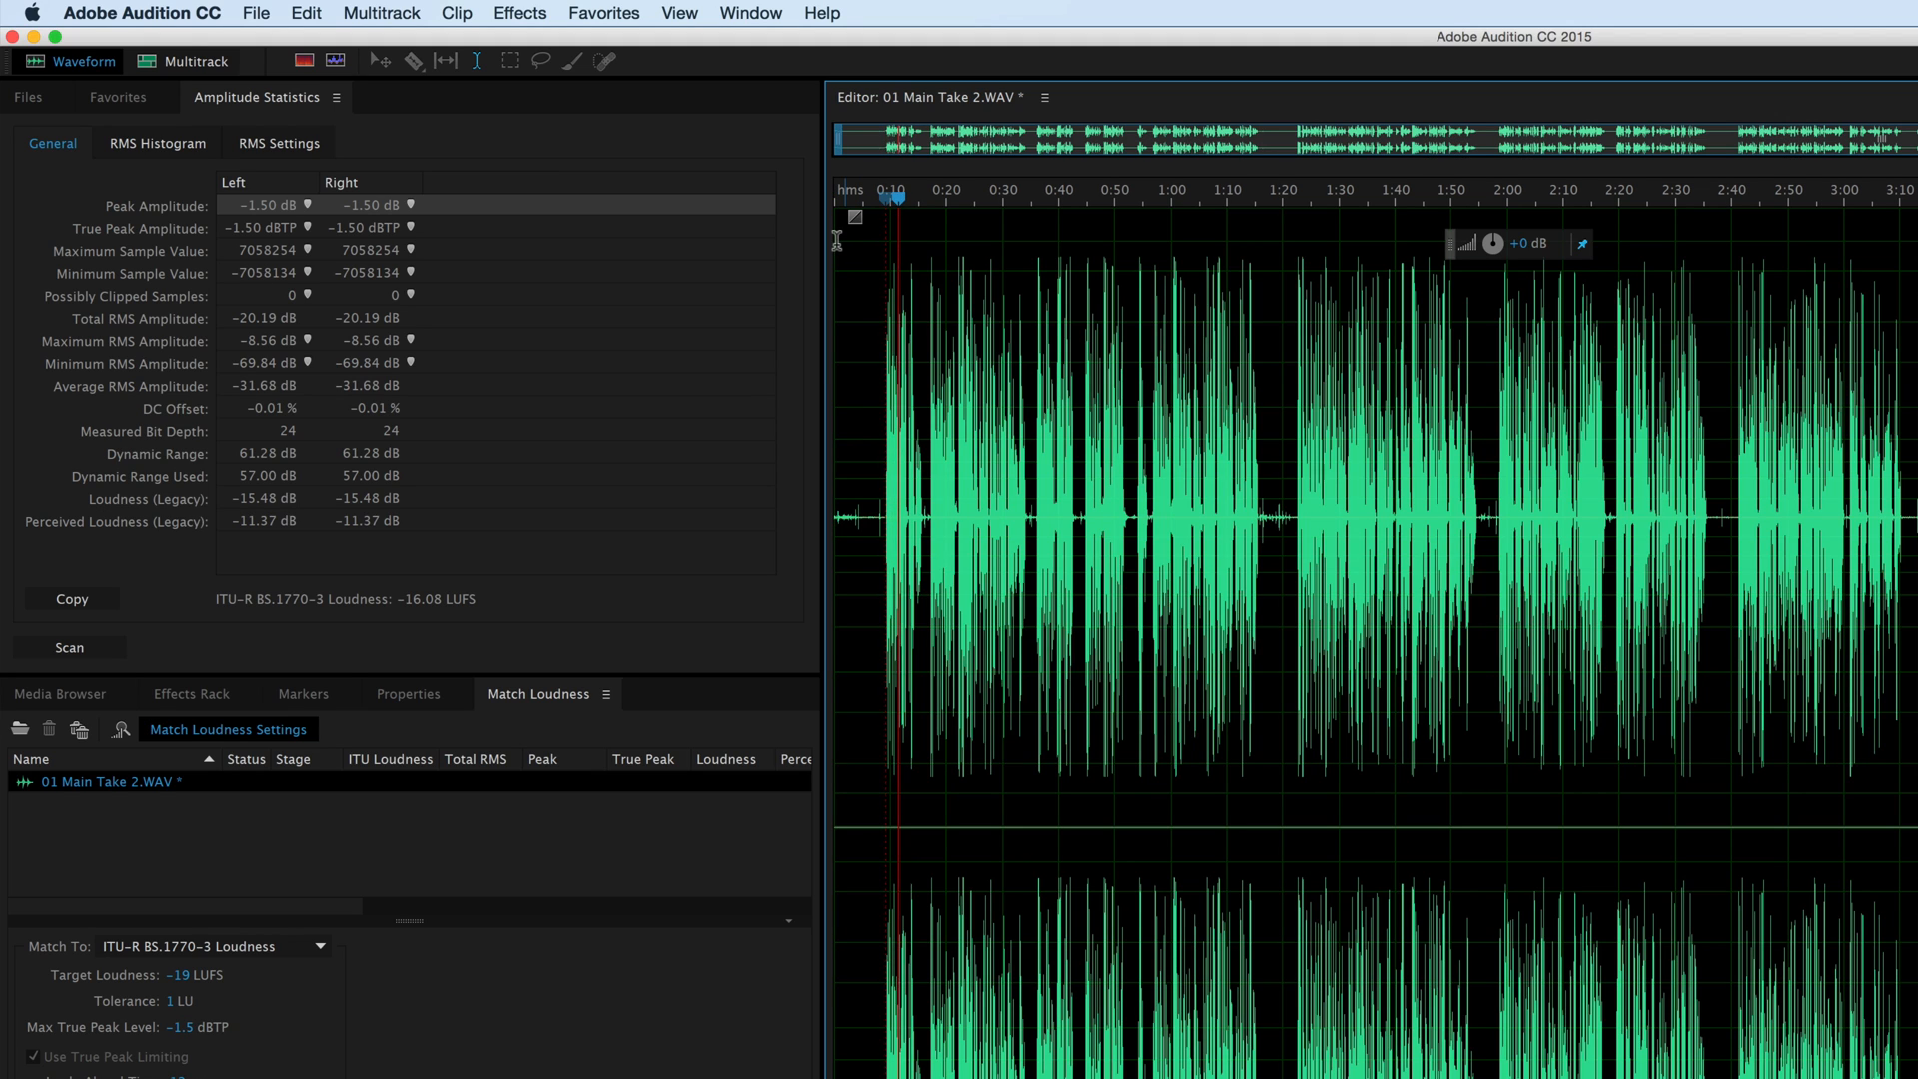
Rescan Amplitude Statistics on the stereo file: identical channels, -1.50 dB peak, -16.08 LUFS.
{"action": "left_click", "coordinate": [912, 196]}
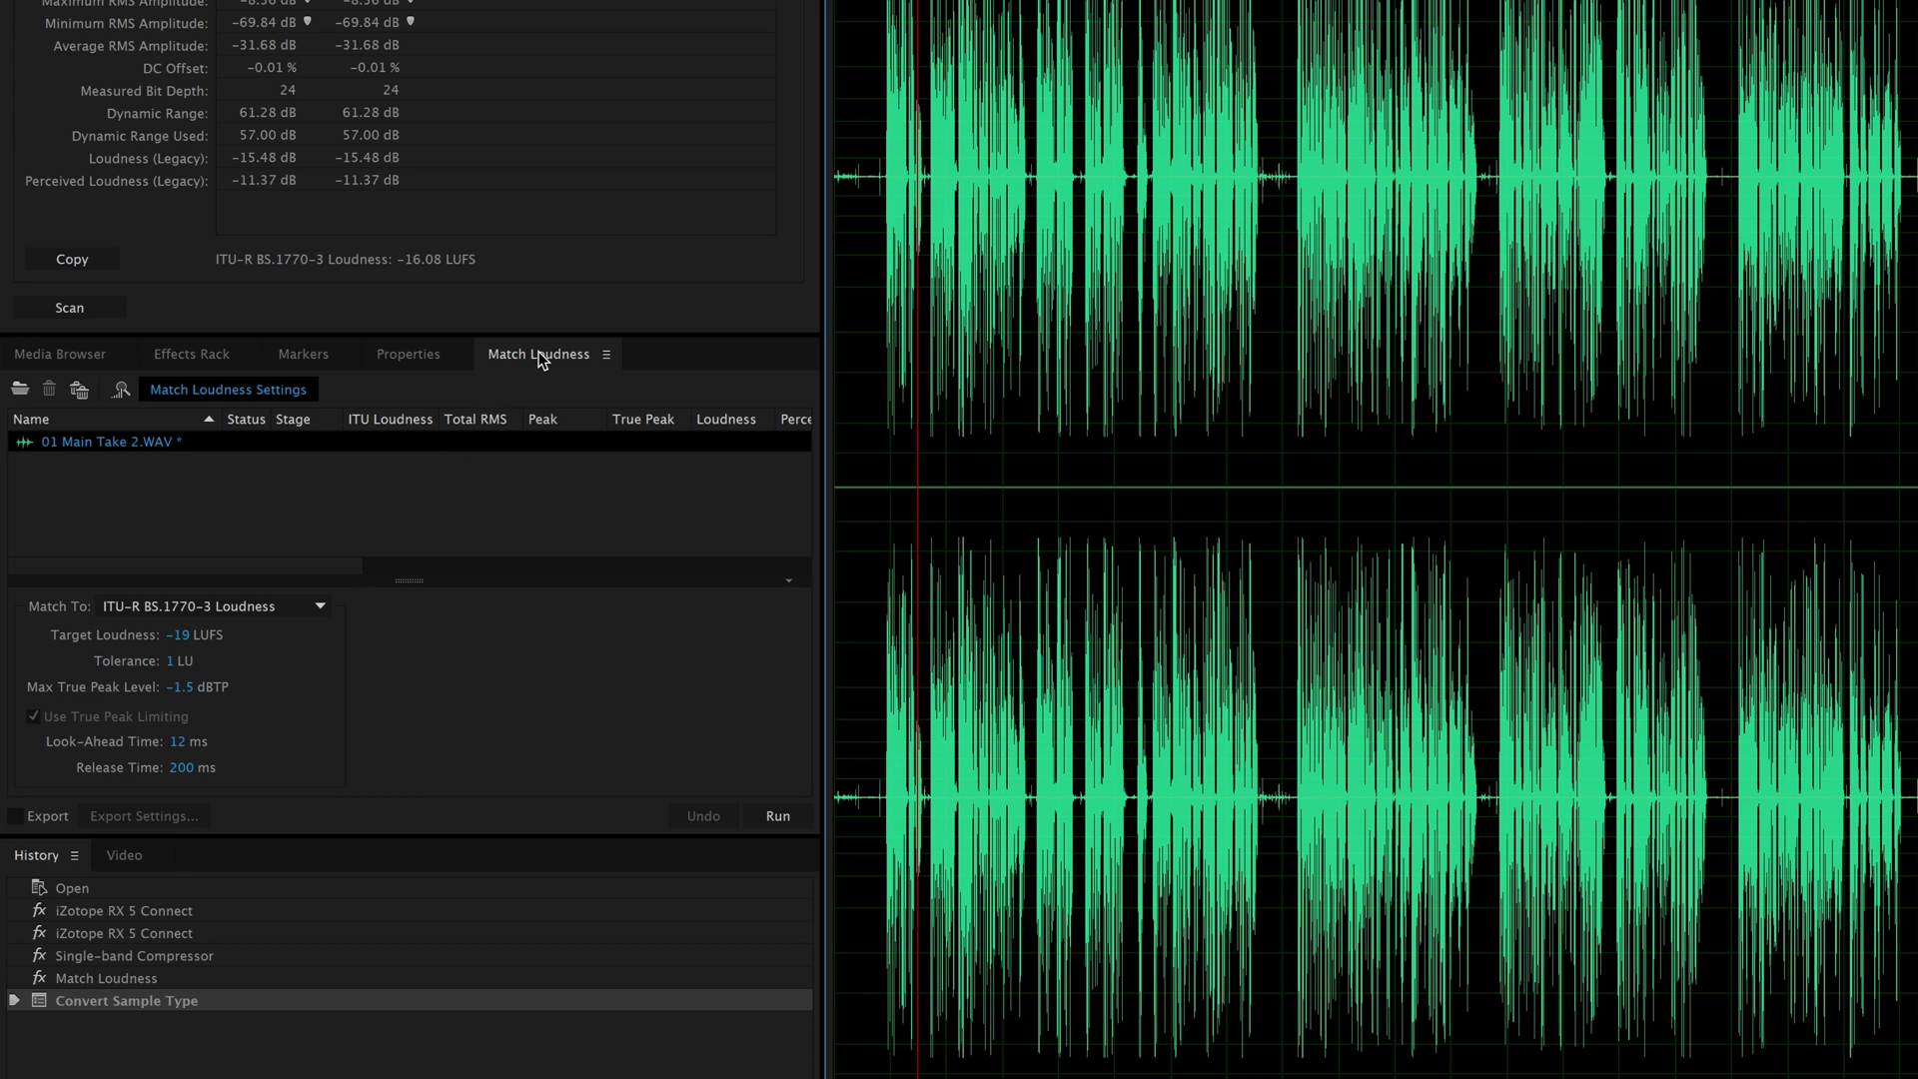
{"action": "mouse_move", "coordinate": [544, 364]}
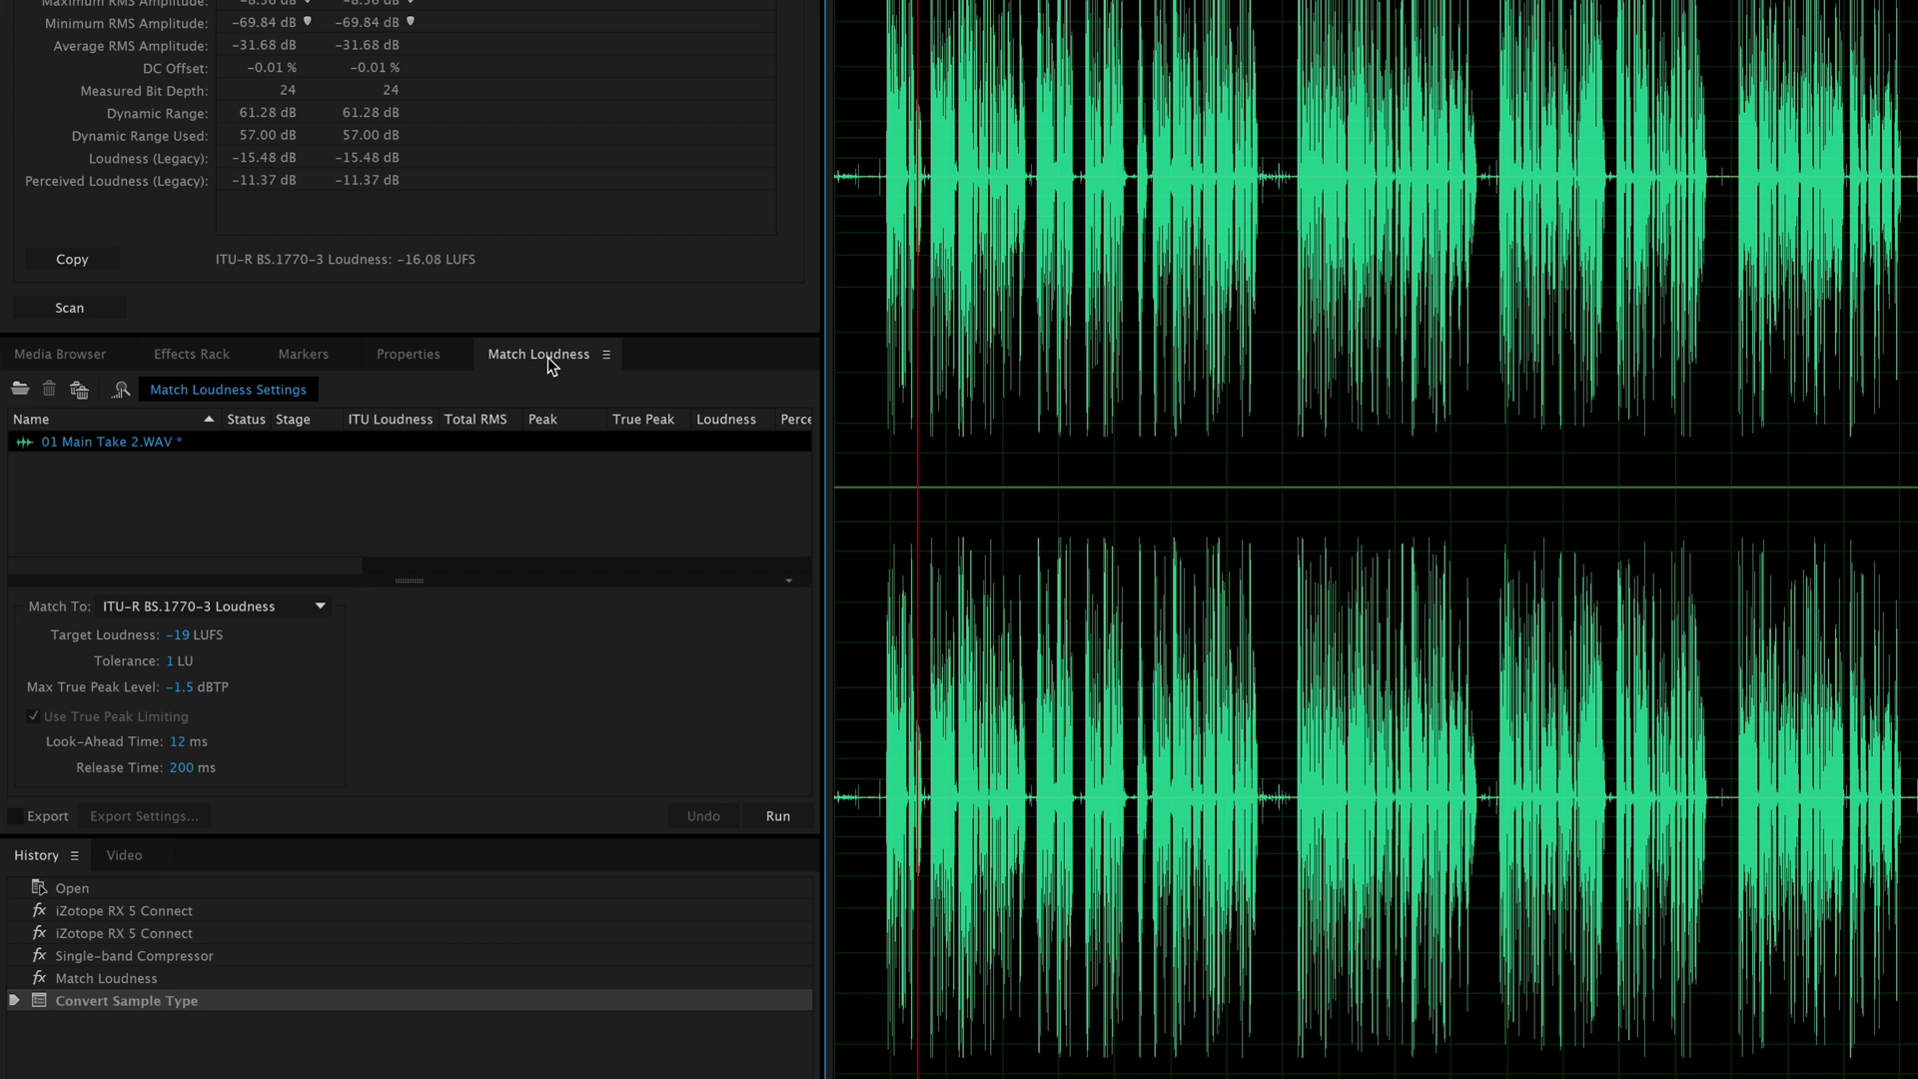
{"action": "mouse_move", "coordinate": [477, 380]}
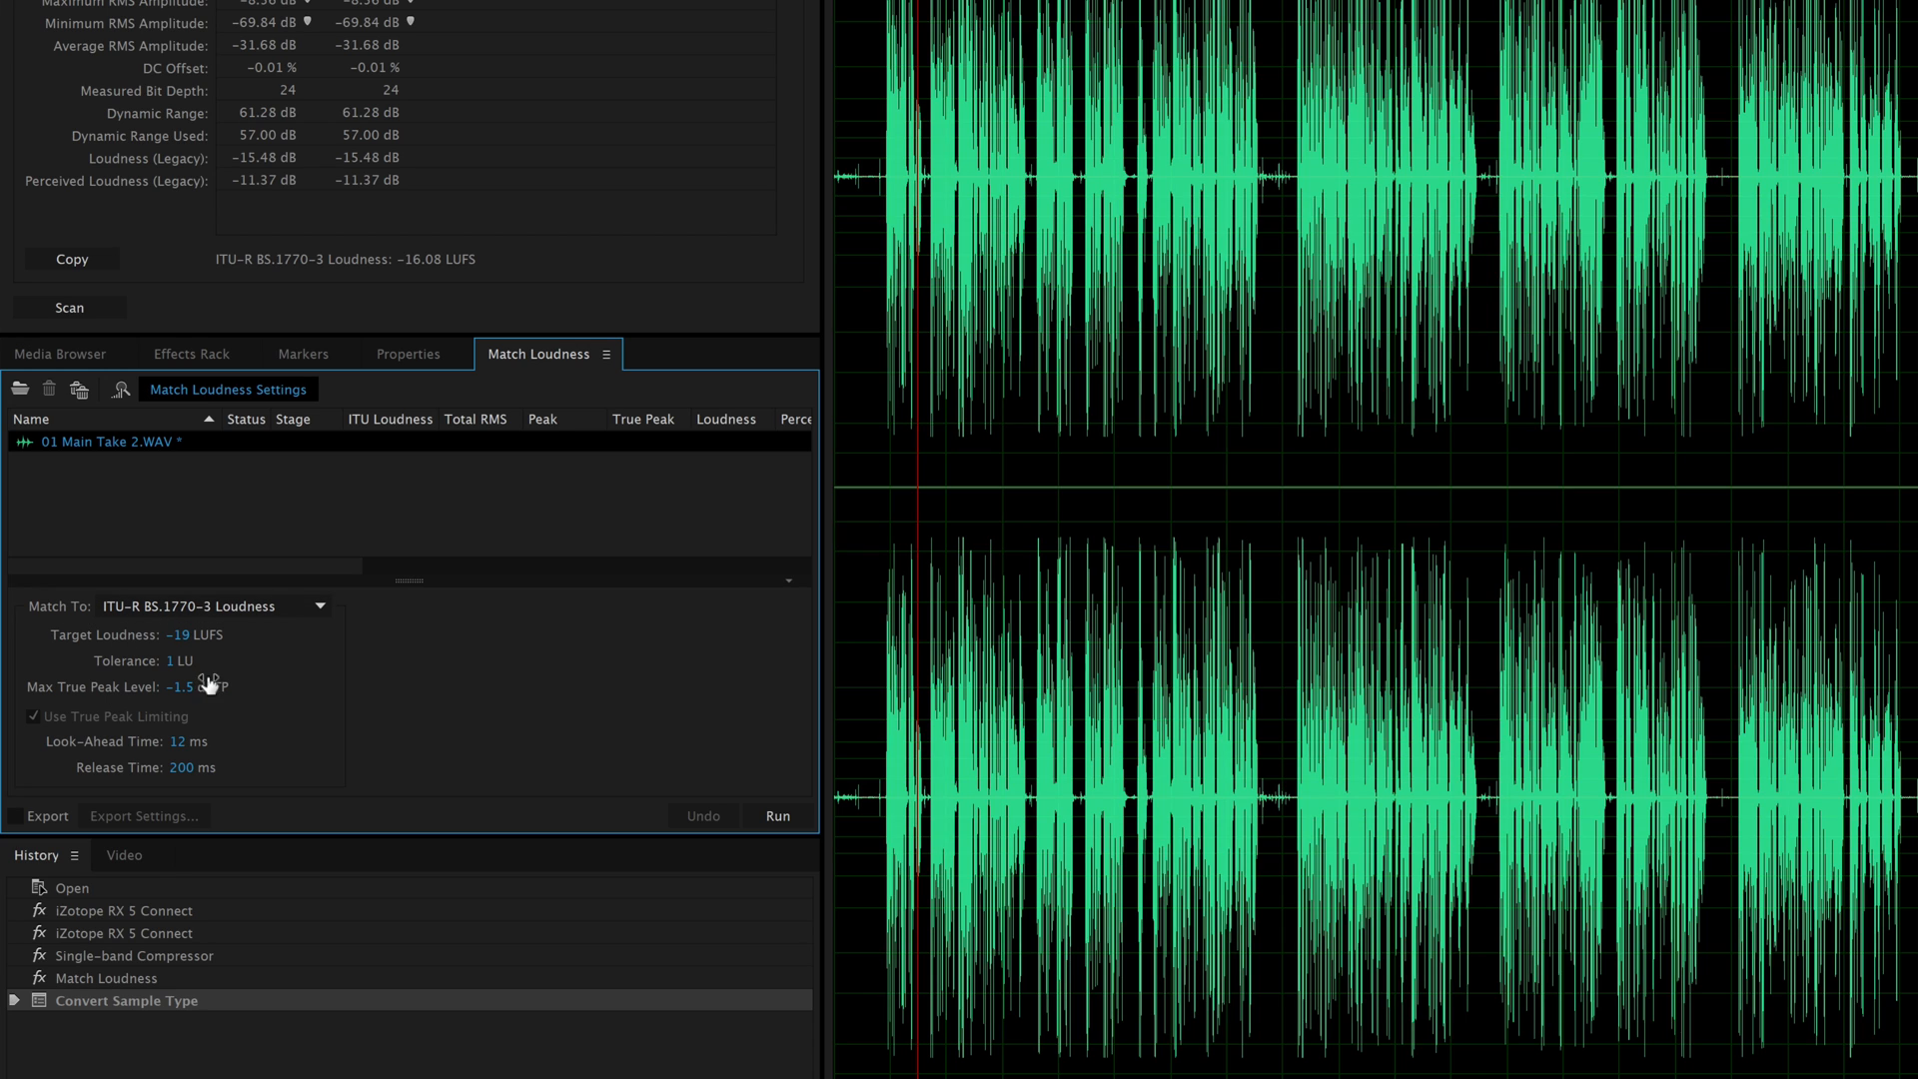
{"action": "mouse_move", "coordinate": [34, 699]}
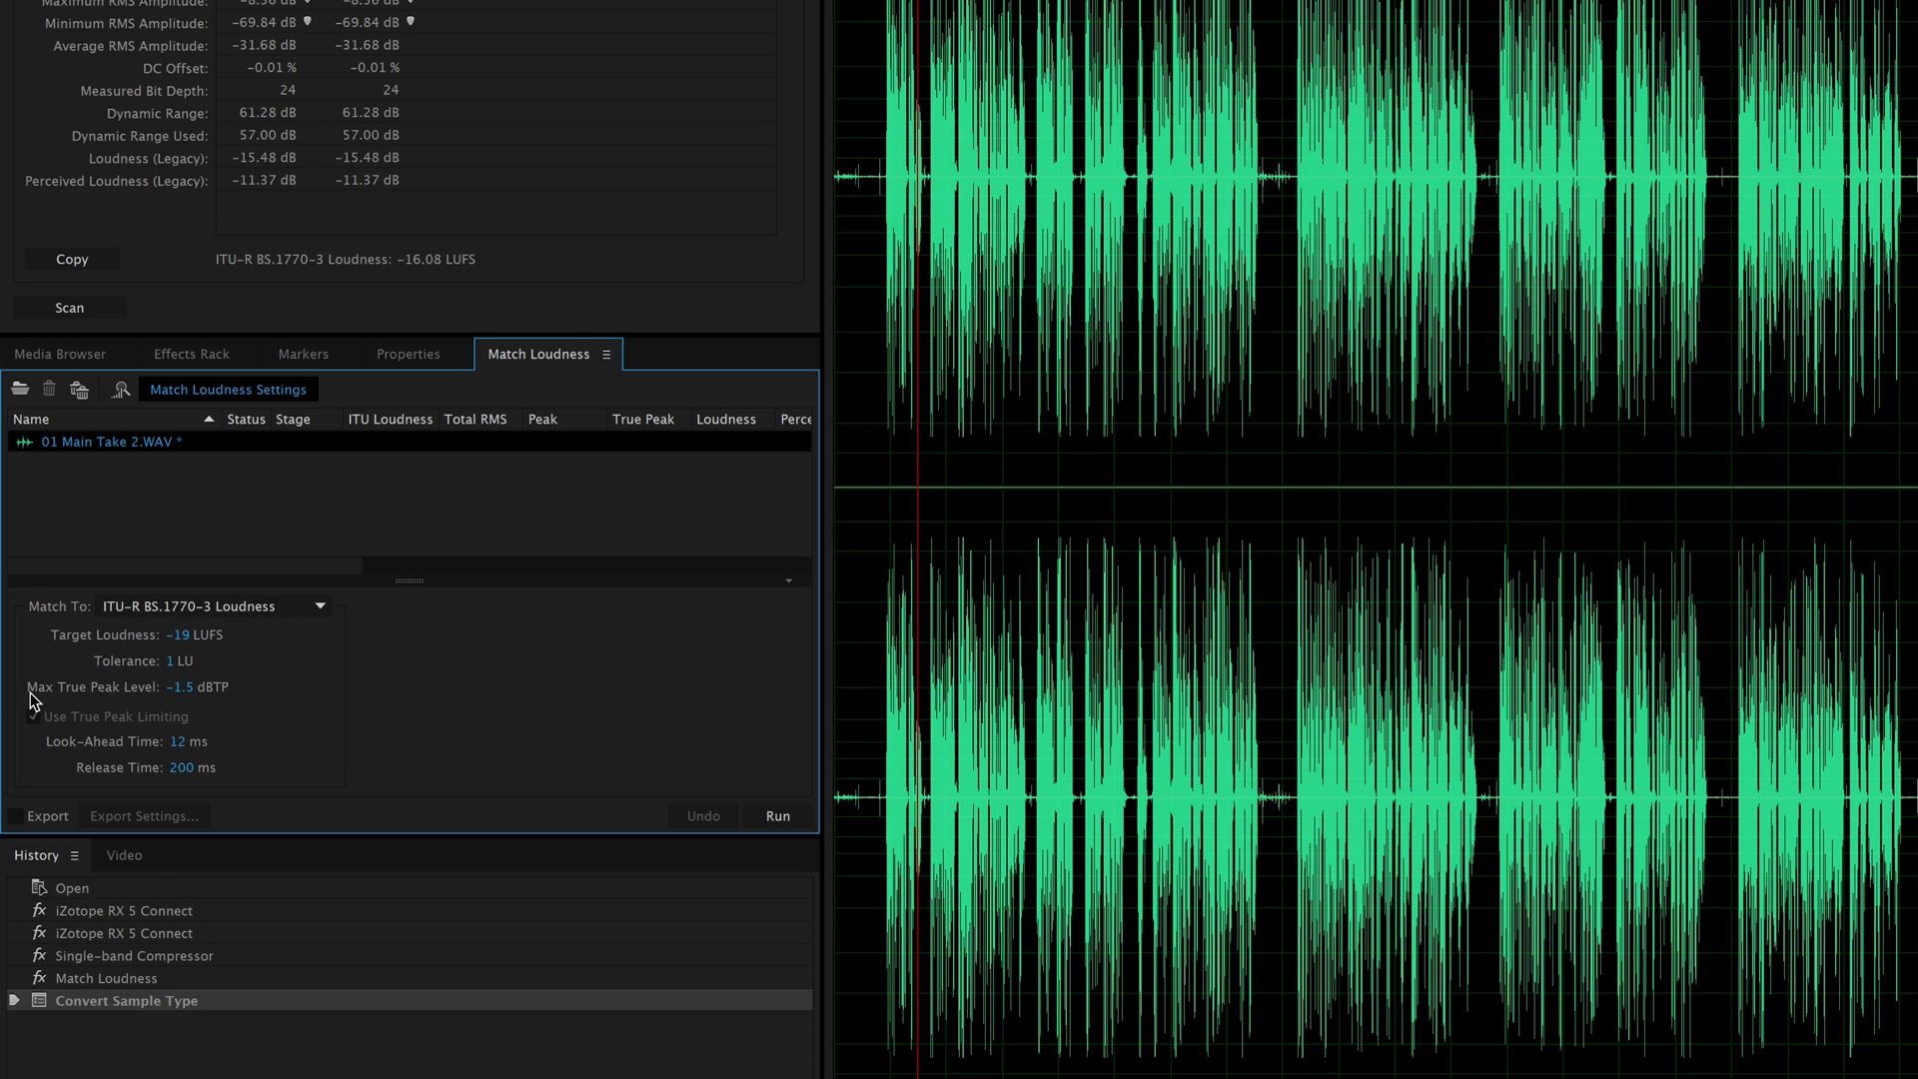